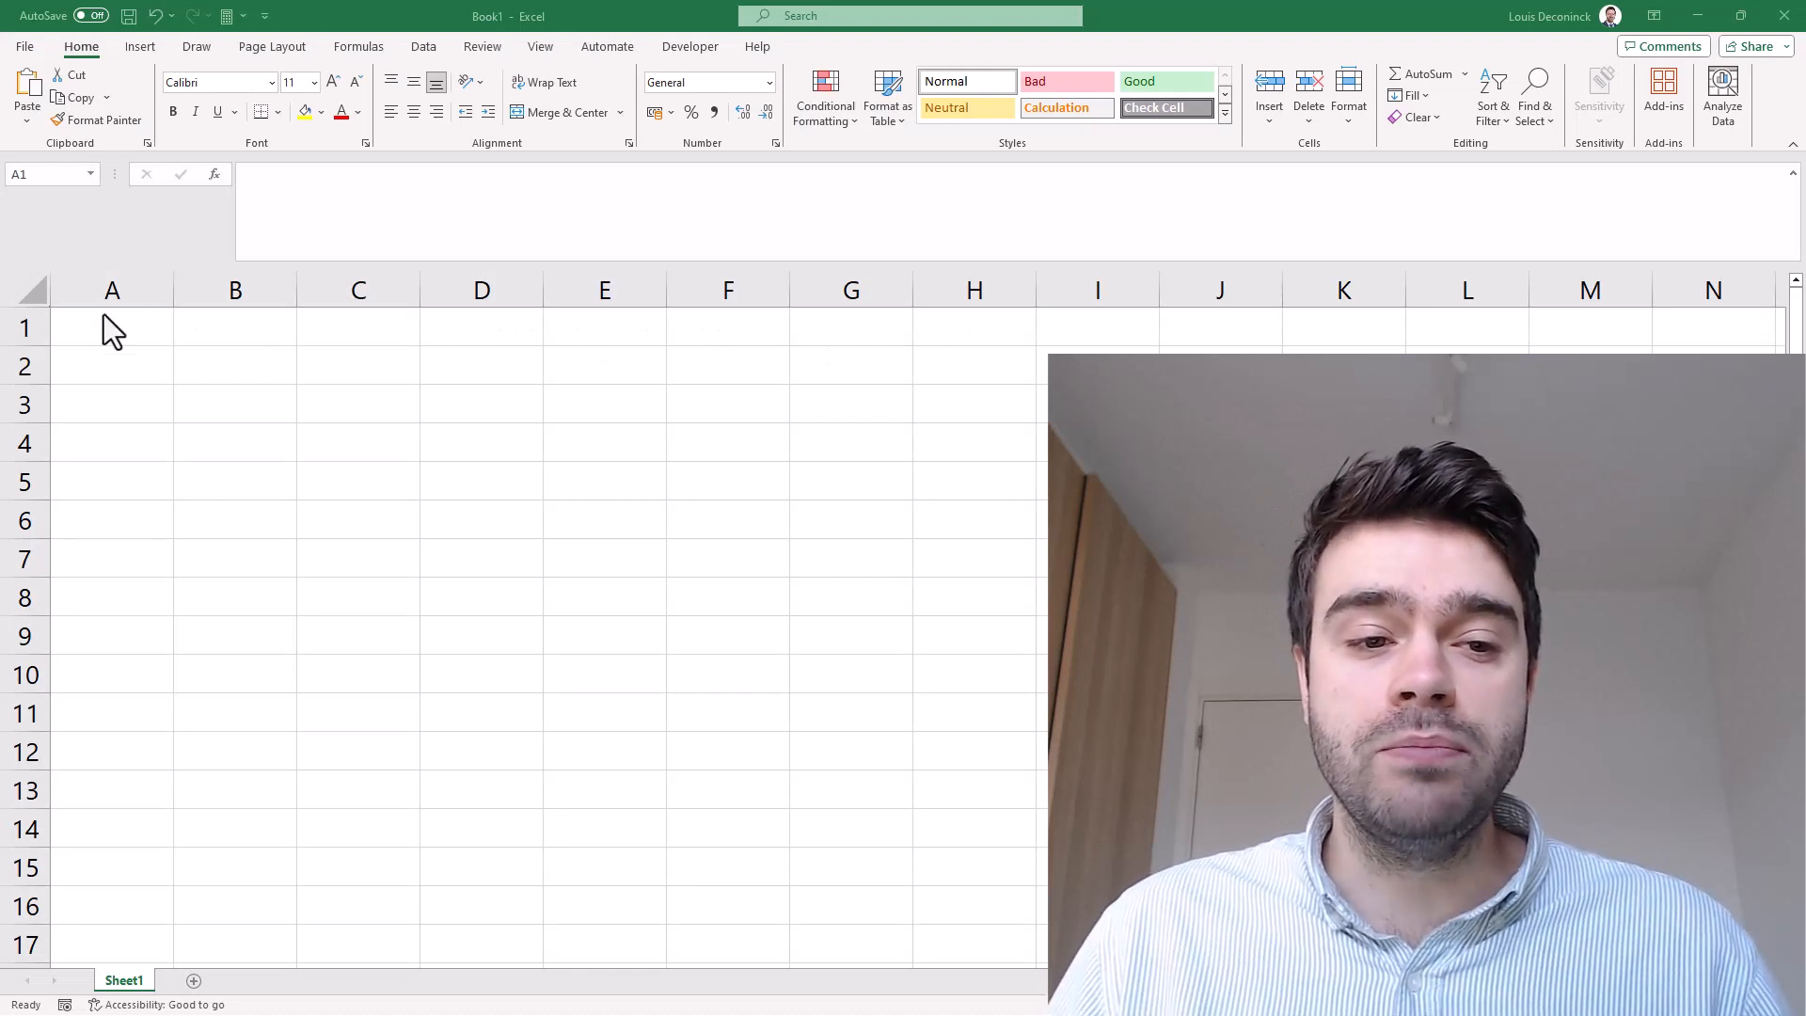
Step: Enter ratings 1500 in A1 and 1400 in B1, and 1 in C1
{"action": "left_click", "coordinate": [111, 327]}
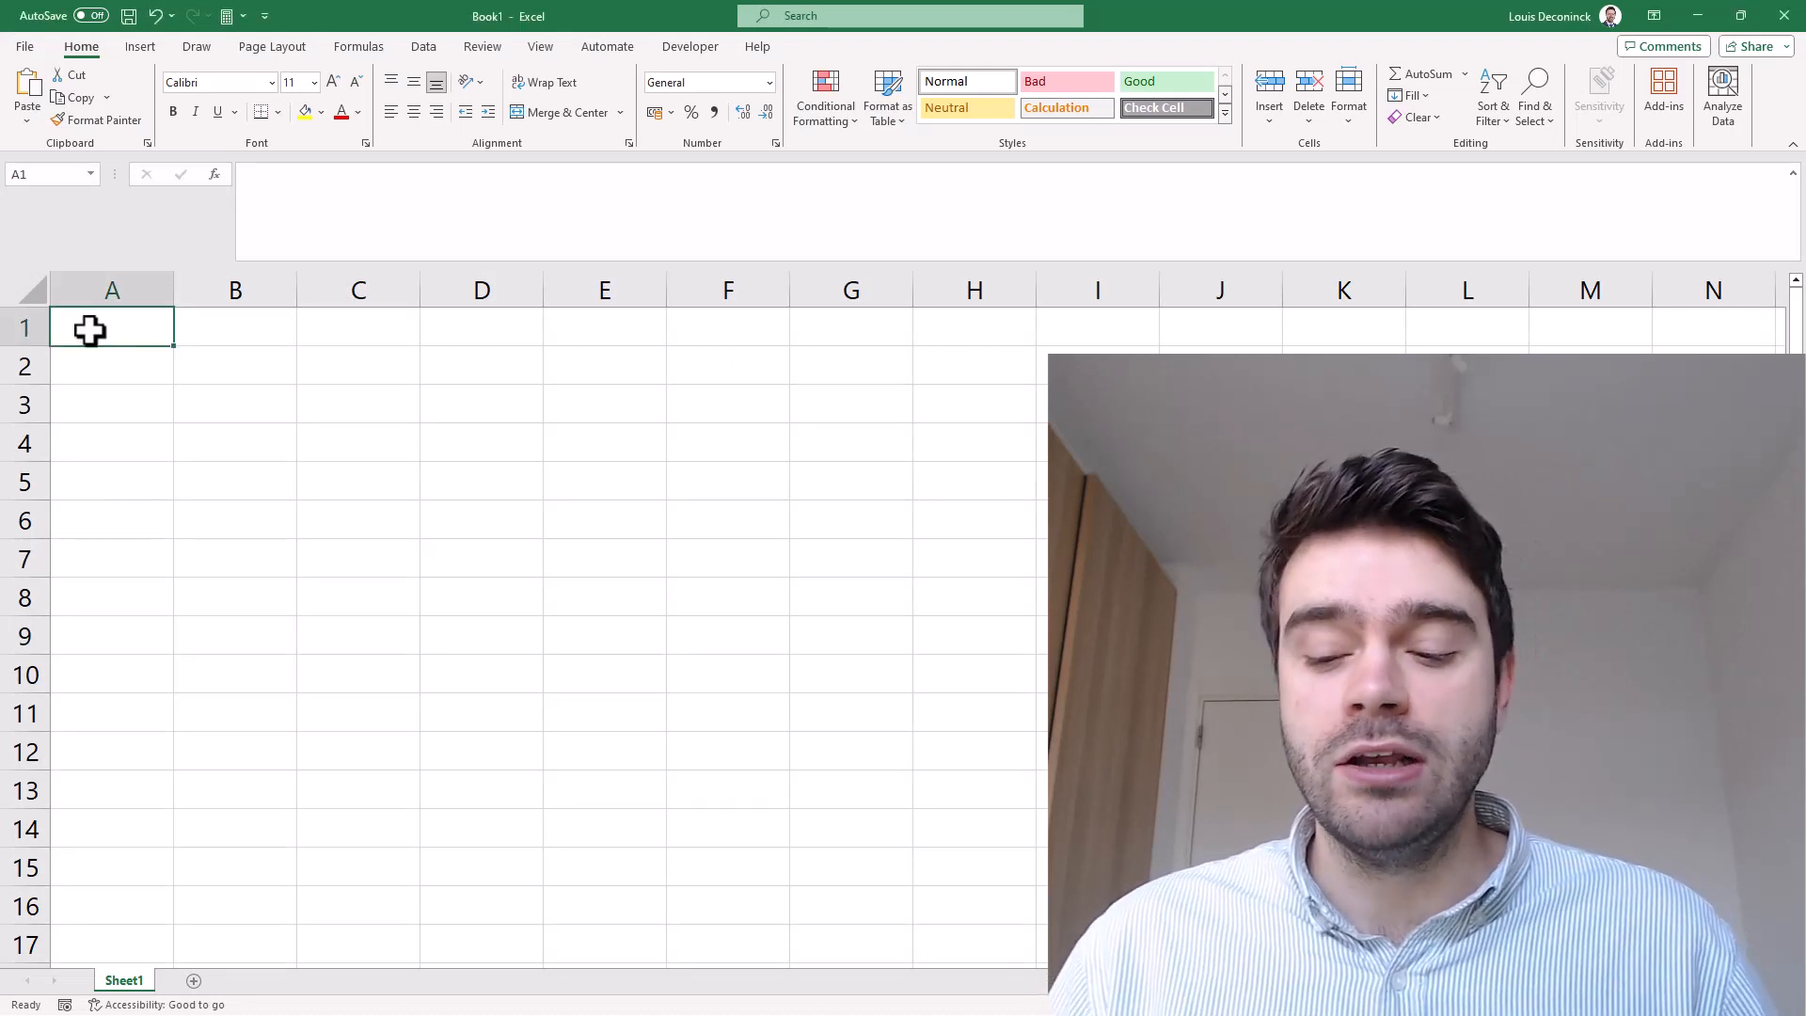
{"action": "type", "text": "1500"}
{"action": "left_click", "coordinate": [235, 327]}
{"action": "type", "text": "1400"}
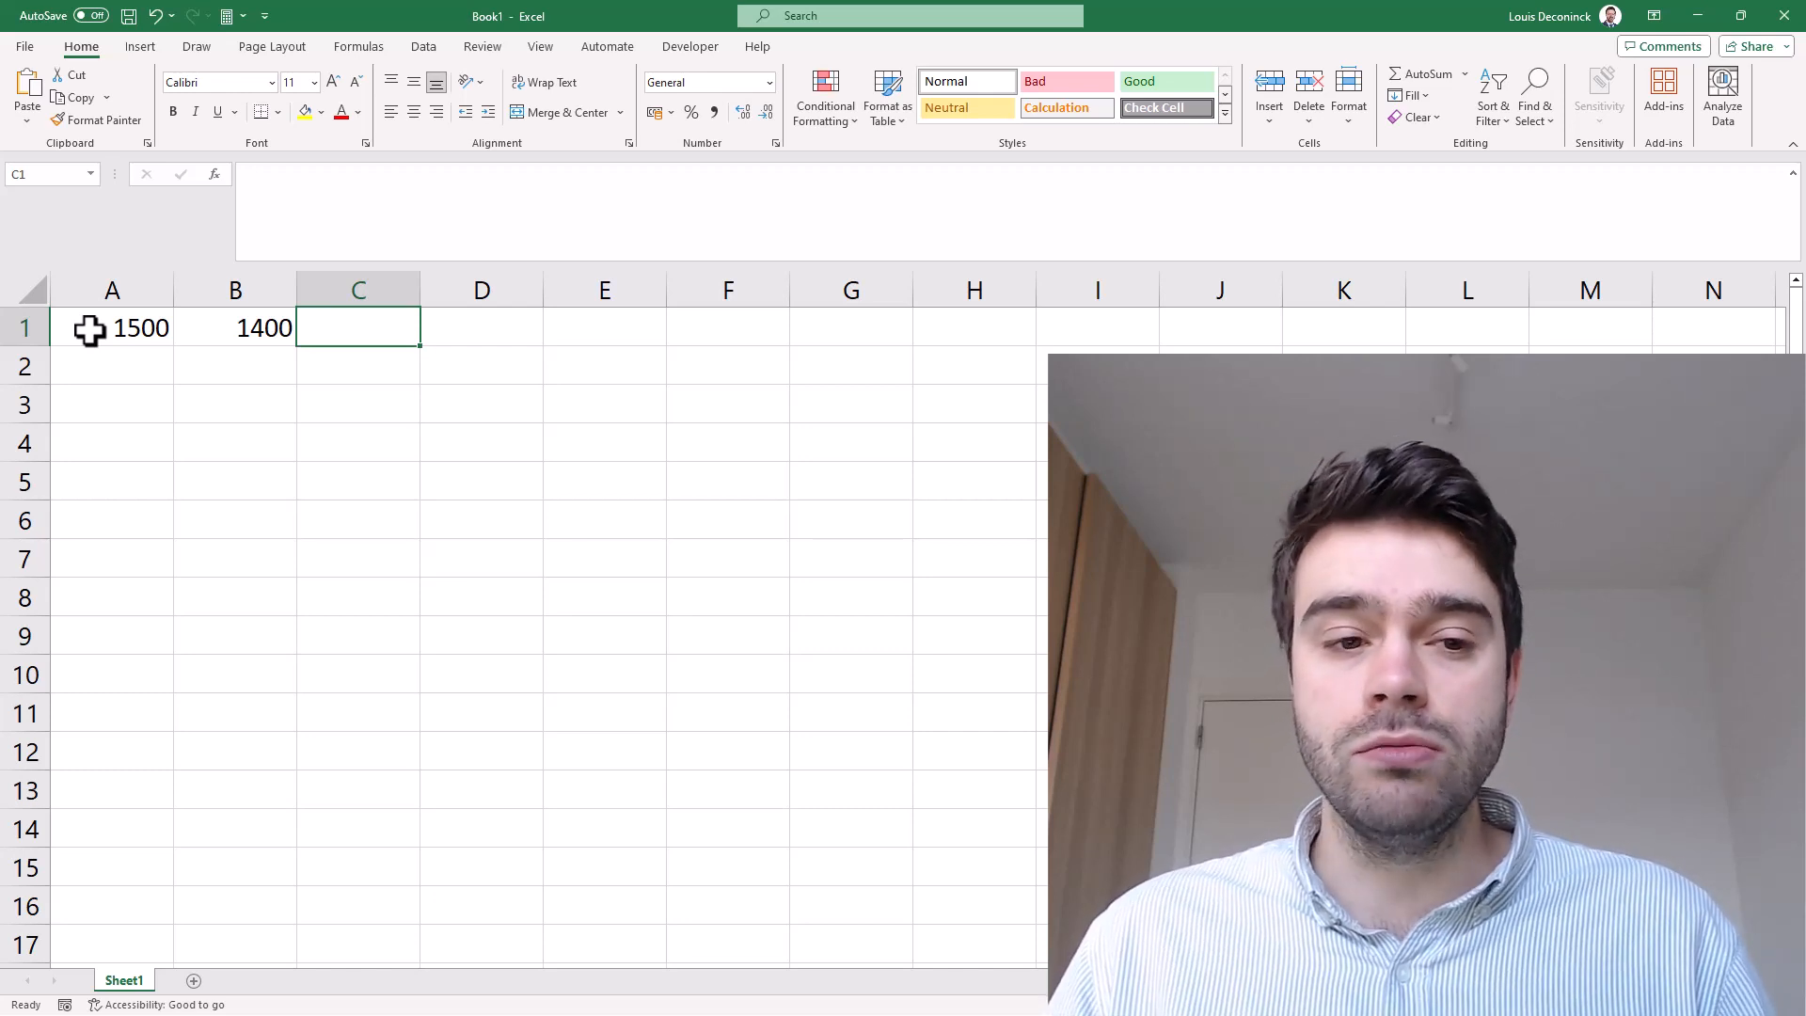
{"action": "type", "text": "1"}
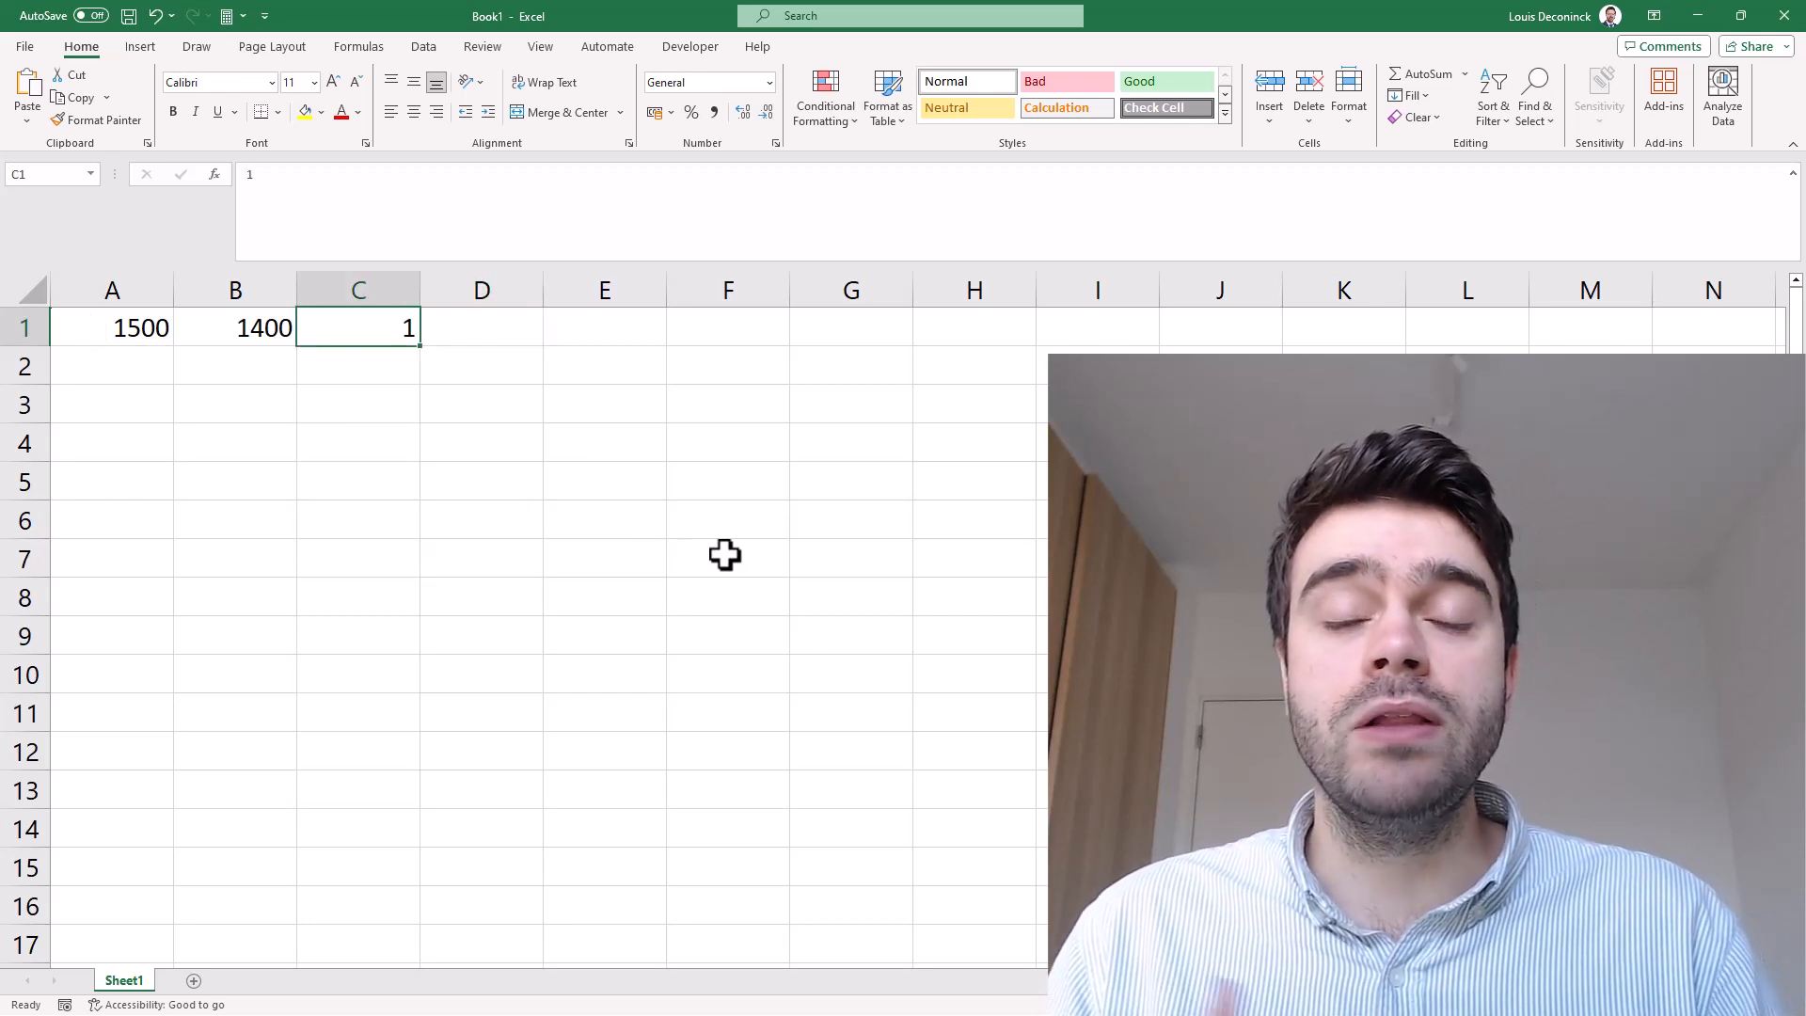
Step: Enter =(B1-A1)/400 in D1, which displays -0.25
{"action": "left_click", "coordinate": [480, 327]}
{"action": "type", "text": "=B1-"}
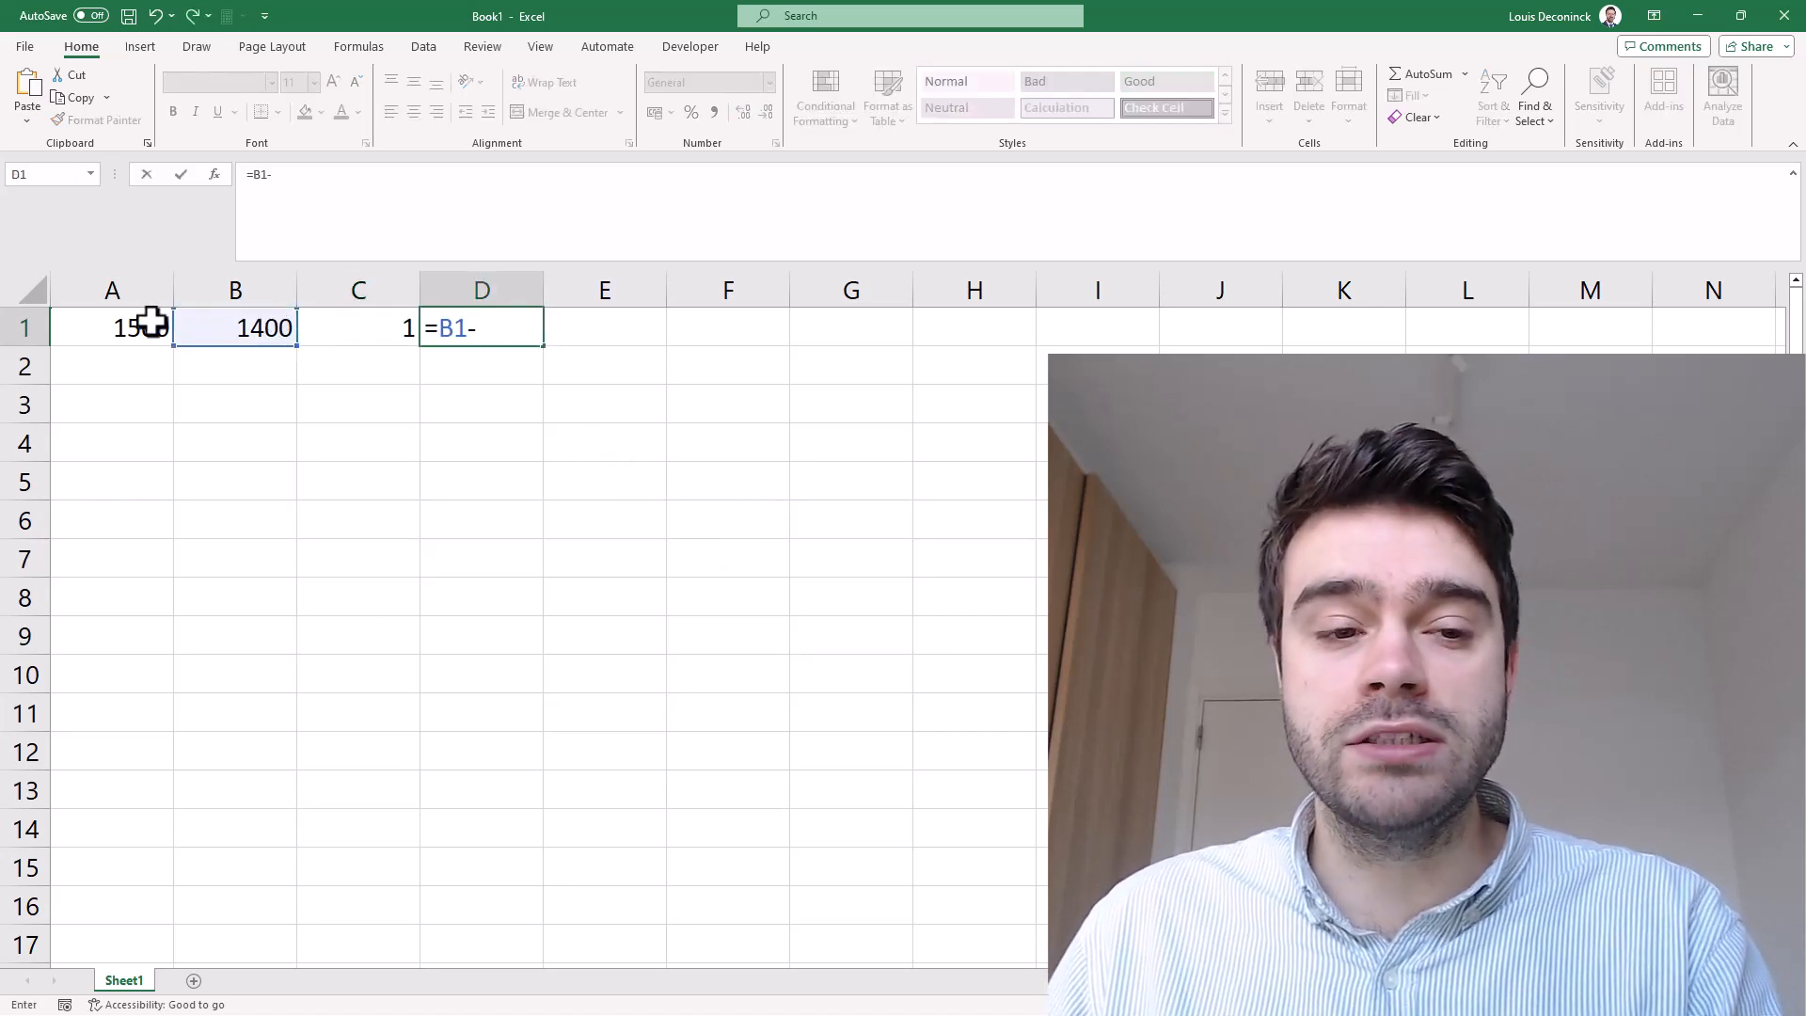
{"action": "key", "text": "Enter"}
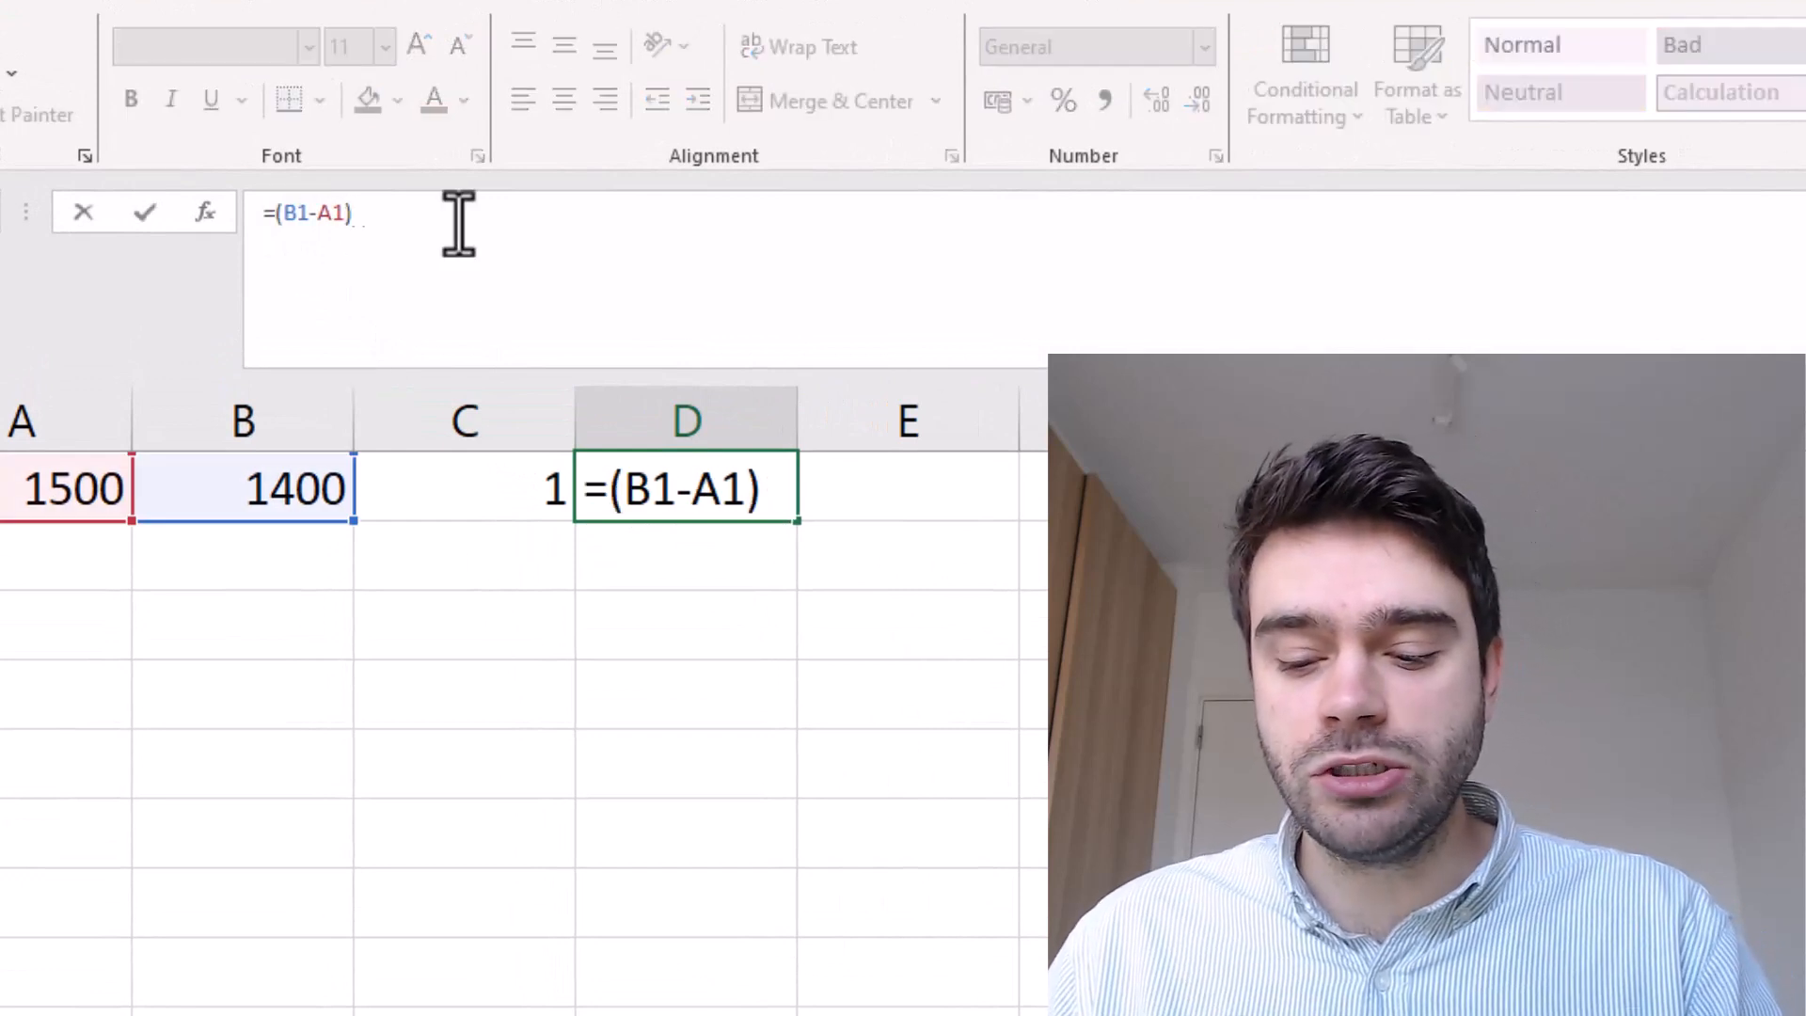
{"action": "type", "text": "/400"}
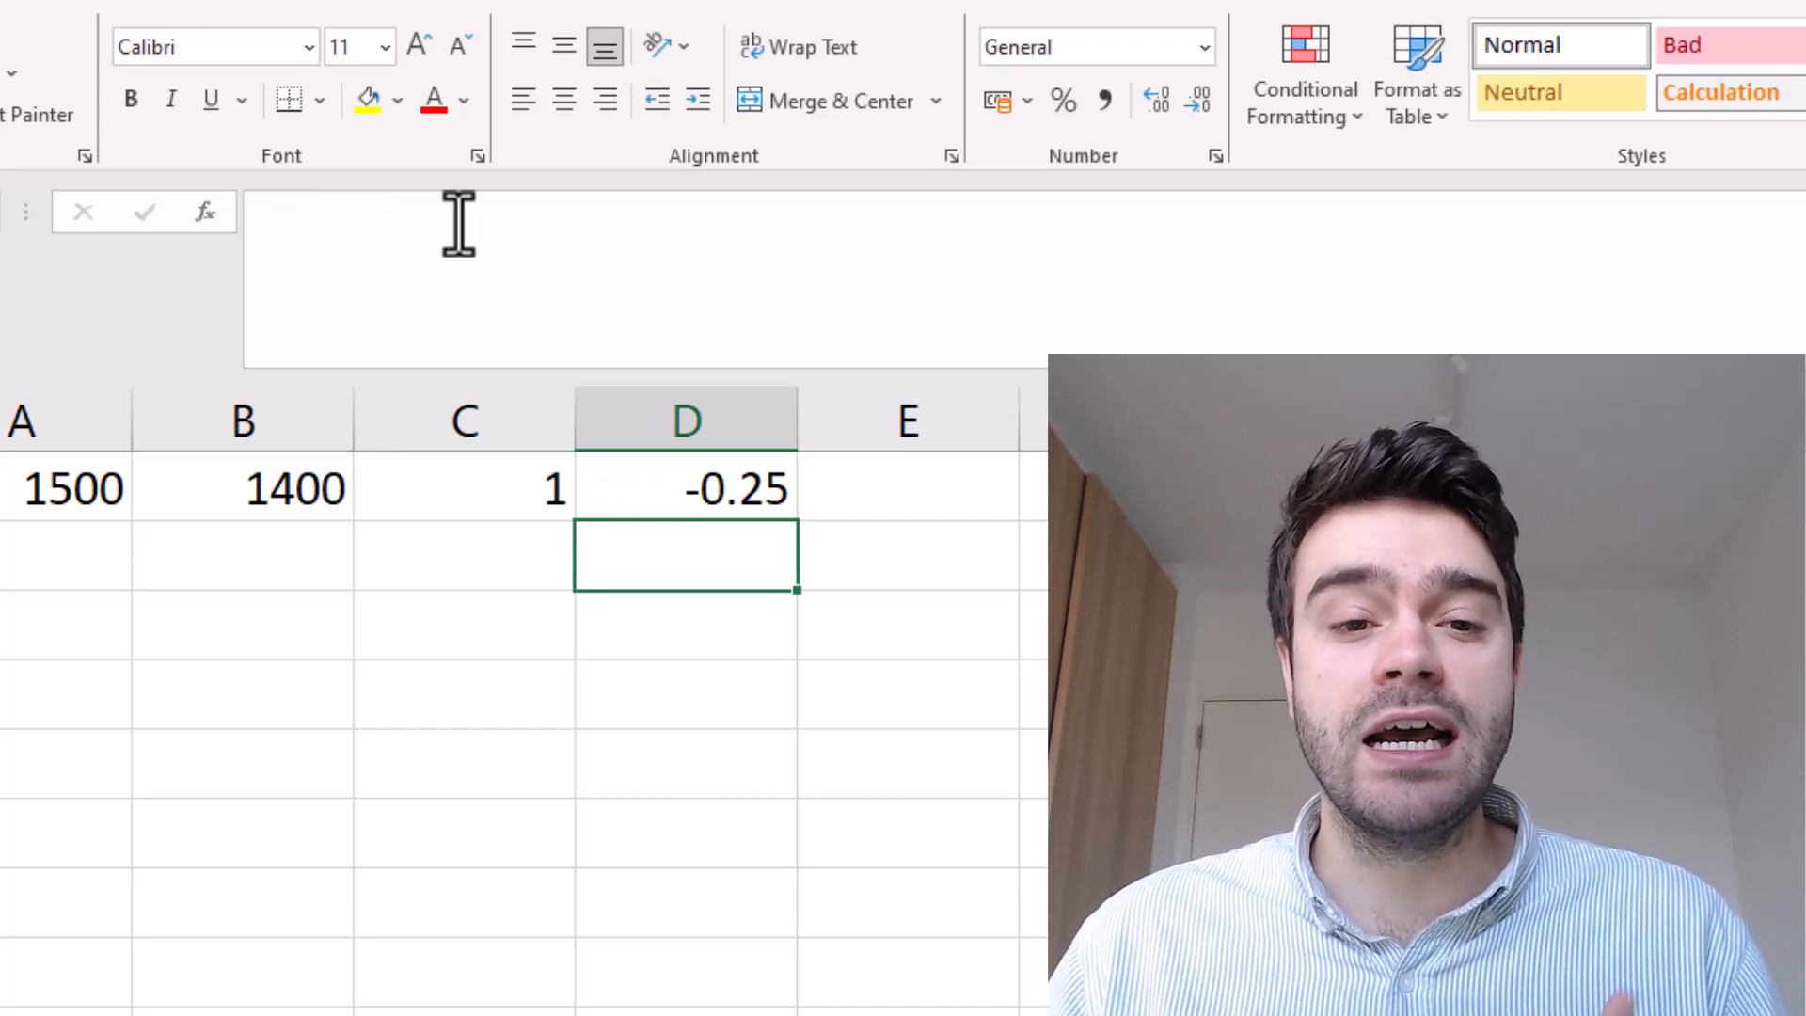
{"action": "left_click", "coordinate": [685, 488]}
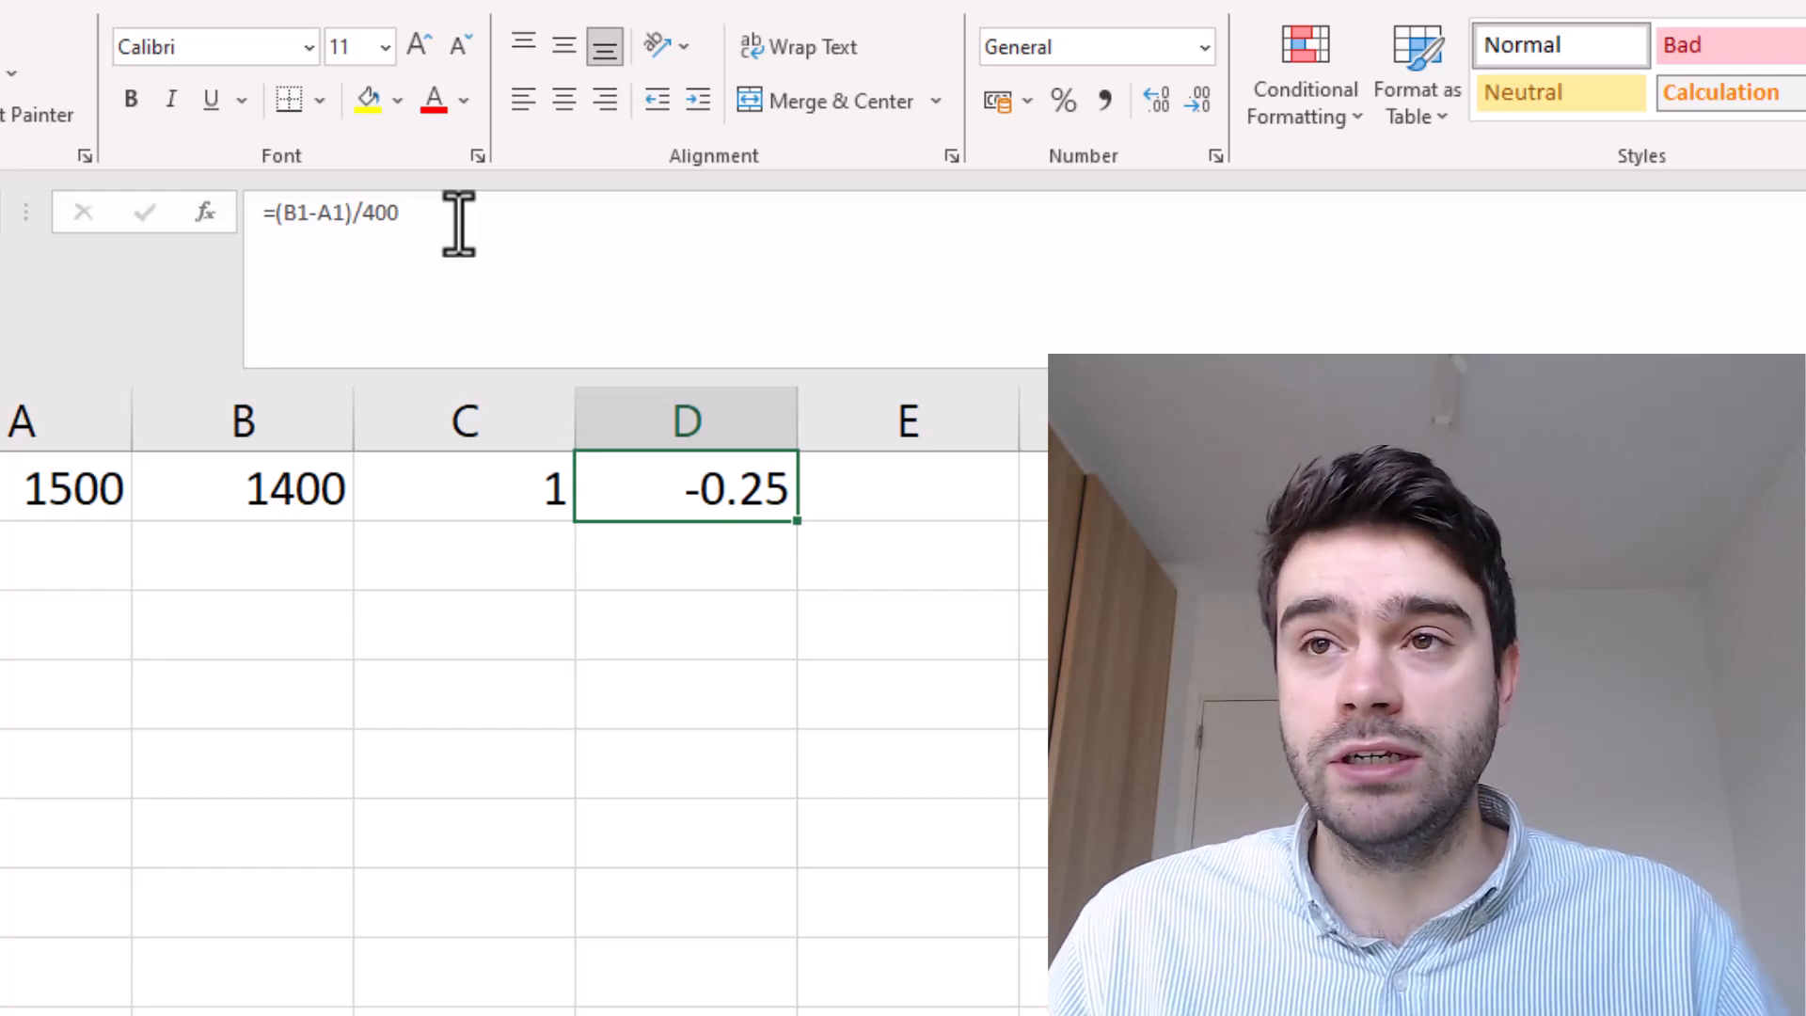
Step: Rewrite D1 as the expected score =1/(10^((B1-A1)/400)+1), showing 0.640065
{"action": "double_click", "coordinate": [685, 489]}
{"action": "type", "text": "1"}
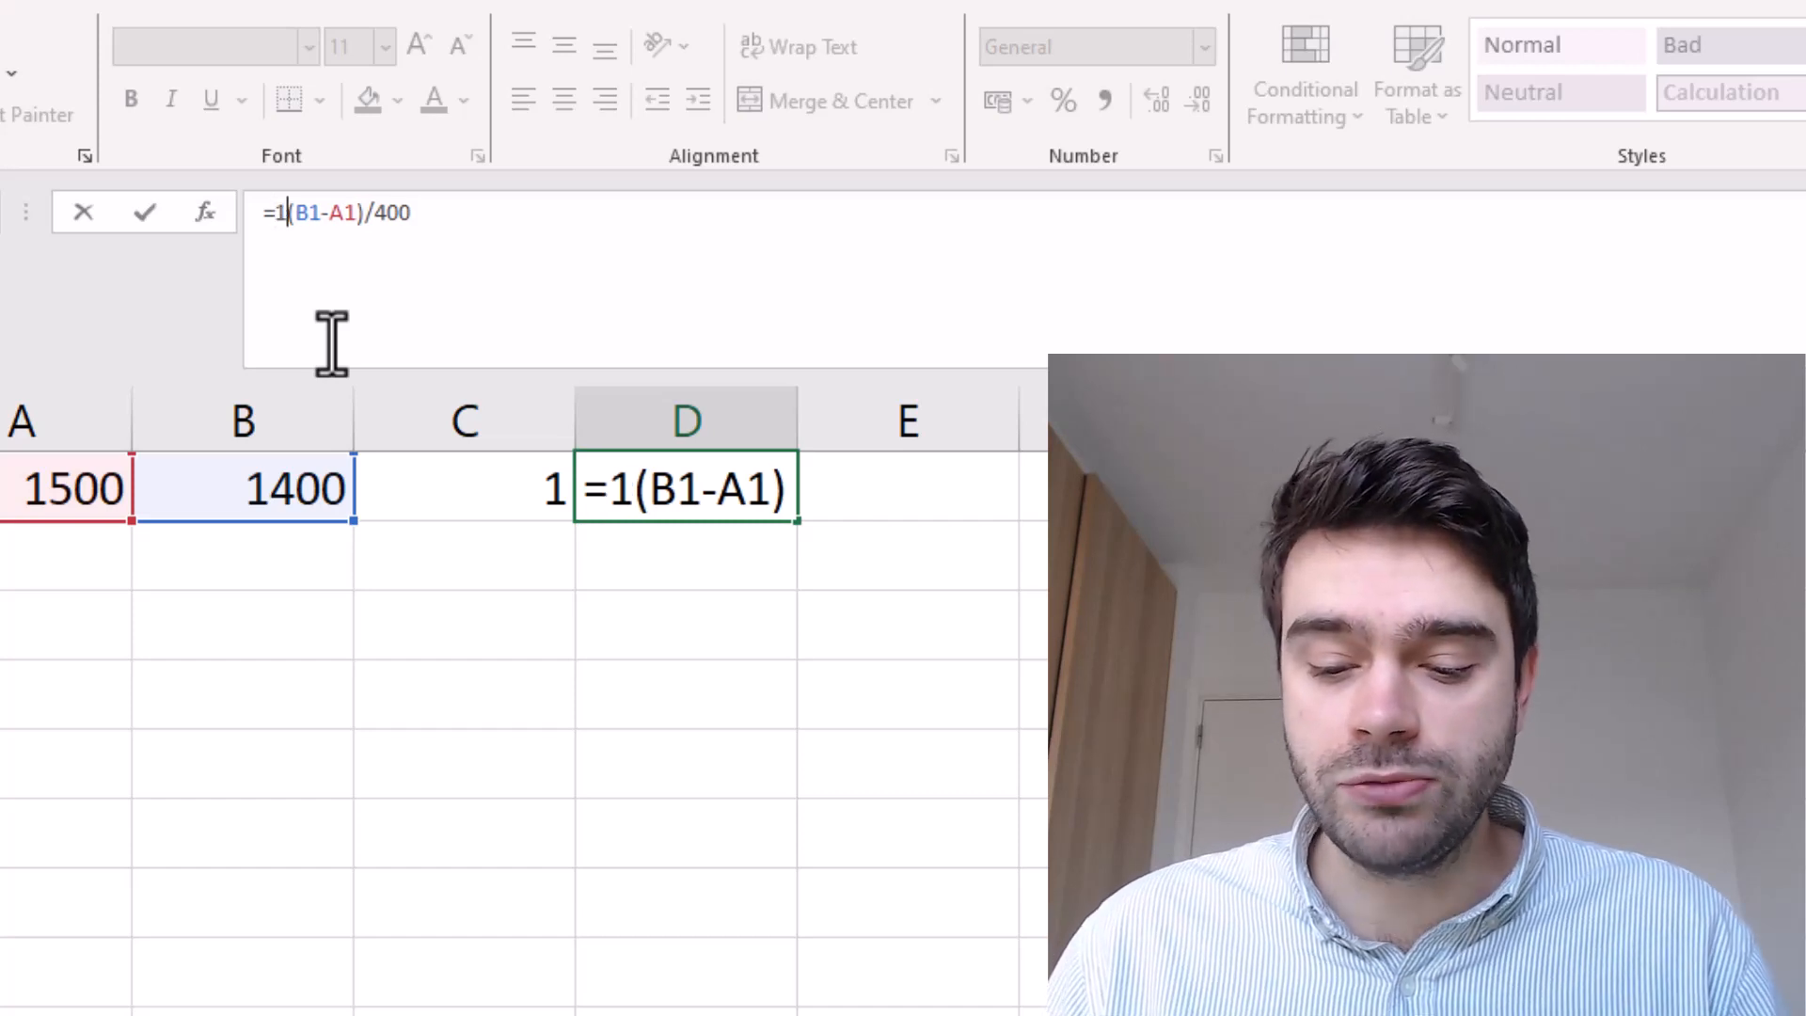
{"action": "type", "text": "0^"}
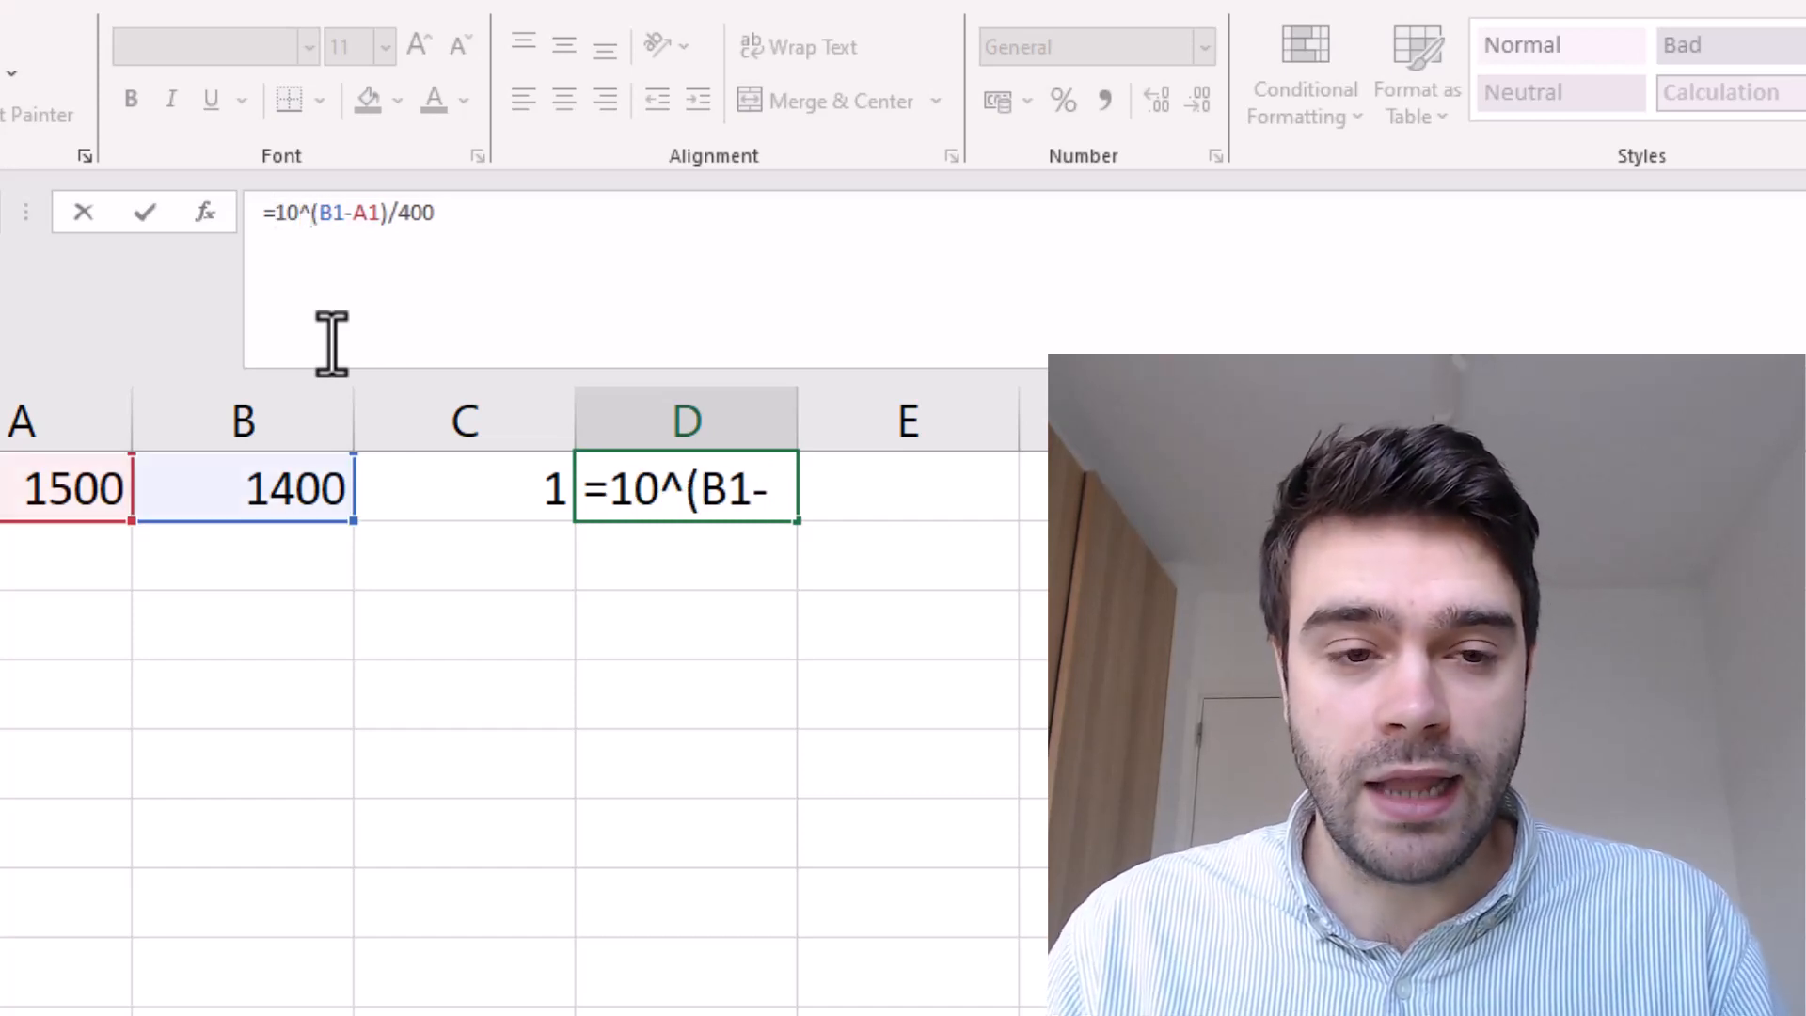
{"action": "type", "text": "("}
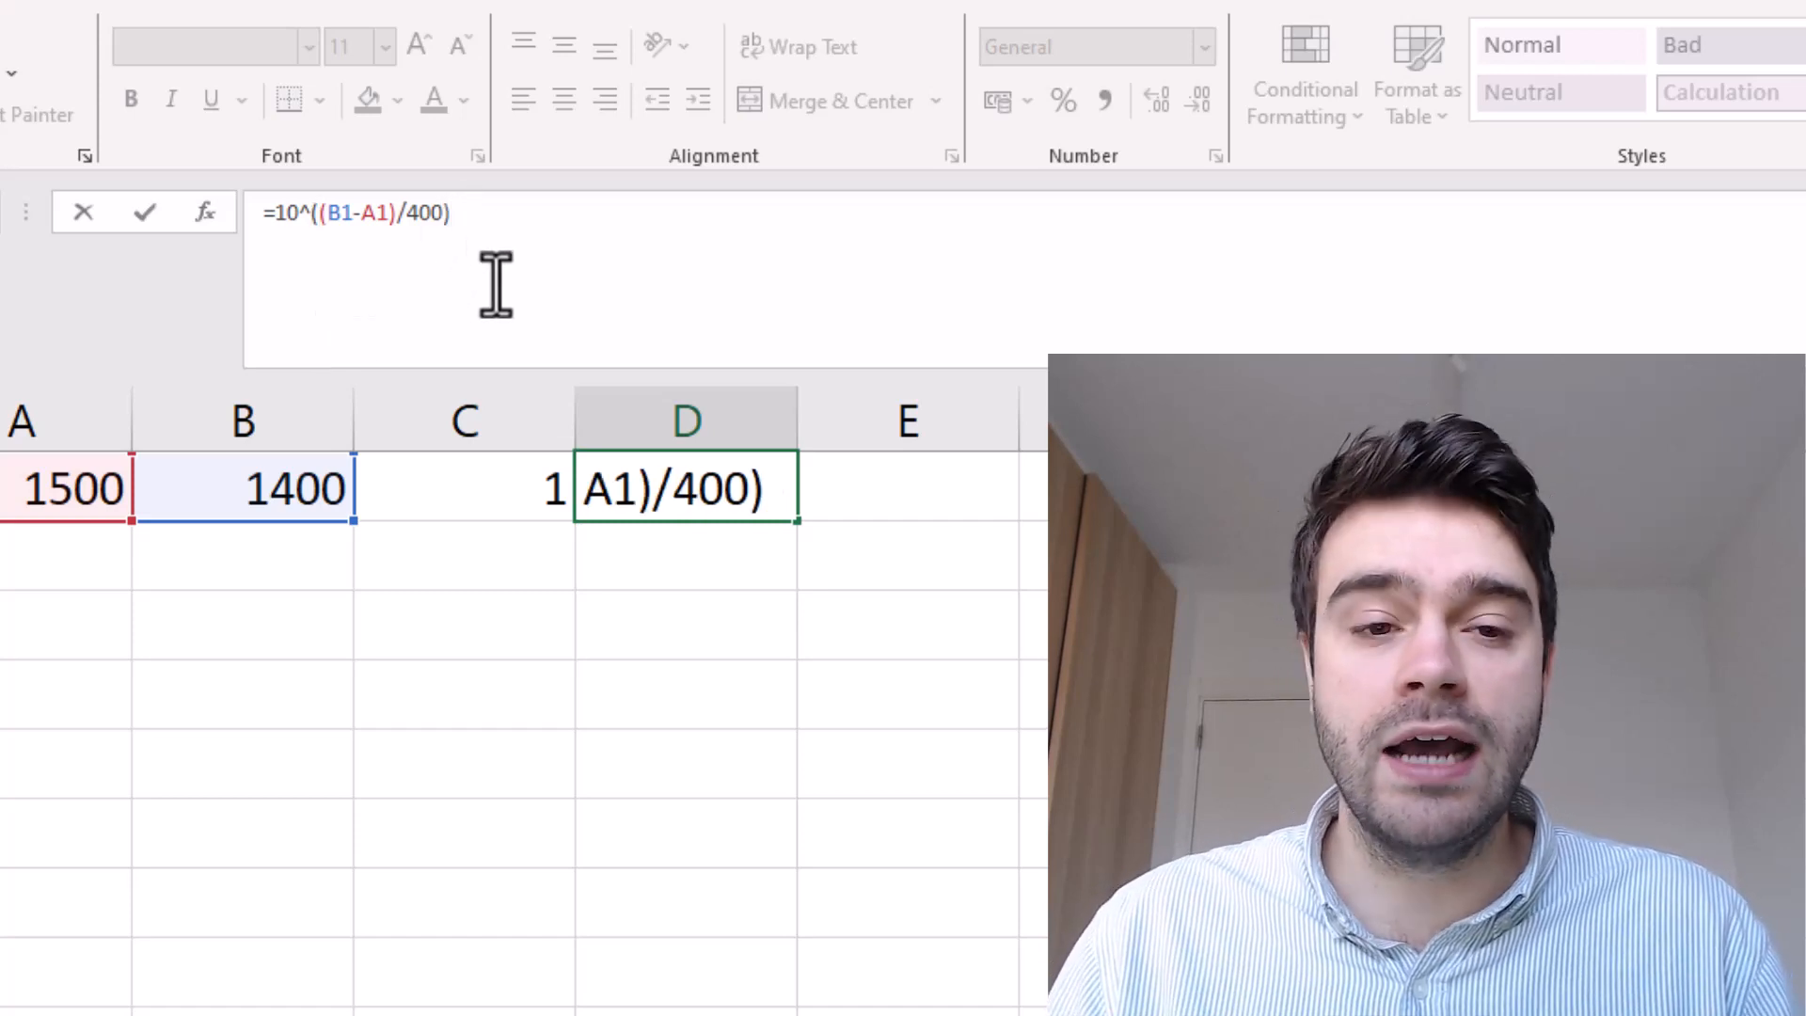
{"action": "key", "text": "Enter"}
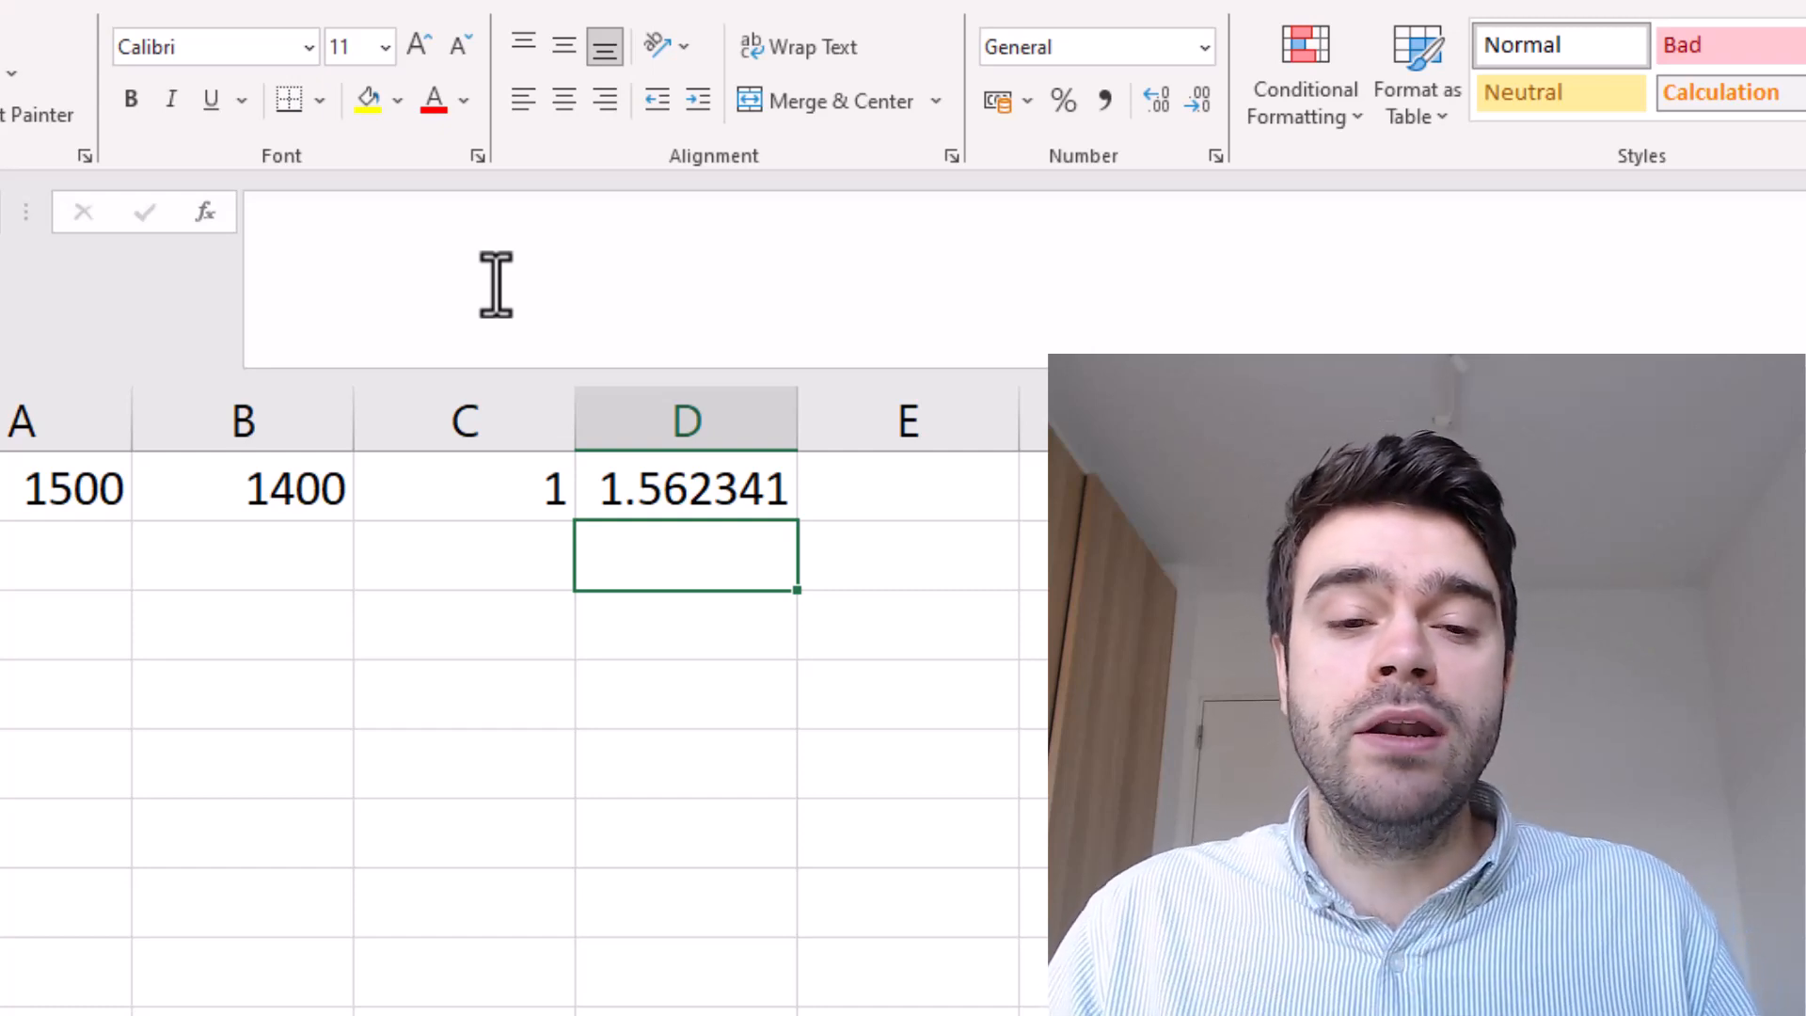
{"action": "mouse_move", "coordinate": [537, 393]}
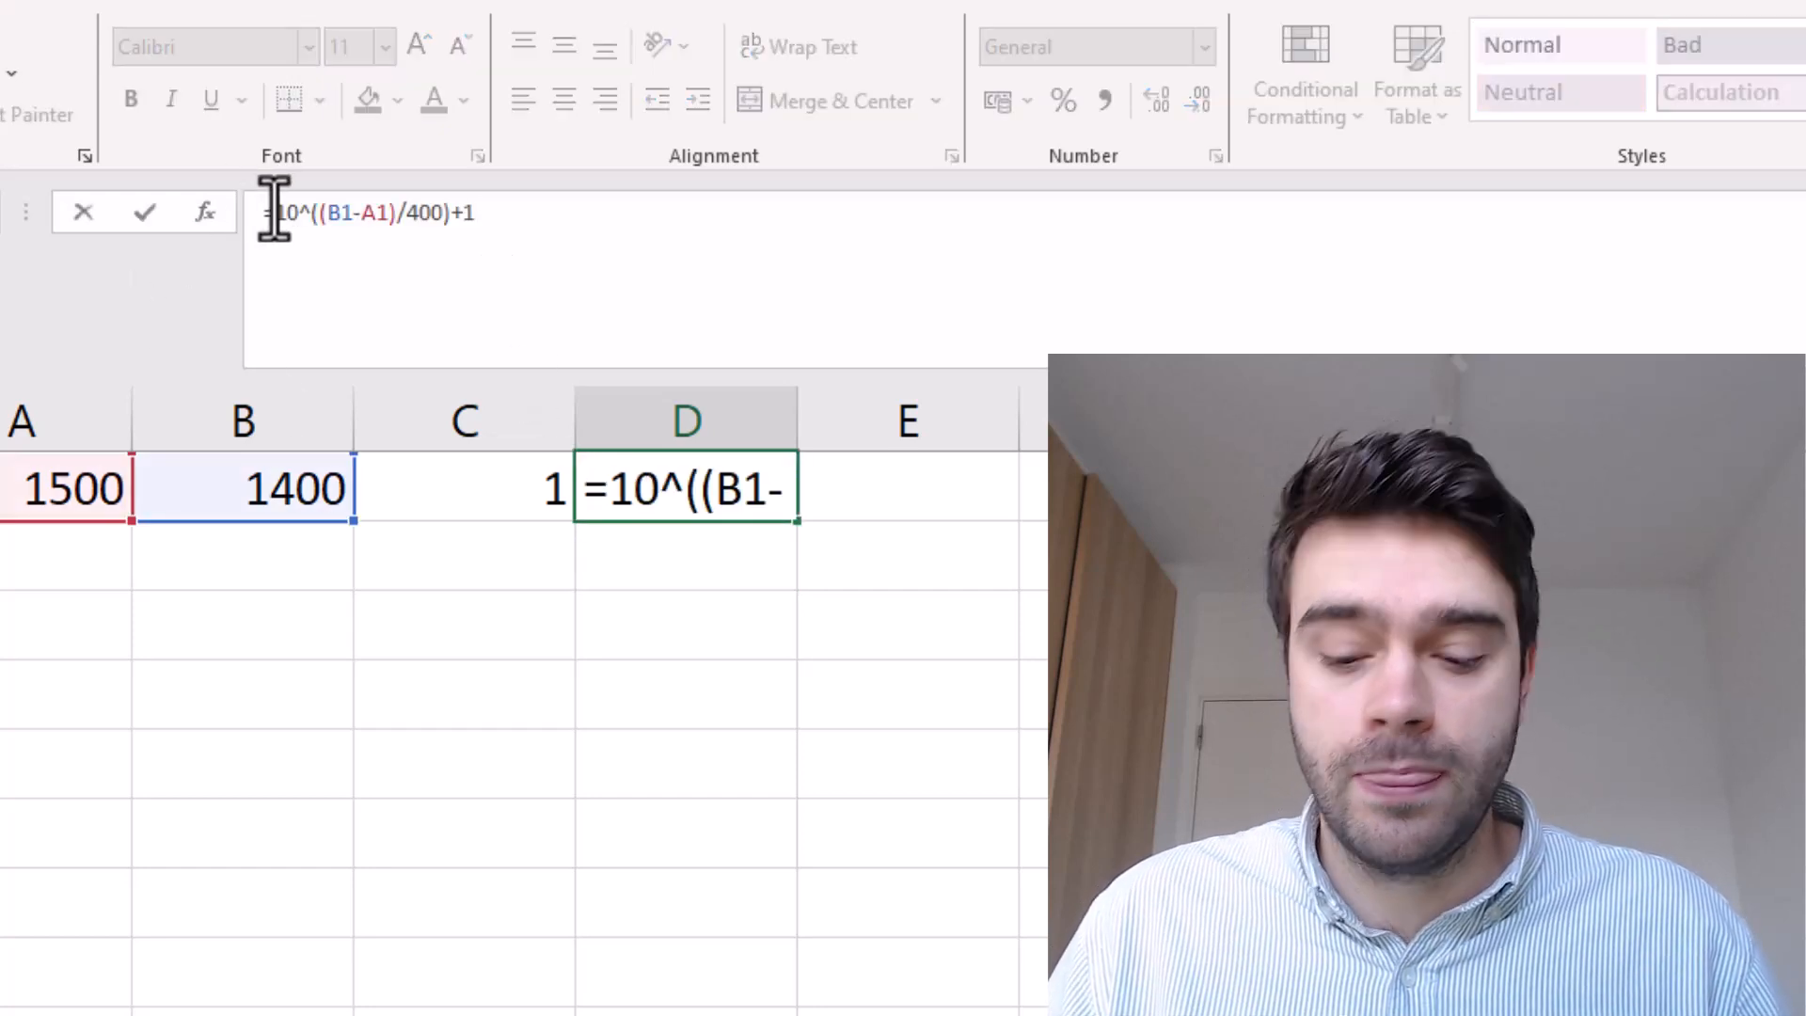
{"action": "type", "text": "1/("}
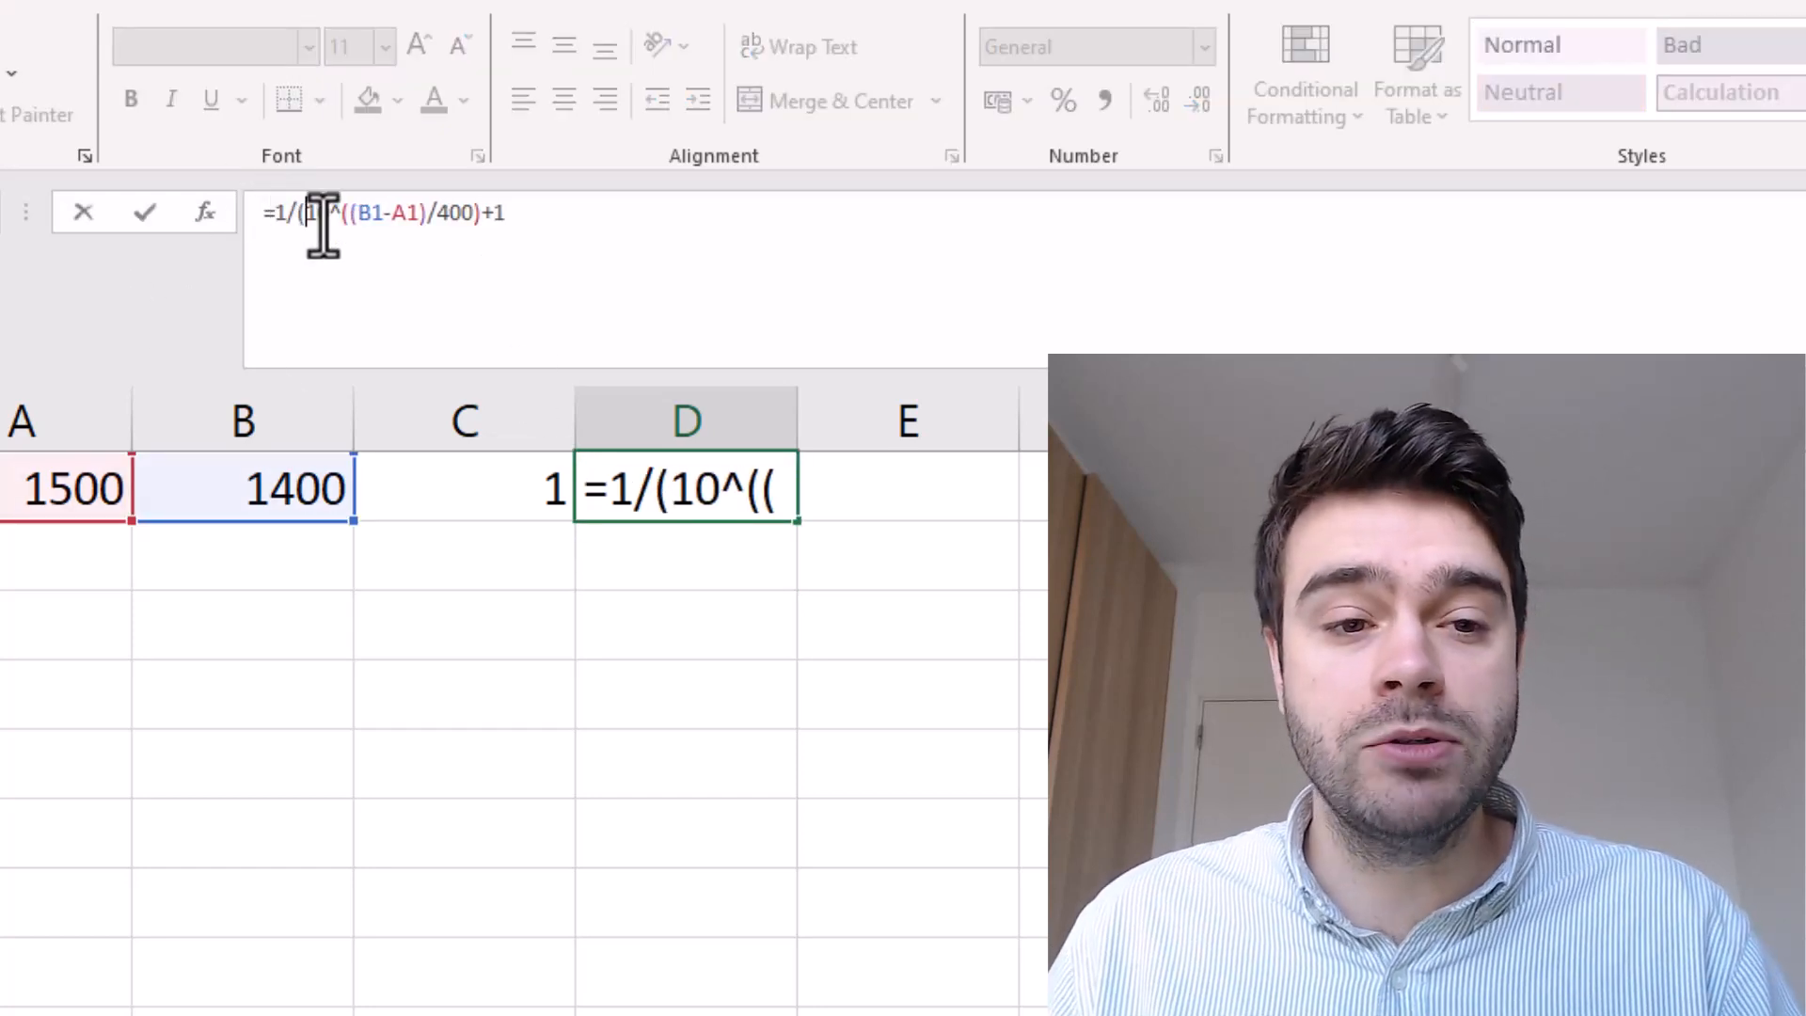
{"action": "key", "text": "Enter"}
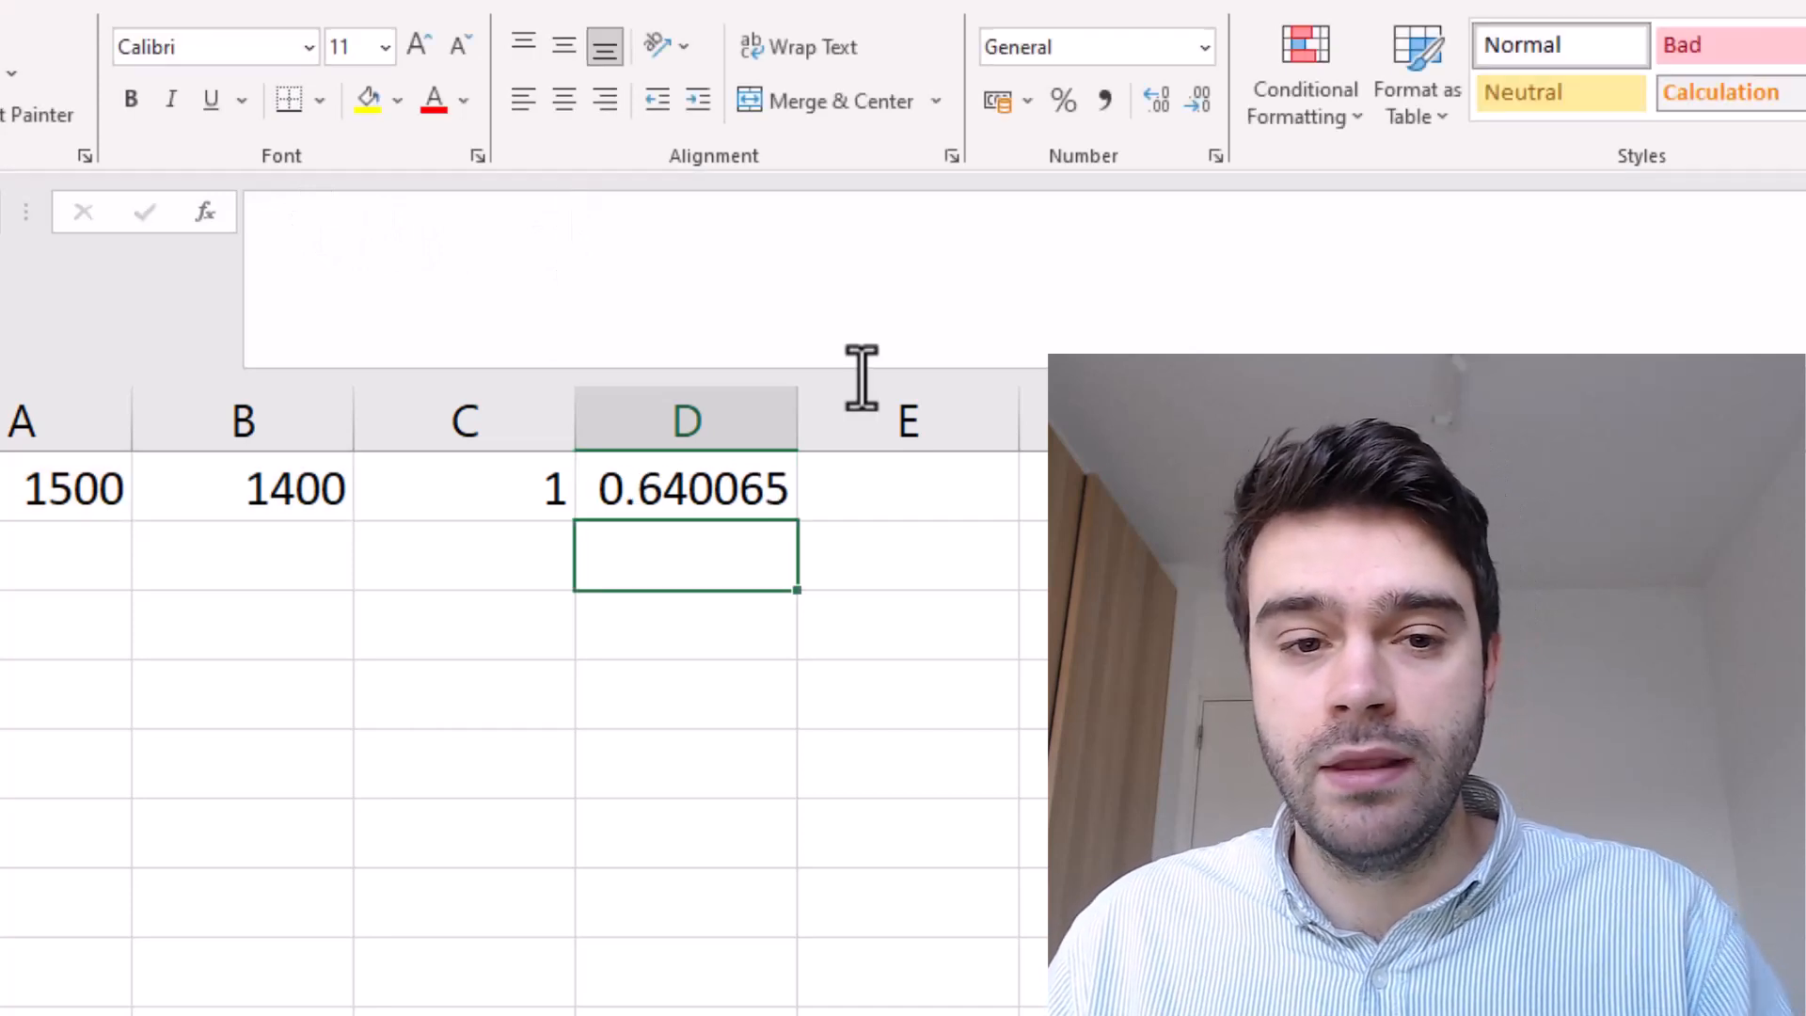
{"action": "mouse_move", "coordinate": [935, 590]}
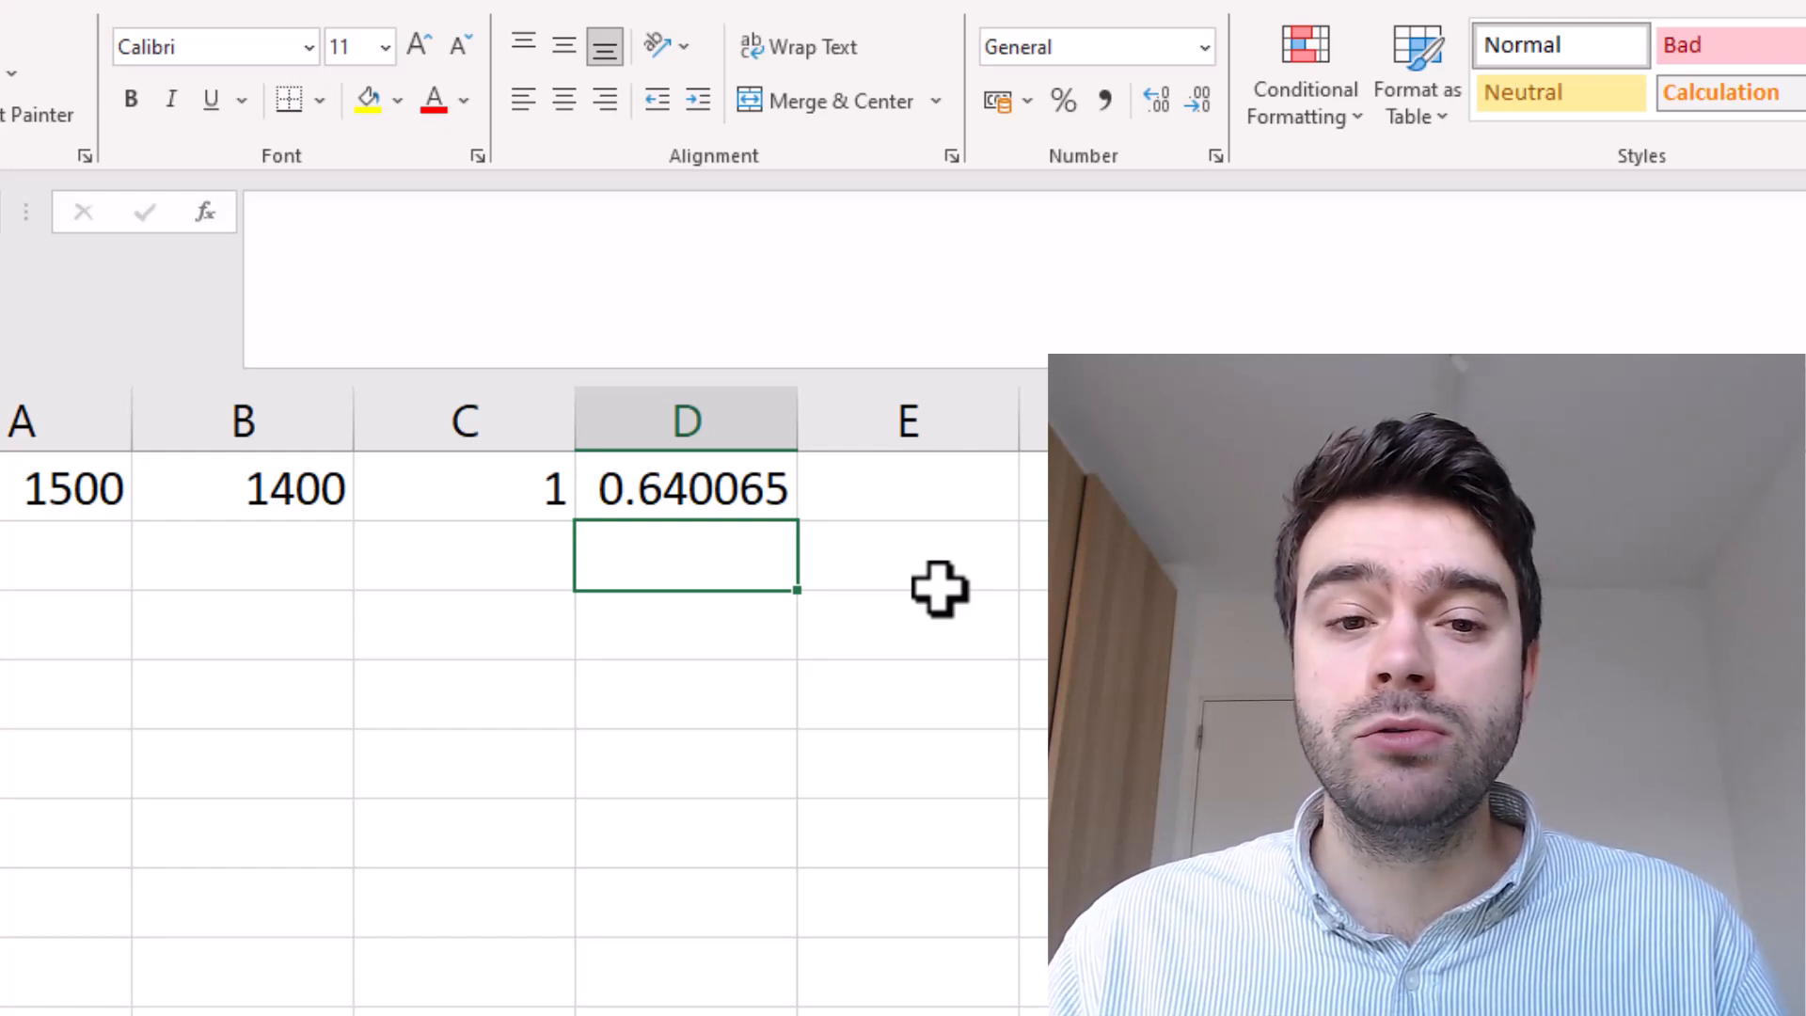
Step: Enter =20*(C1-D1) in E1 as the rating change, giving 7.1987
{"action": "left_click", "coordinate": [909, 515]}
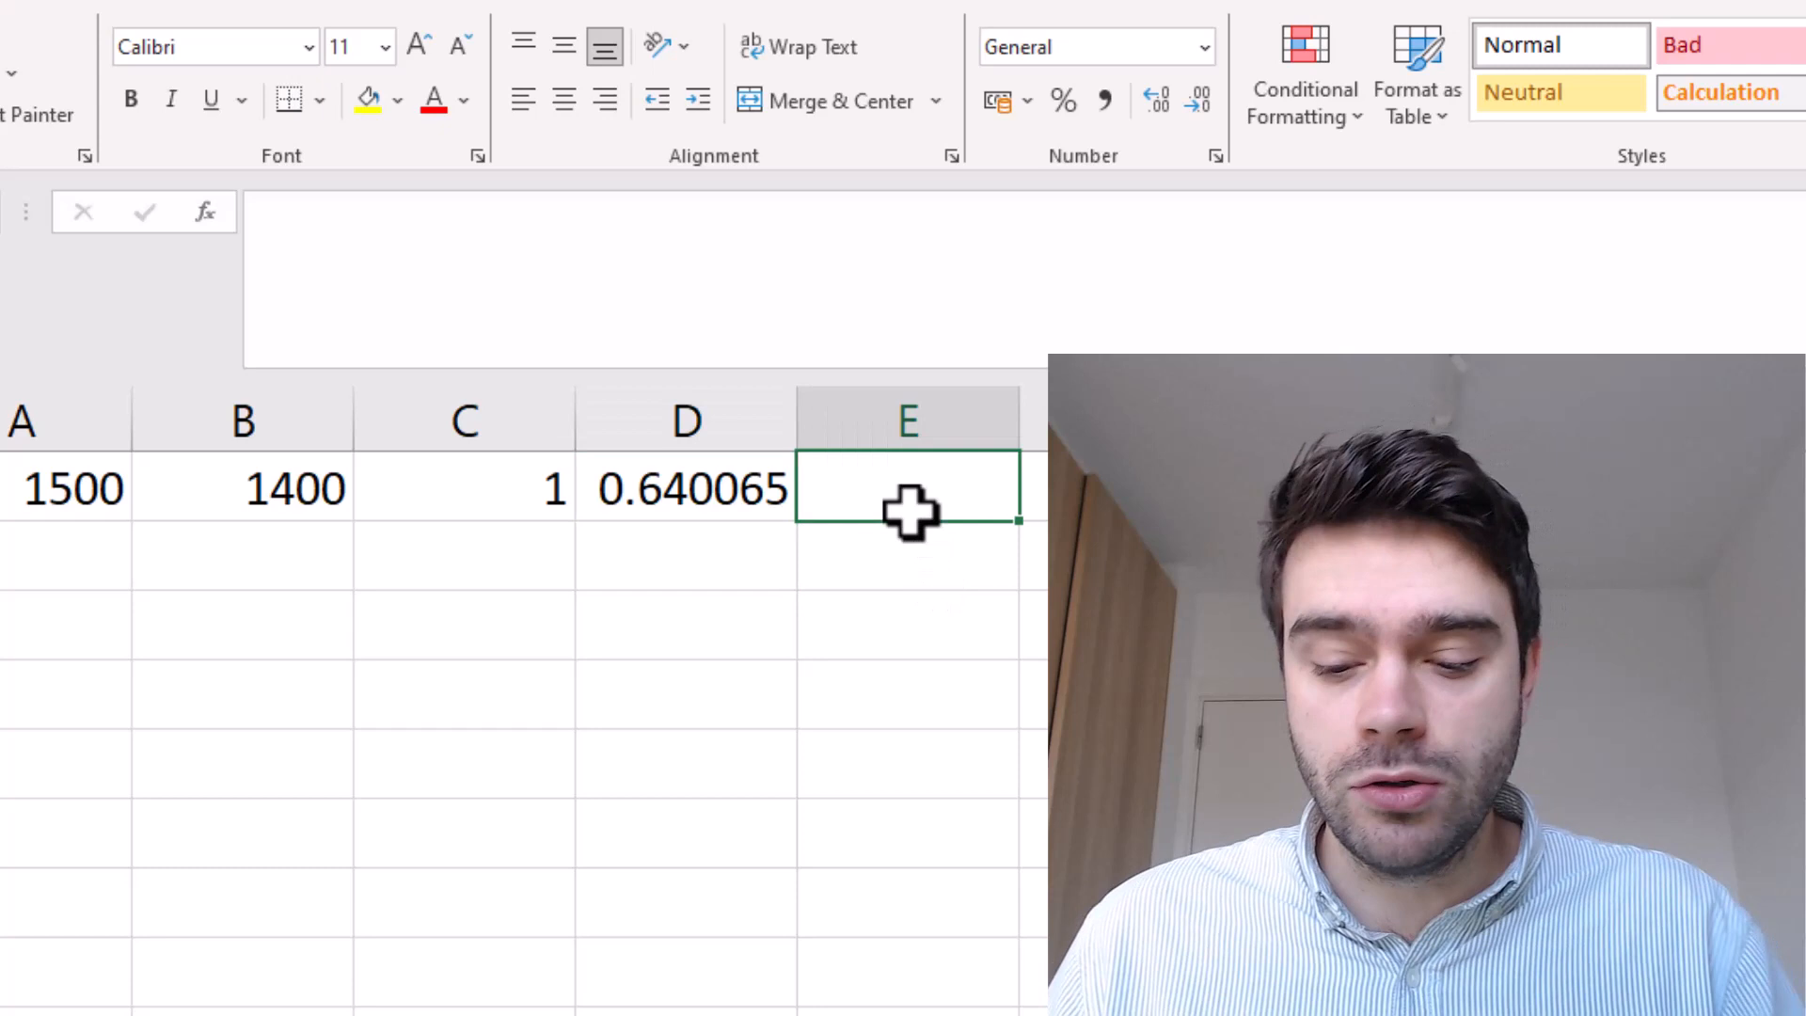
{"action": "type", "text": "="}
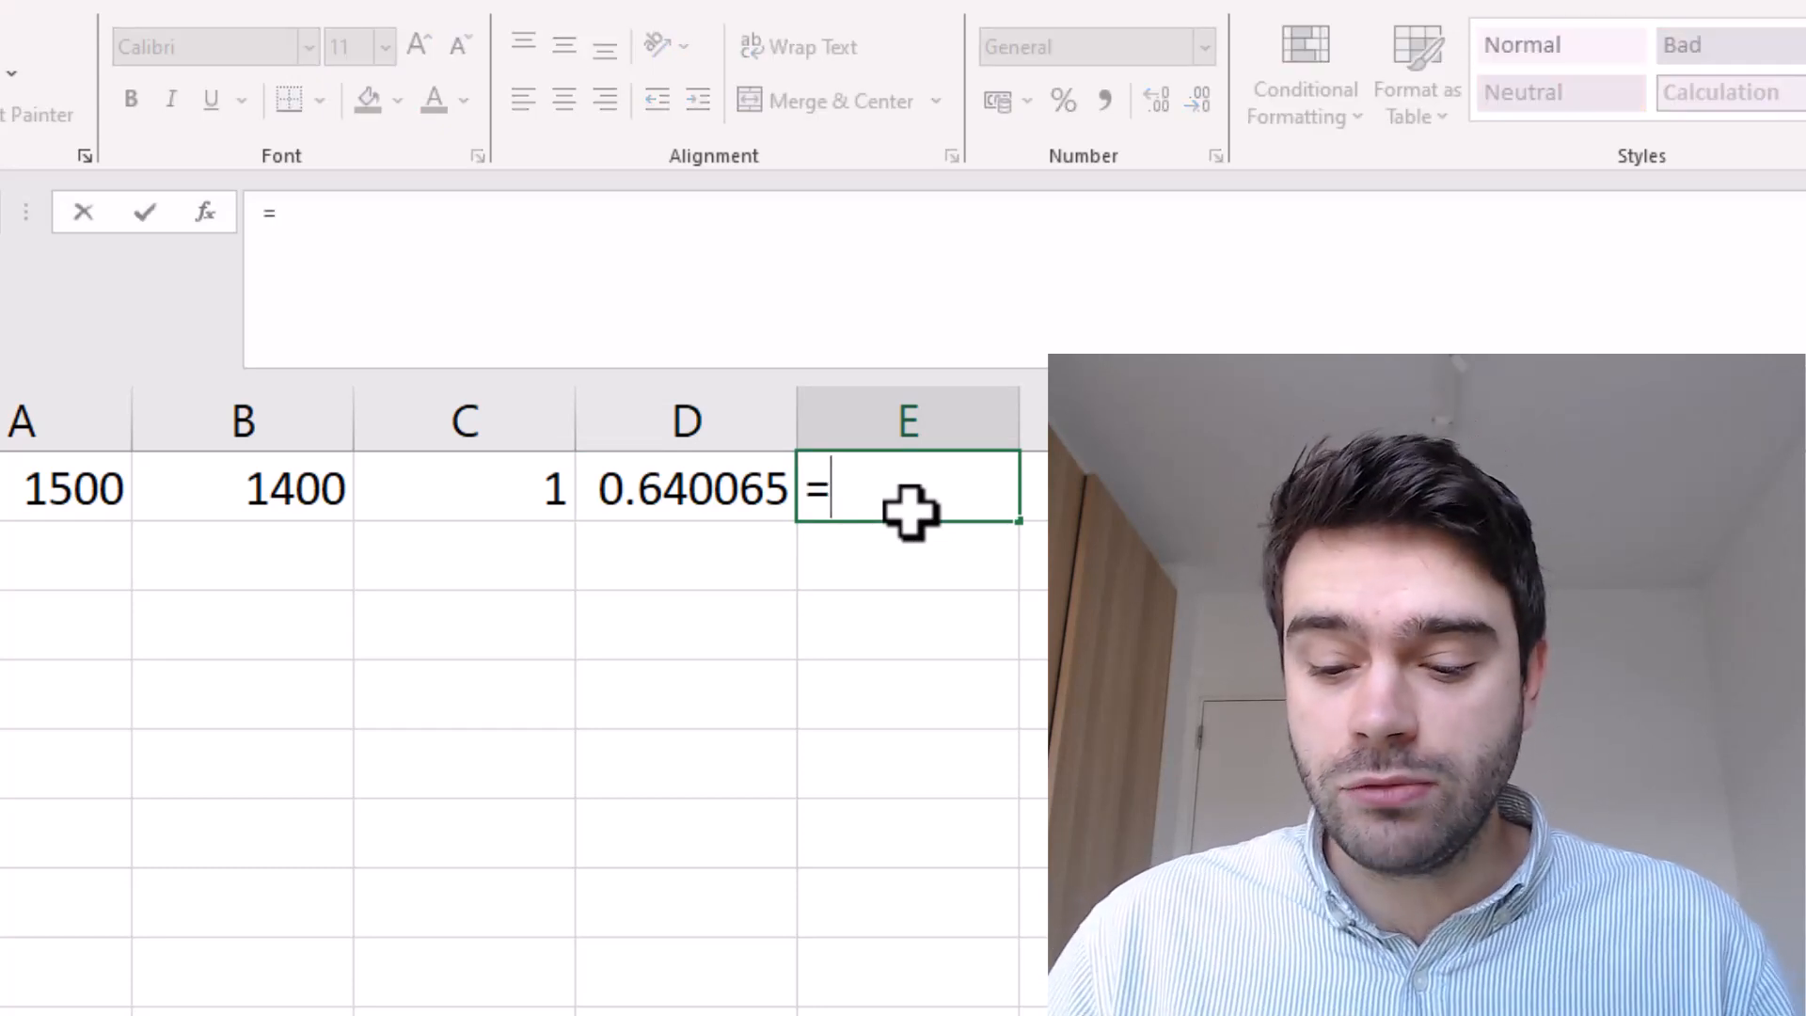
{"action": "type", "text": "20*("}
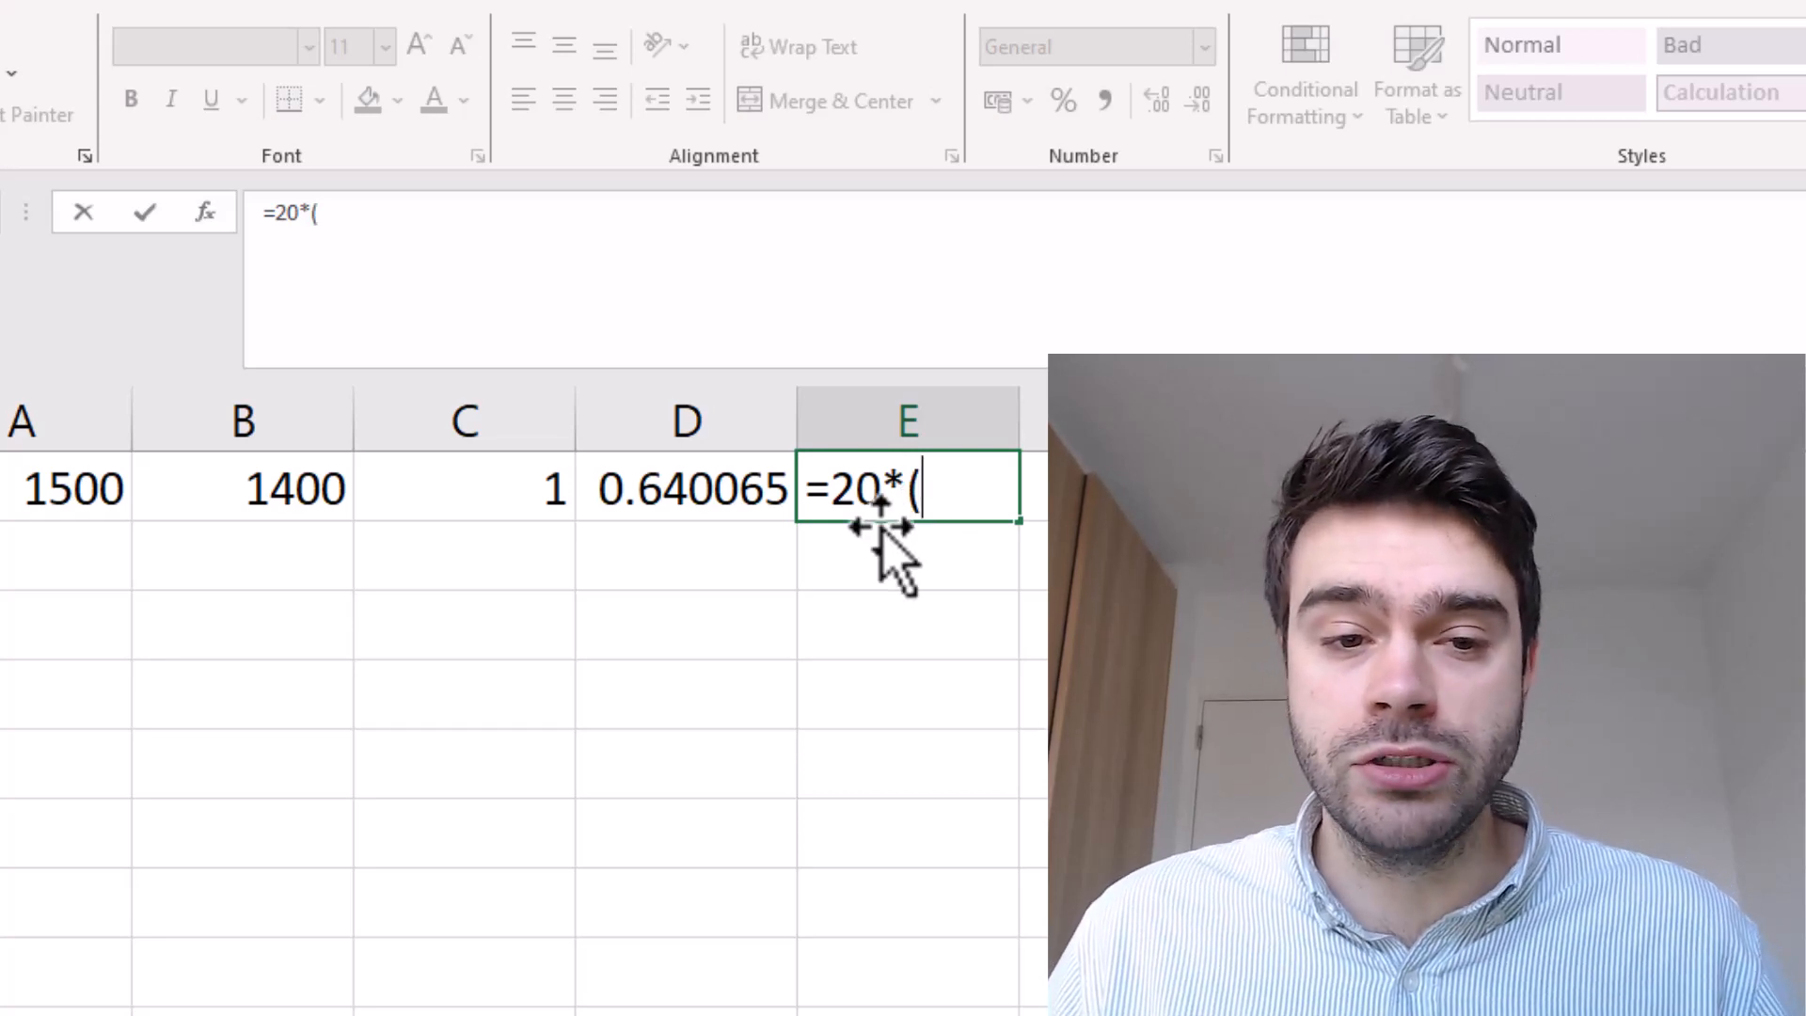
{"action": "left_click", "coordinate": [464, 510]}
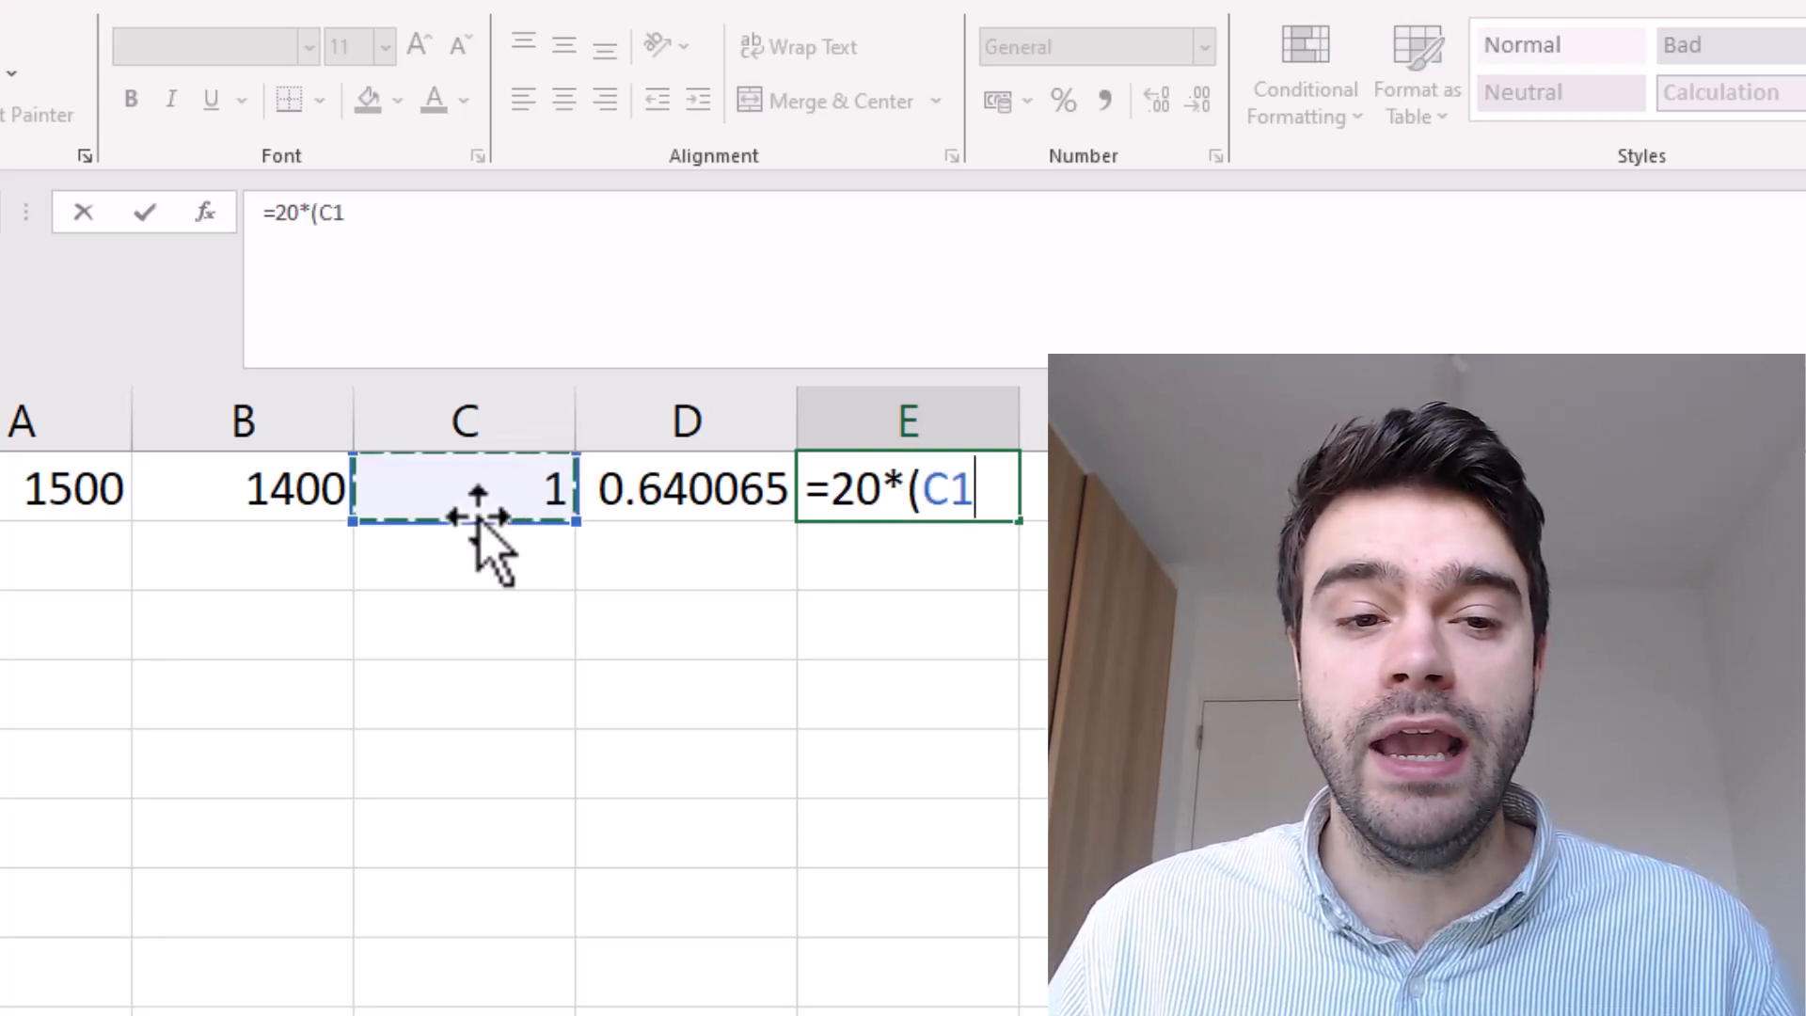
{"action": "type", "text": "-"}
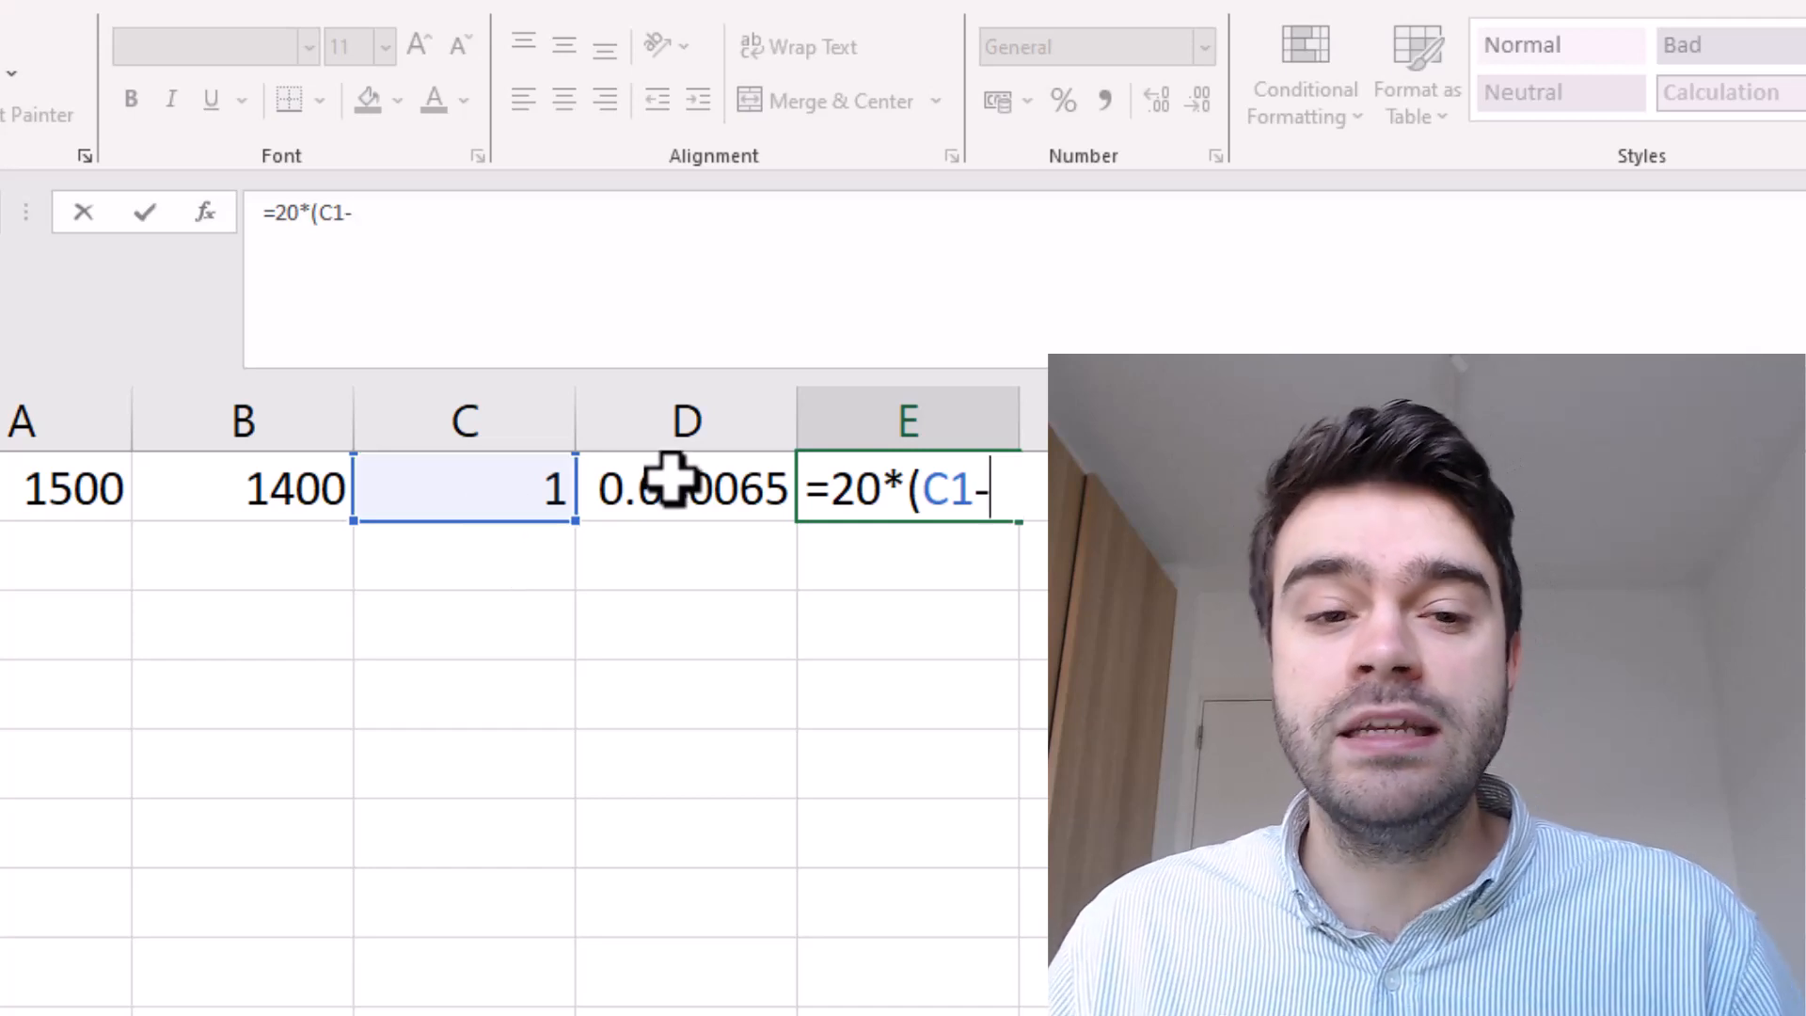
{"action": "left_click", "coordinate": [685, 488]}
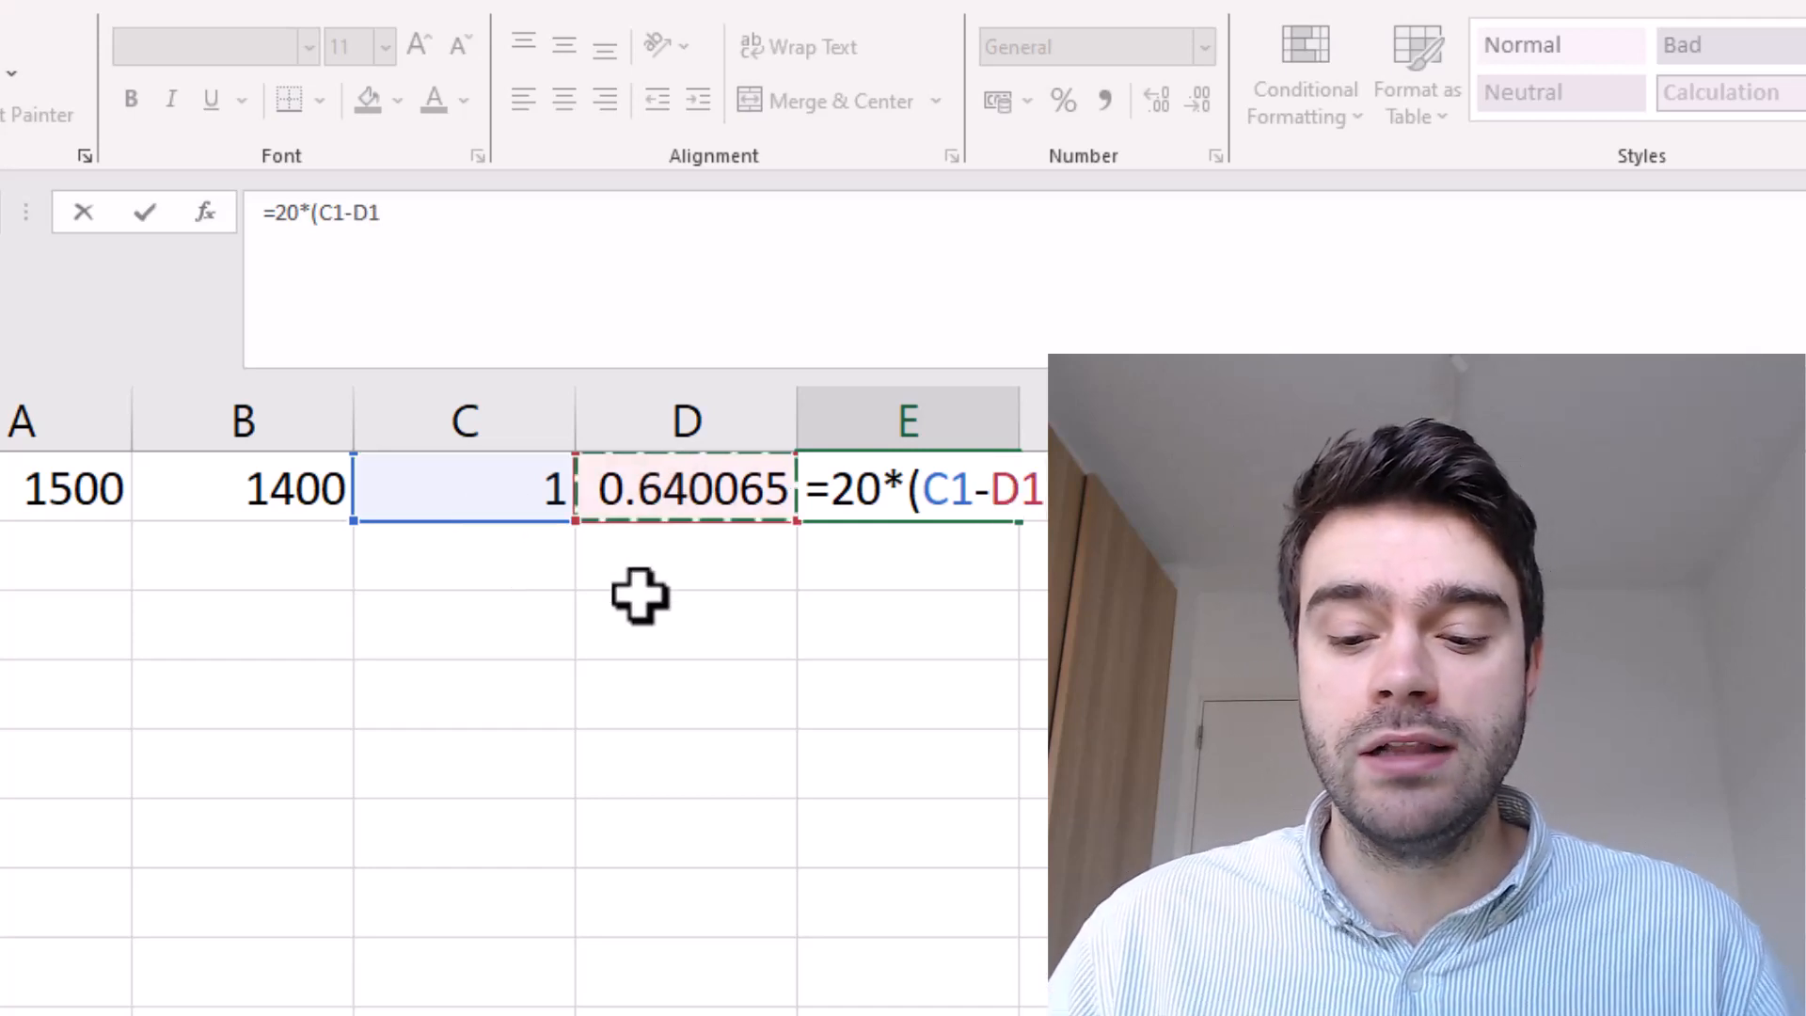
{"action": "key", "text": "Enter"}
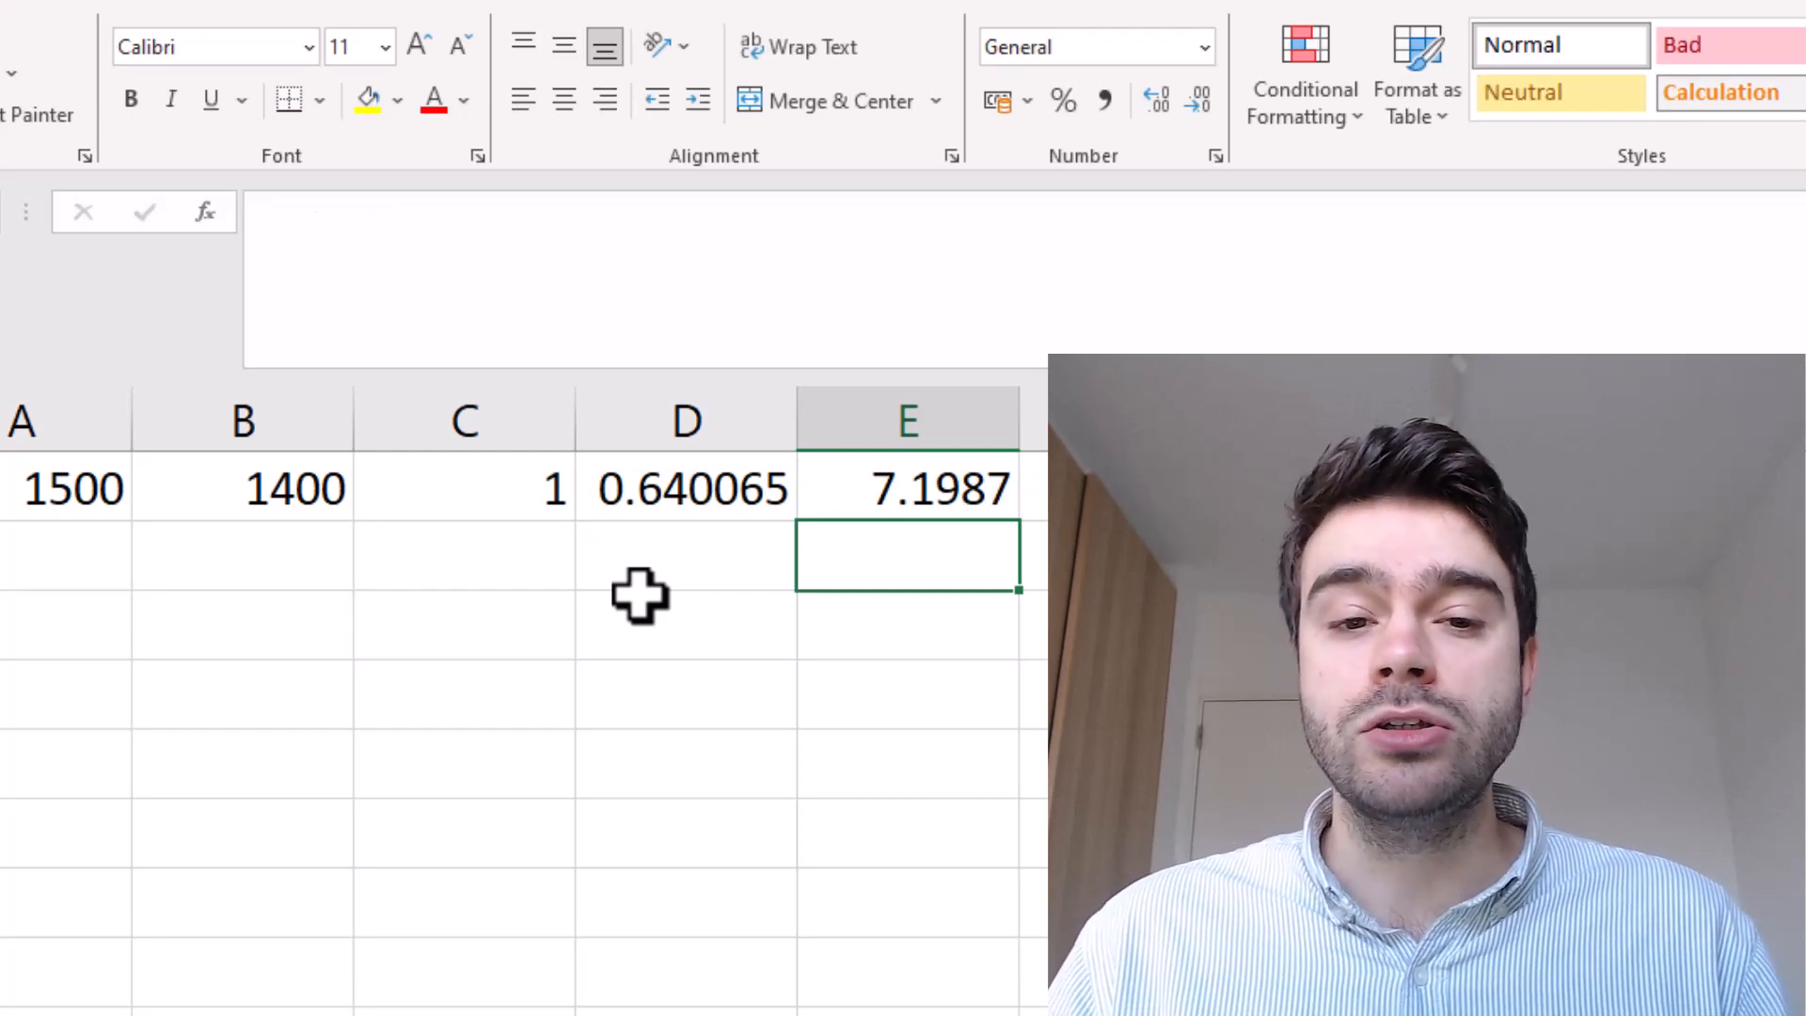
{"action": "mouse_move", "coordinate": [466, 552]}
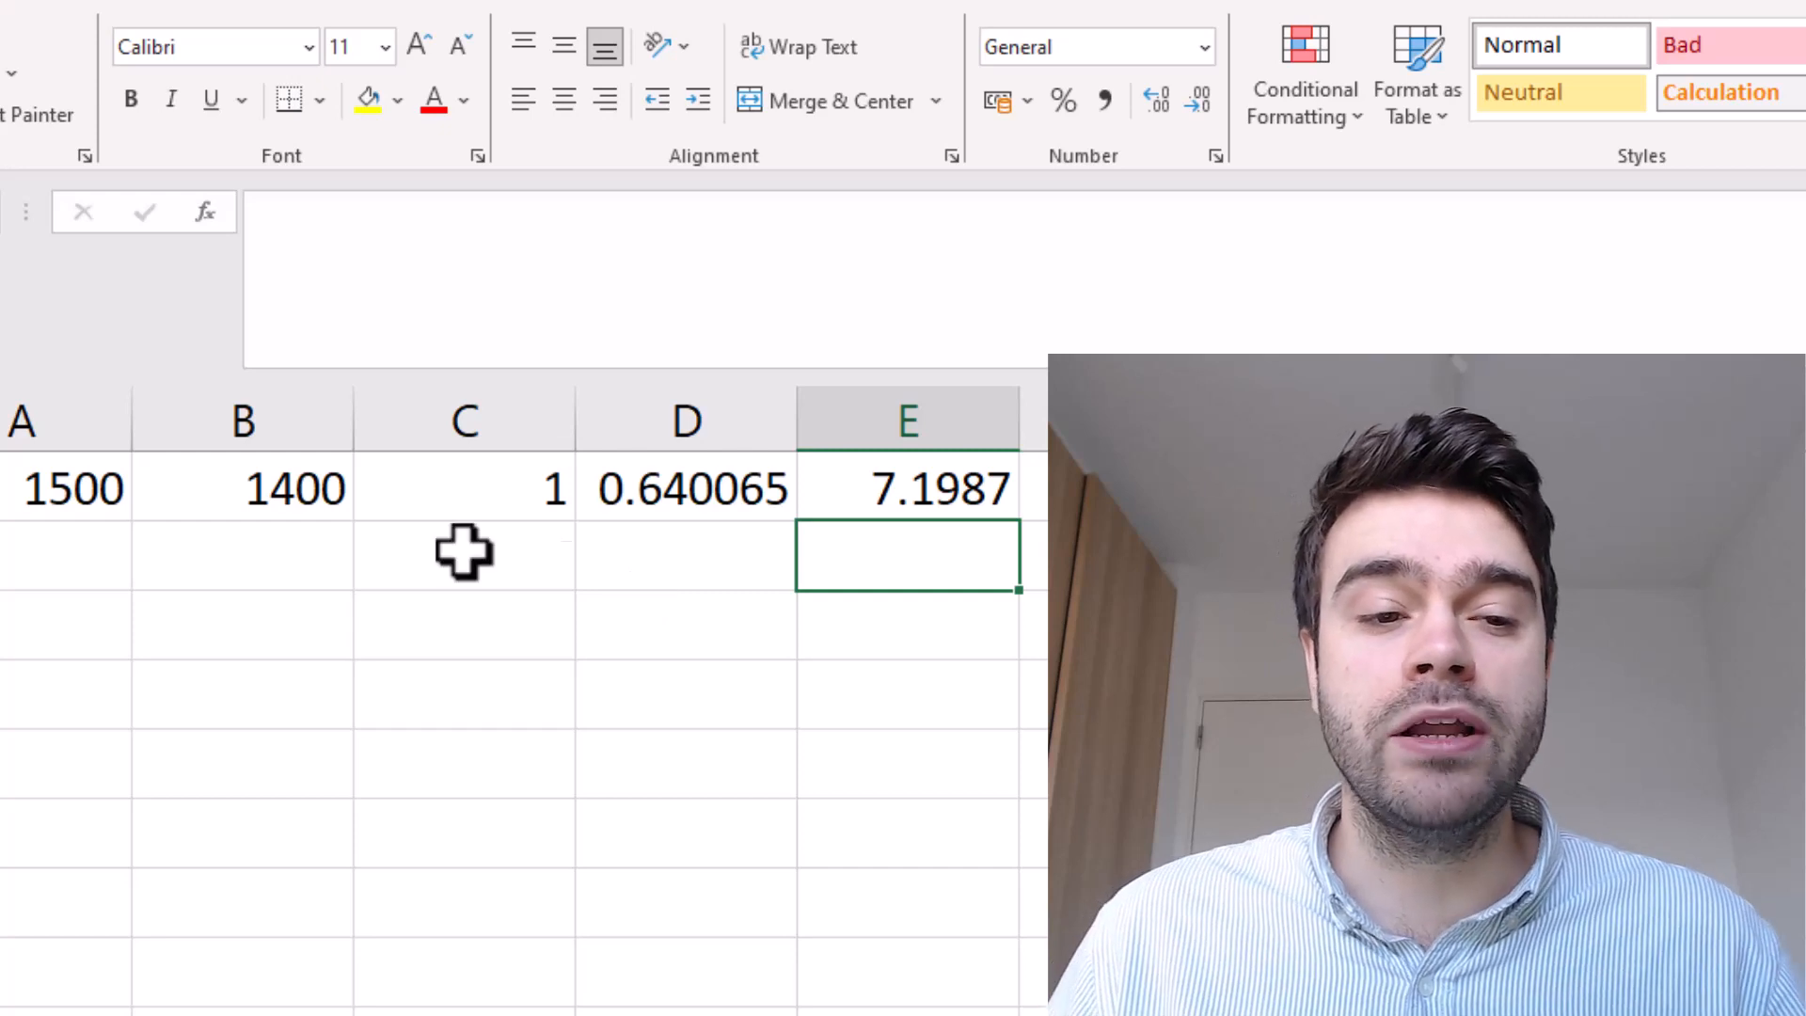
Step: Review A1, E1 and B1, then change the result in C1 to 0
{"action": "left_click", "coordinate": [59, 488]}
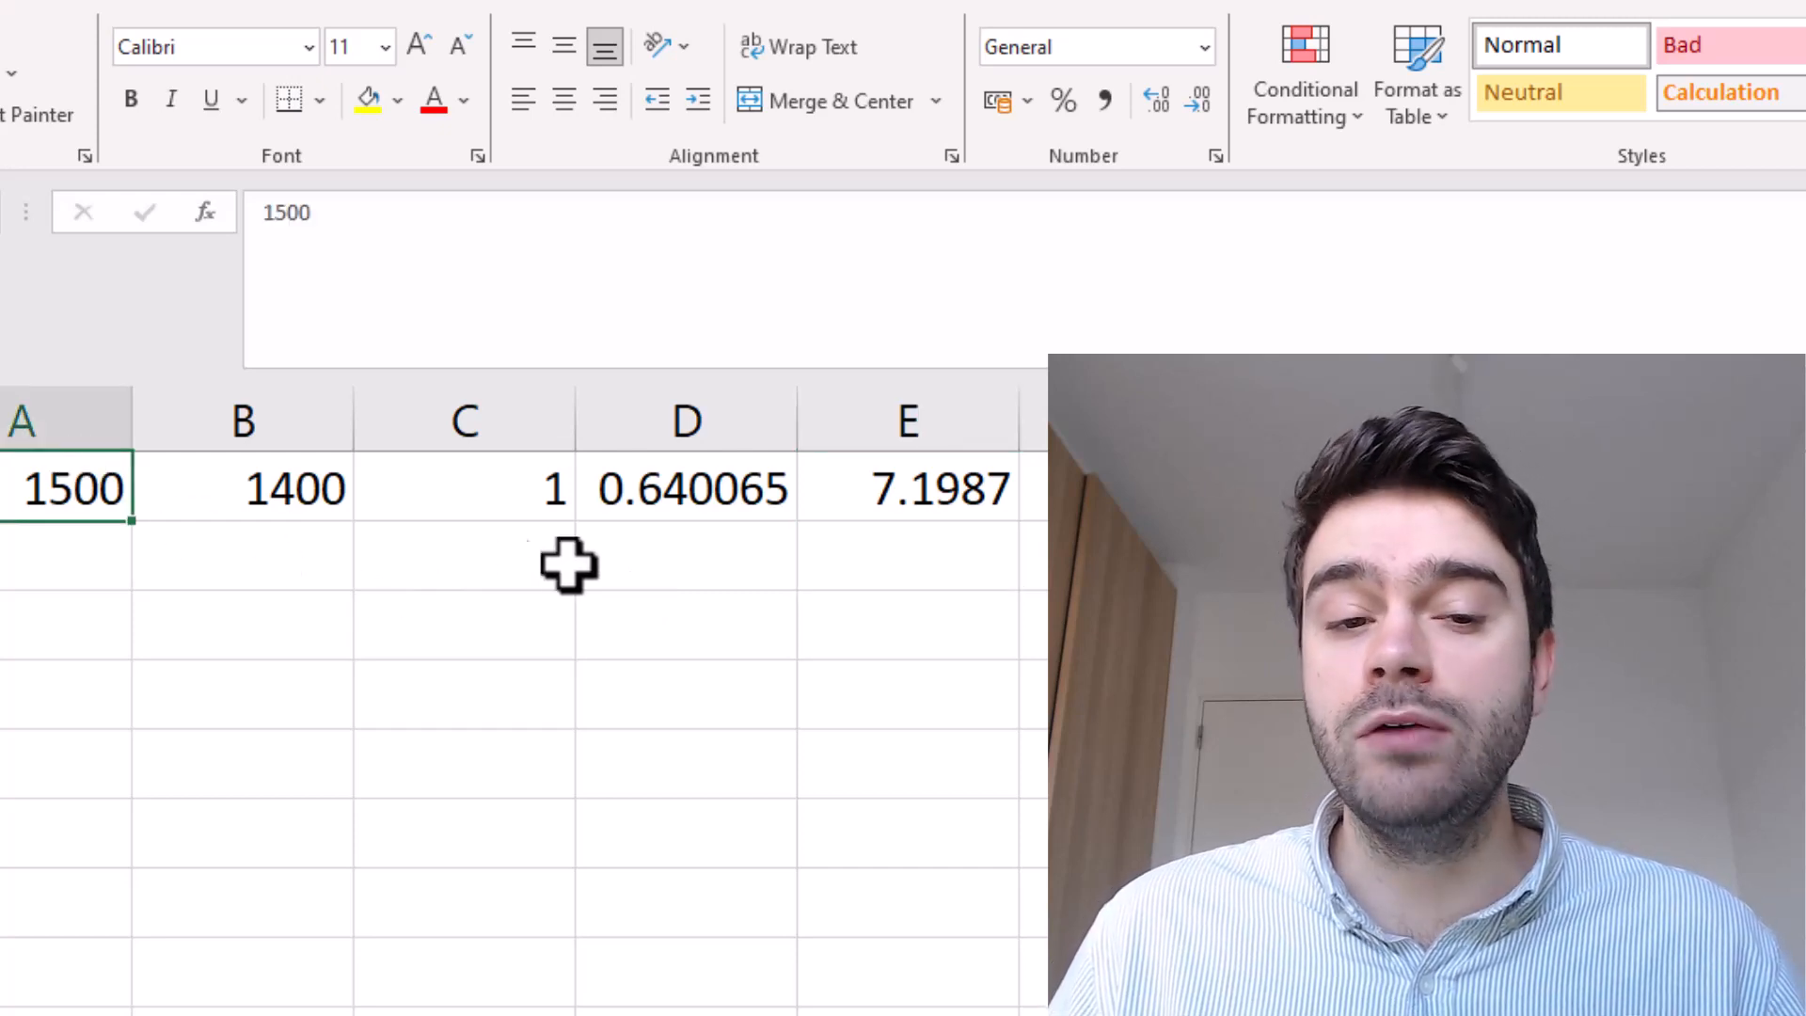
{"action": "left_click", "coordinate": [907, 488]}
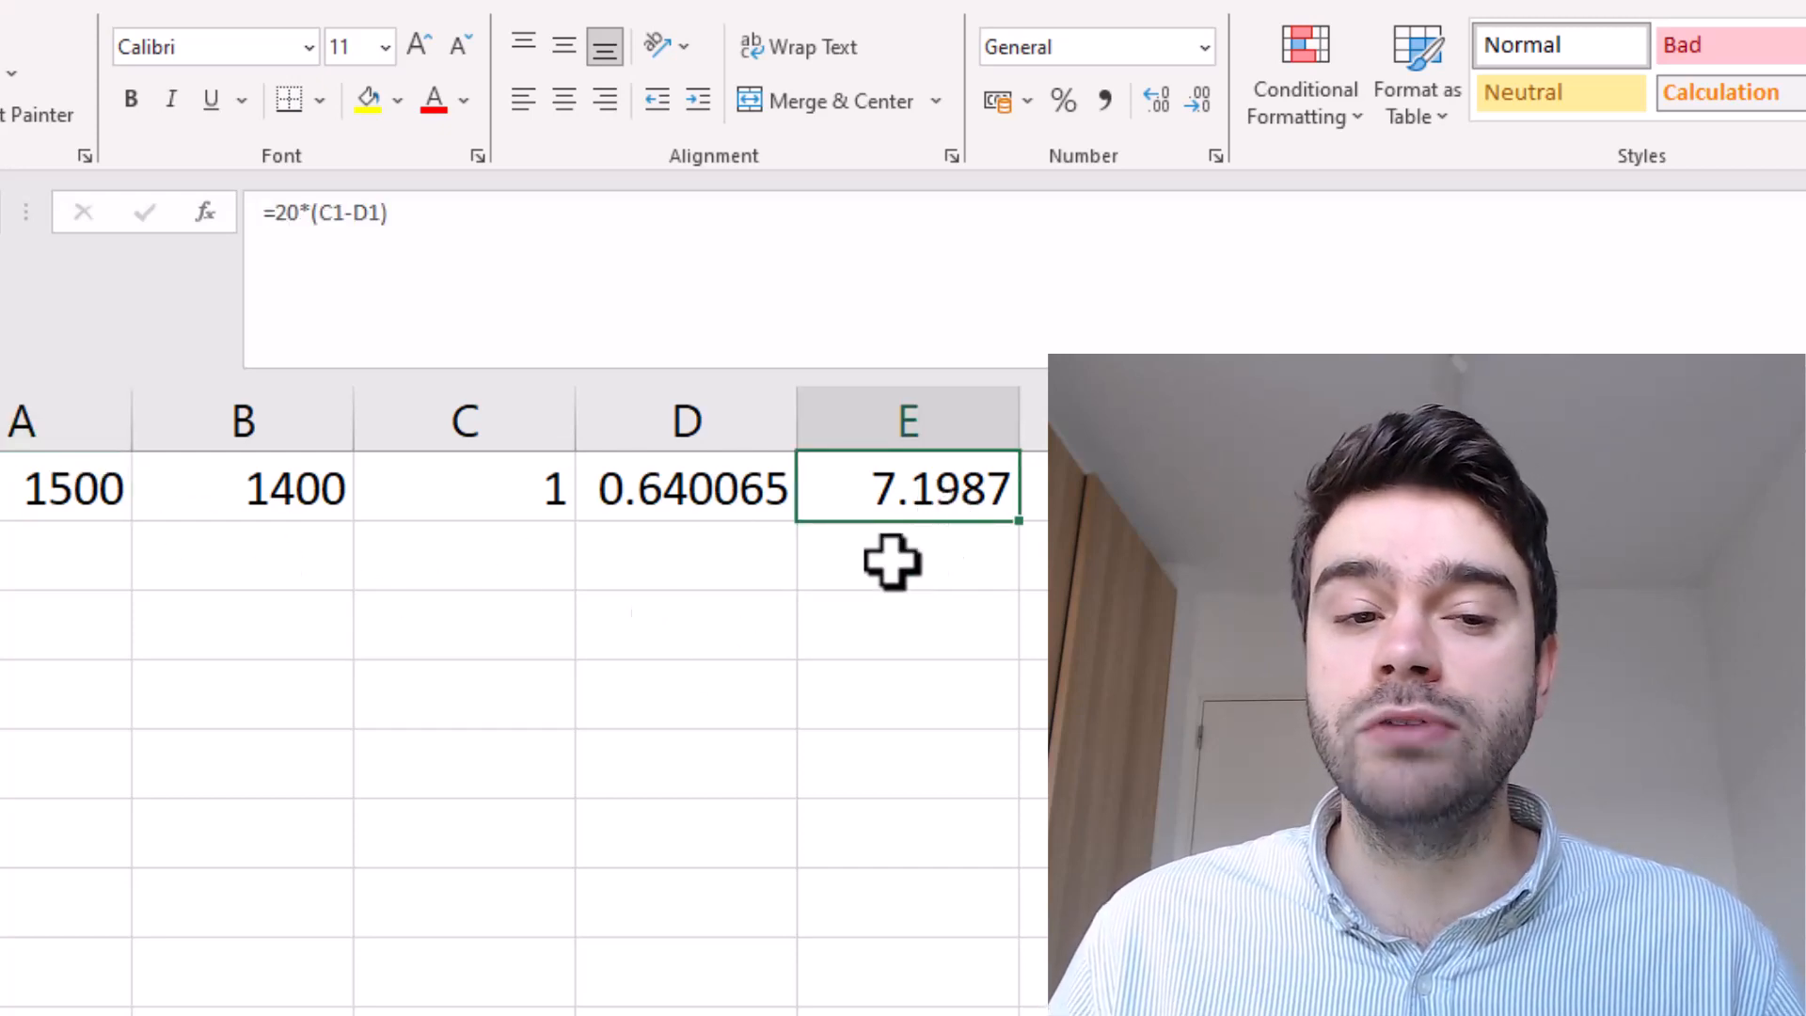
{"action": "left_click", "coordinate": [242, 488]}
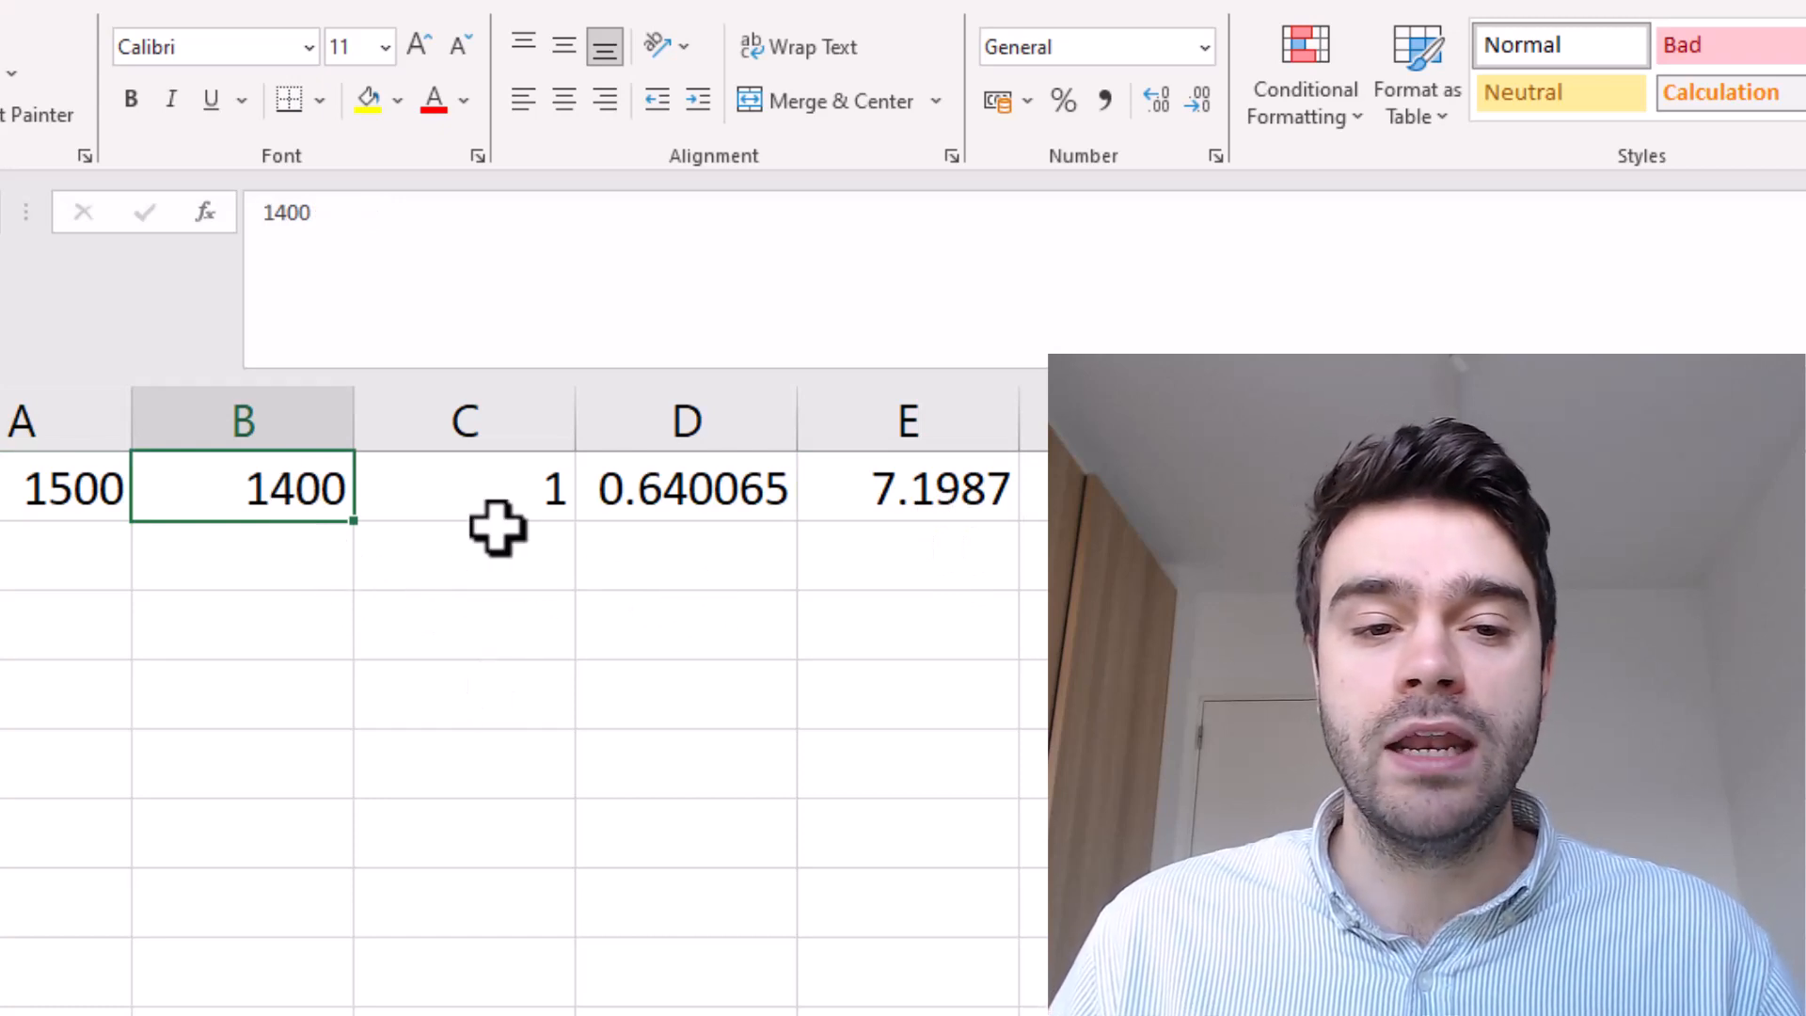
{"action": "left_click", "coordinate": [467, 488]}
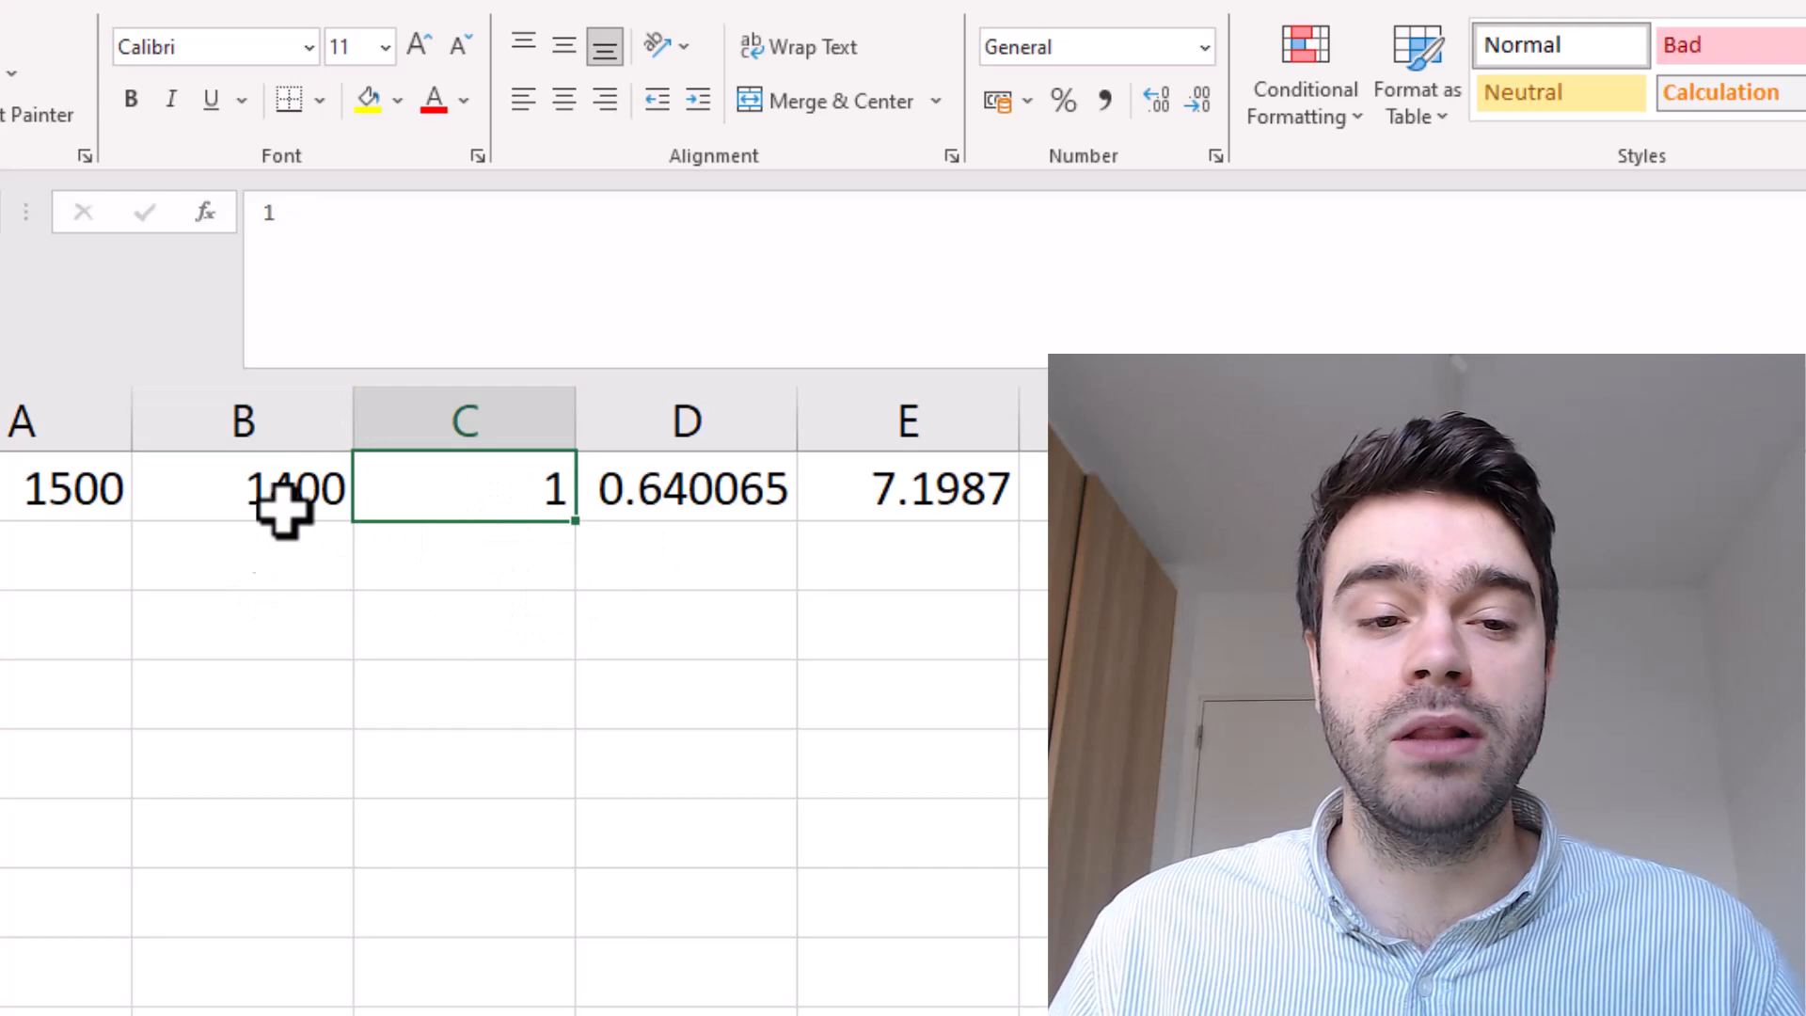
{"action": "mouse_move", "coordinate": [106, 674]}
{"action": "type", "text": "0"}
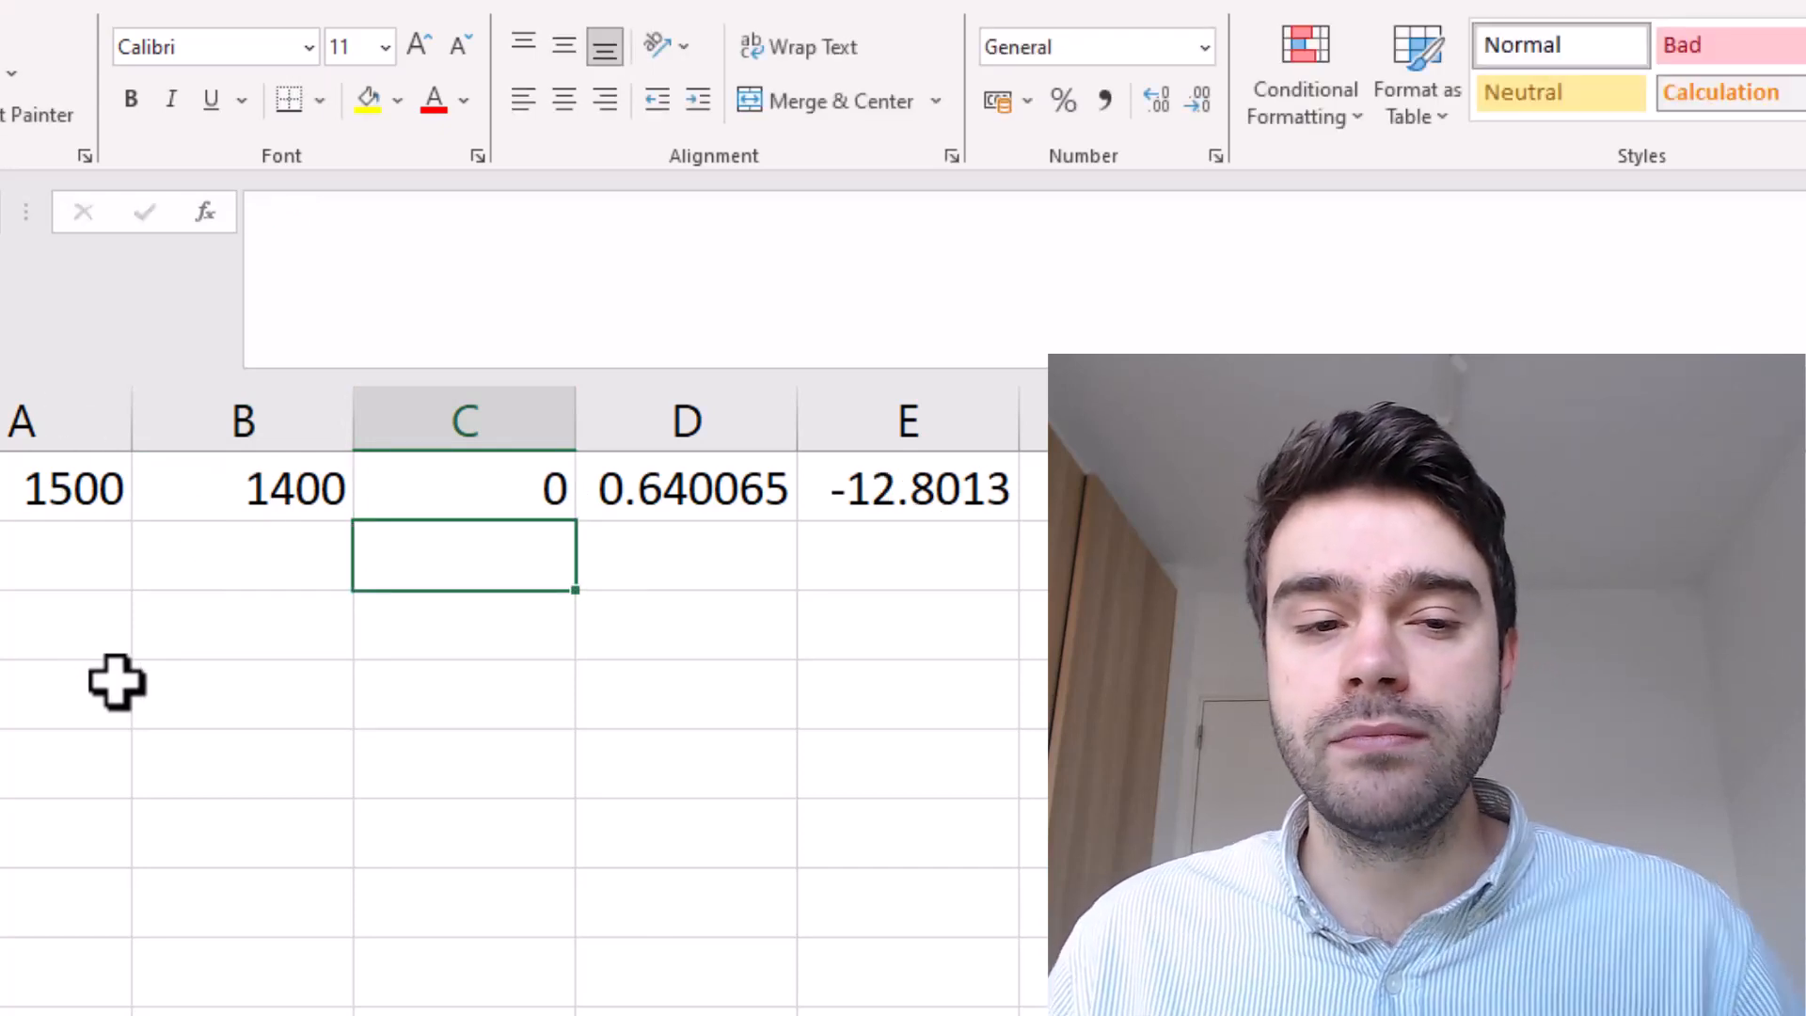
{"action": "mouse_move", "coordinate": [948, 540]}
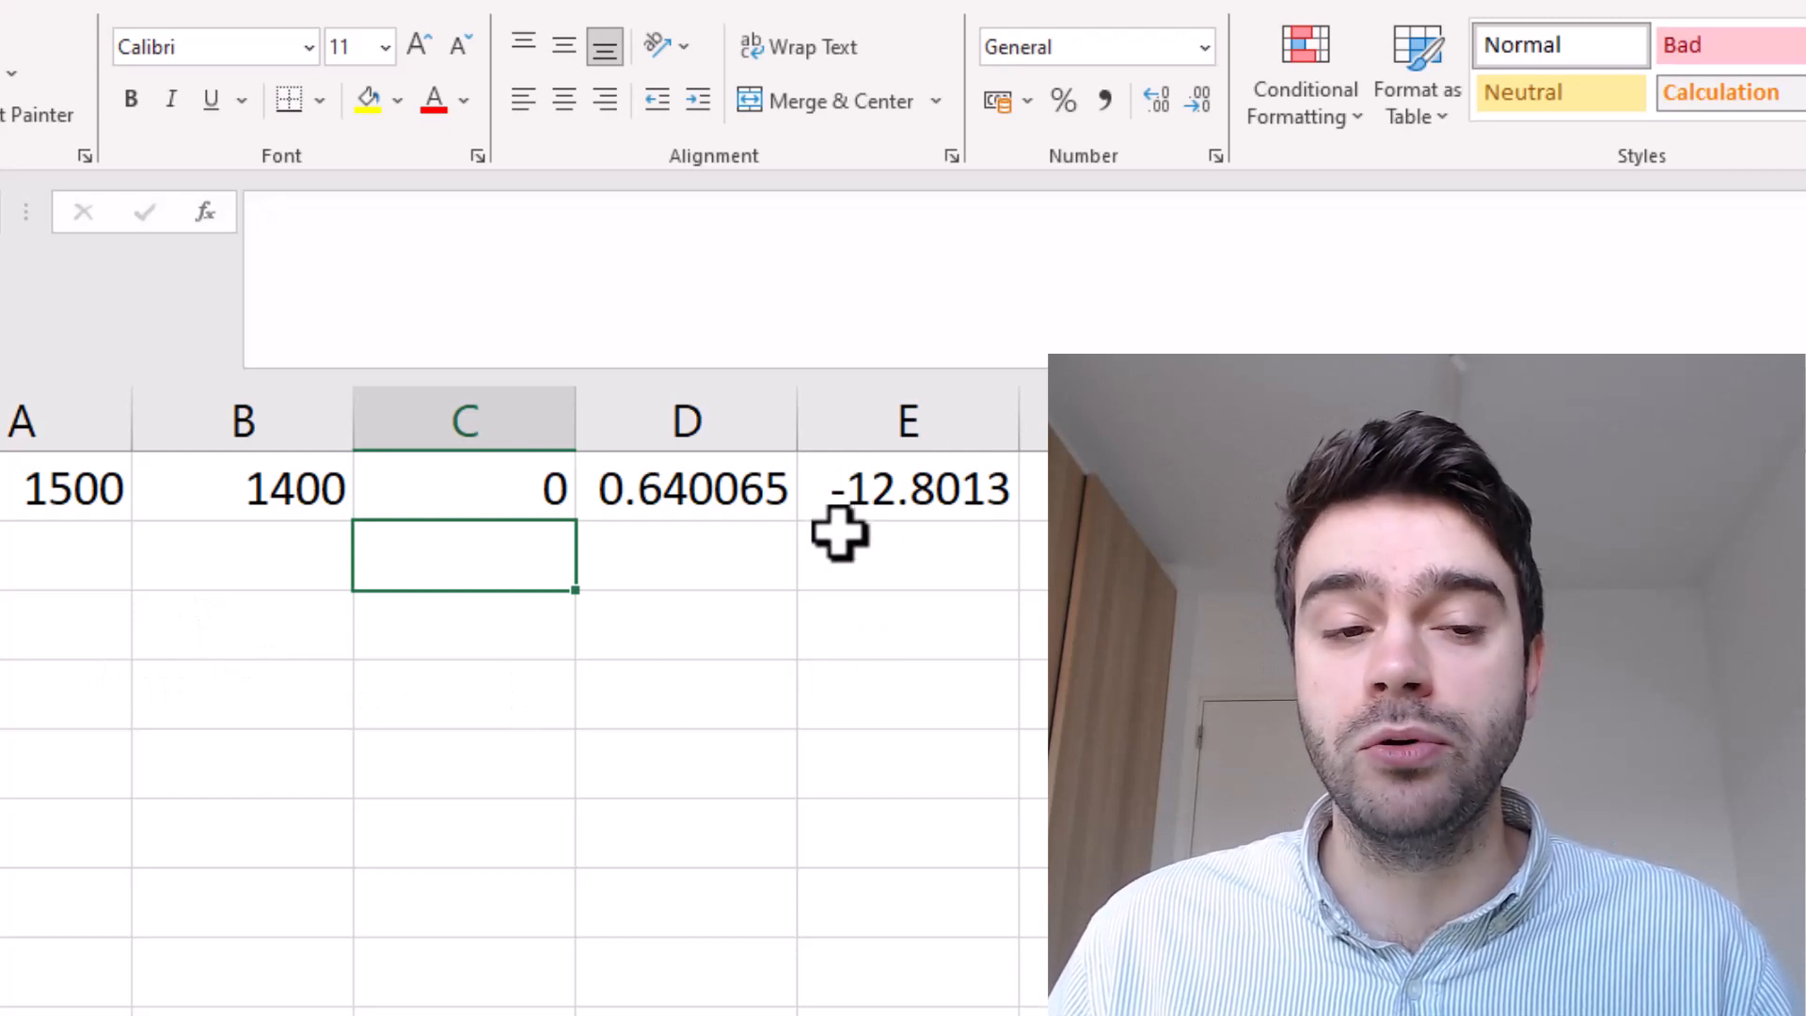
{"action": "mouse_move", "coordinate": [706, 617]}
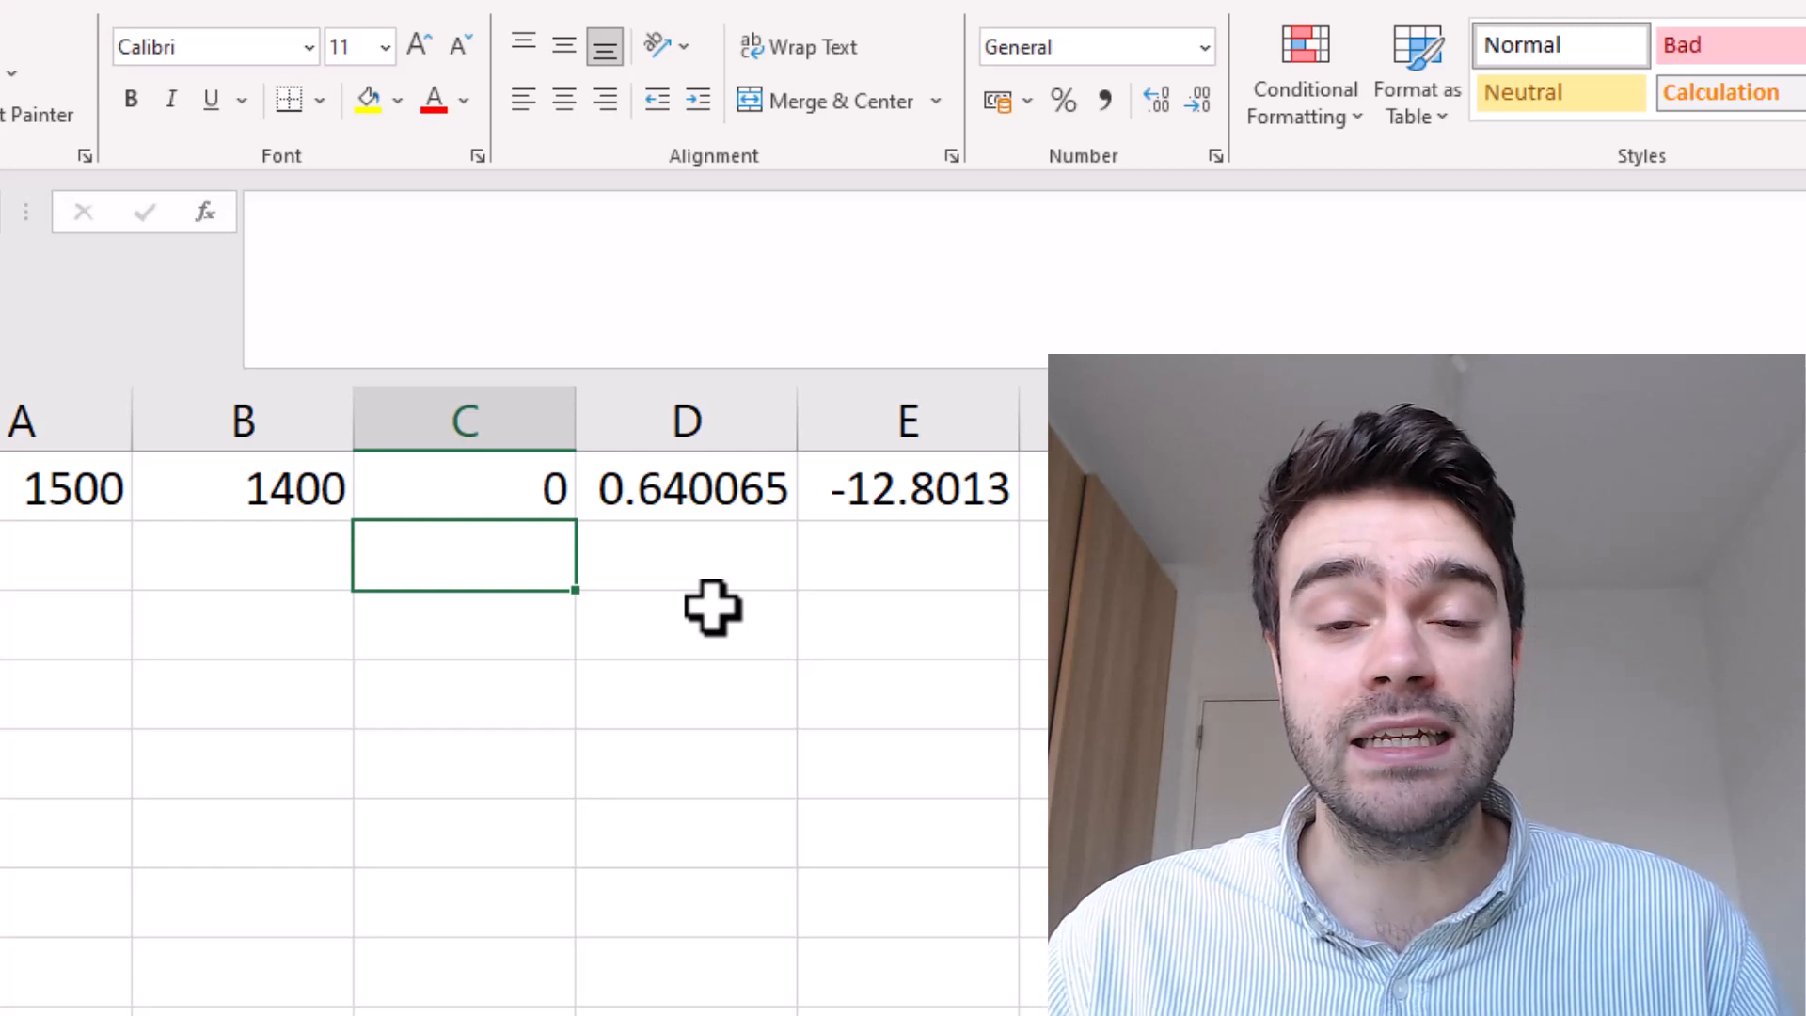
Step: Add updated ratings =A1+E1 in F1 and =B1-E1 in G1
{"action": "left_click", "coordinate": [1129, 488]}
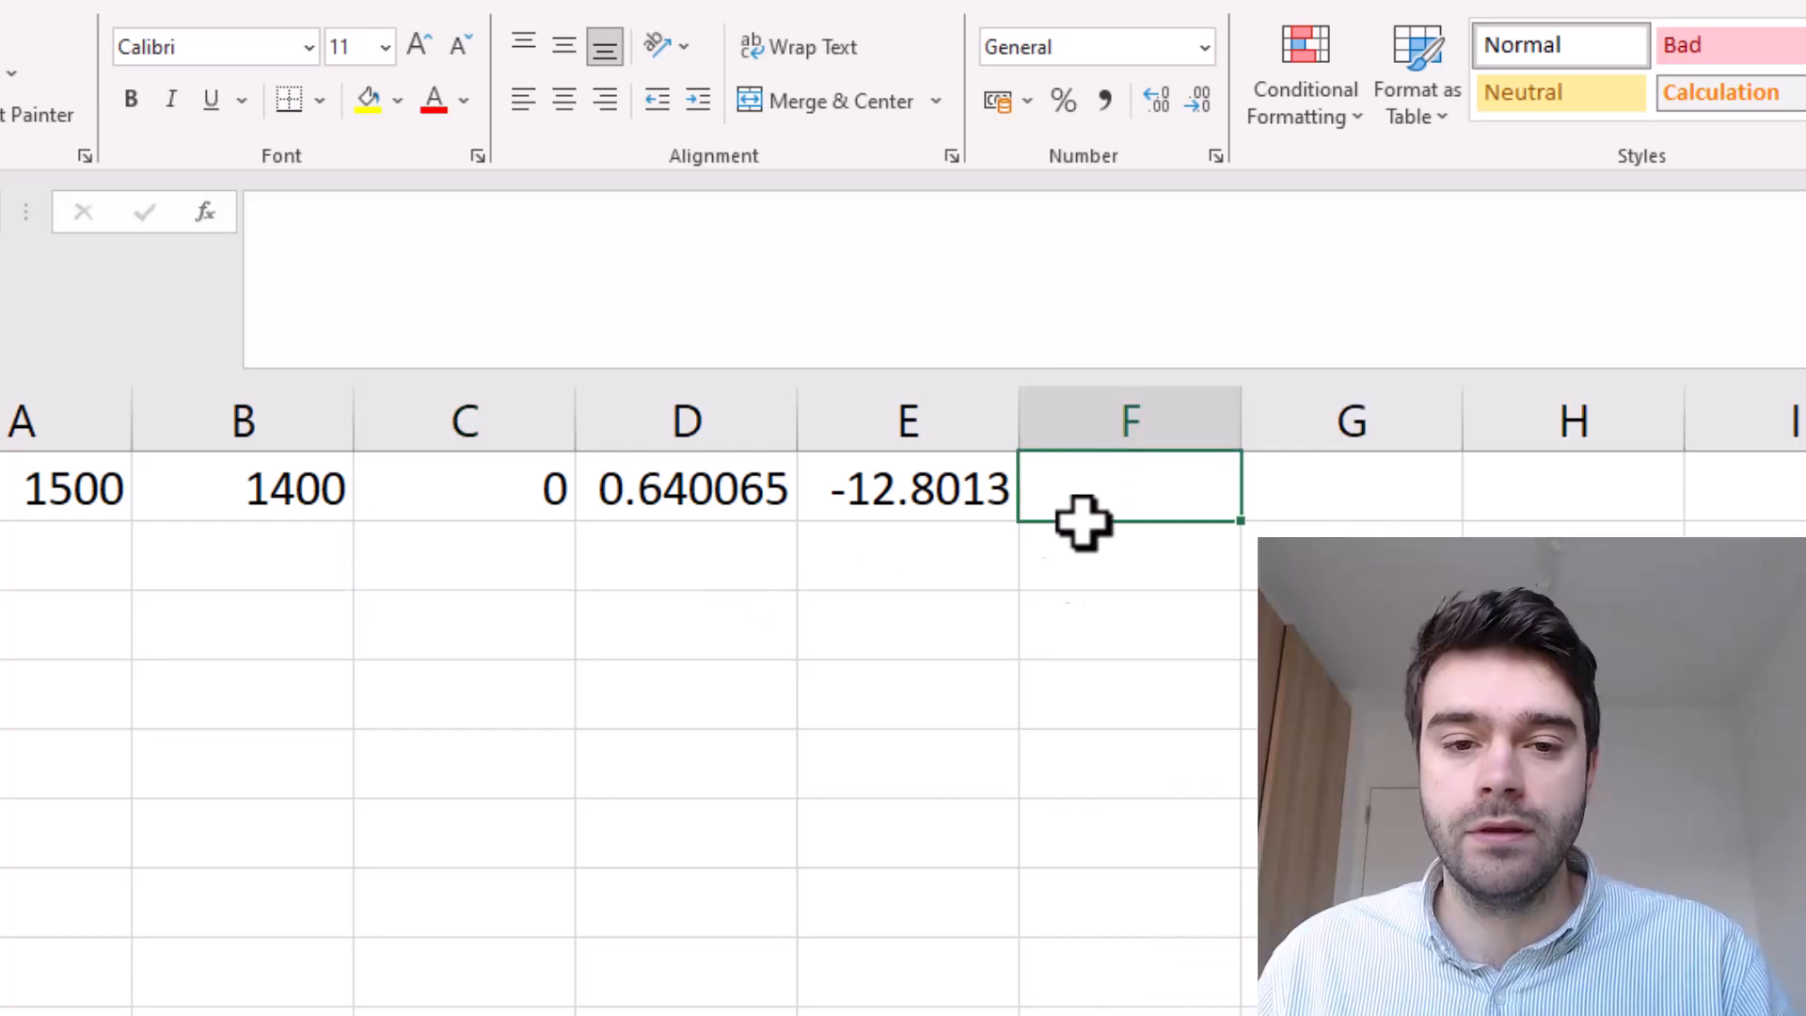
{"action": "type", "text": "=A1+"}
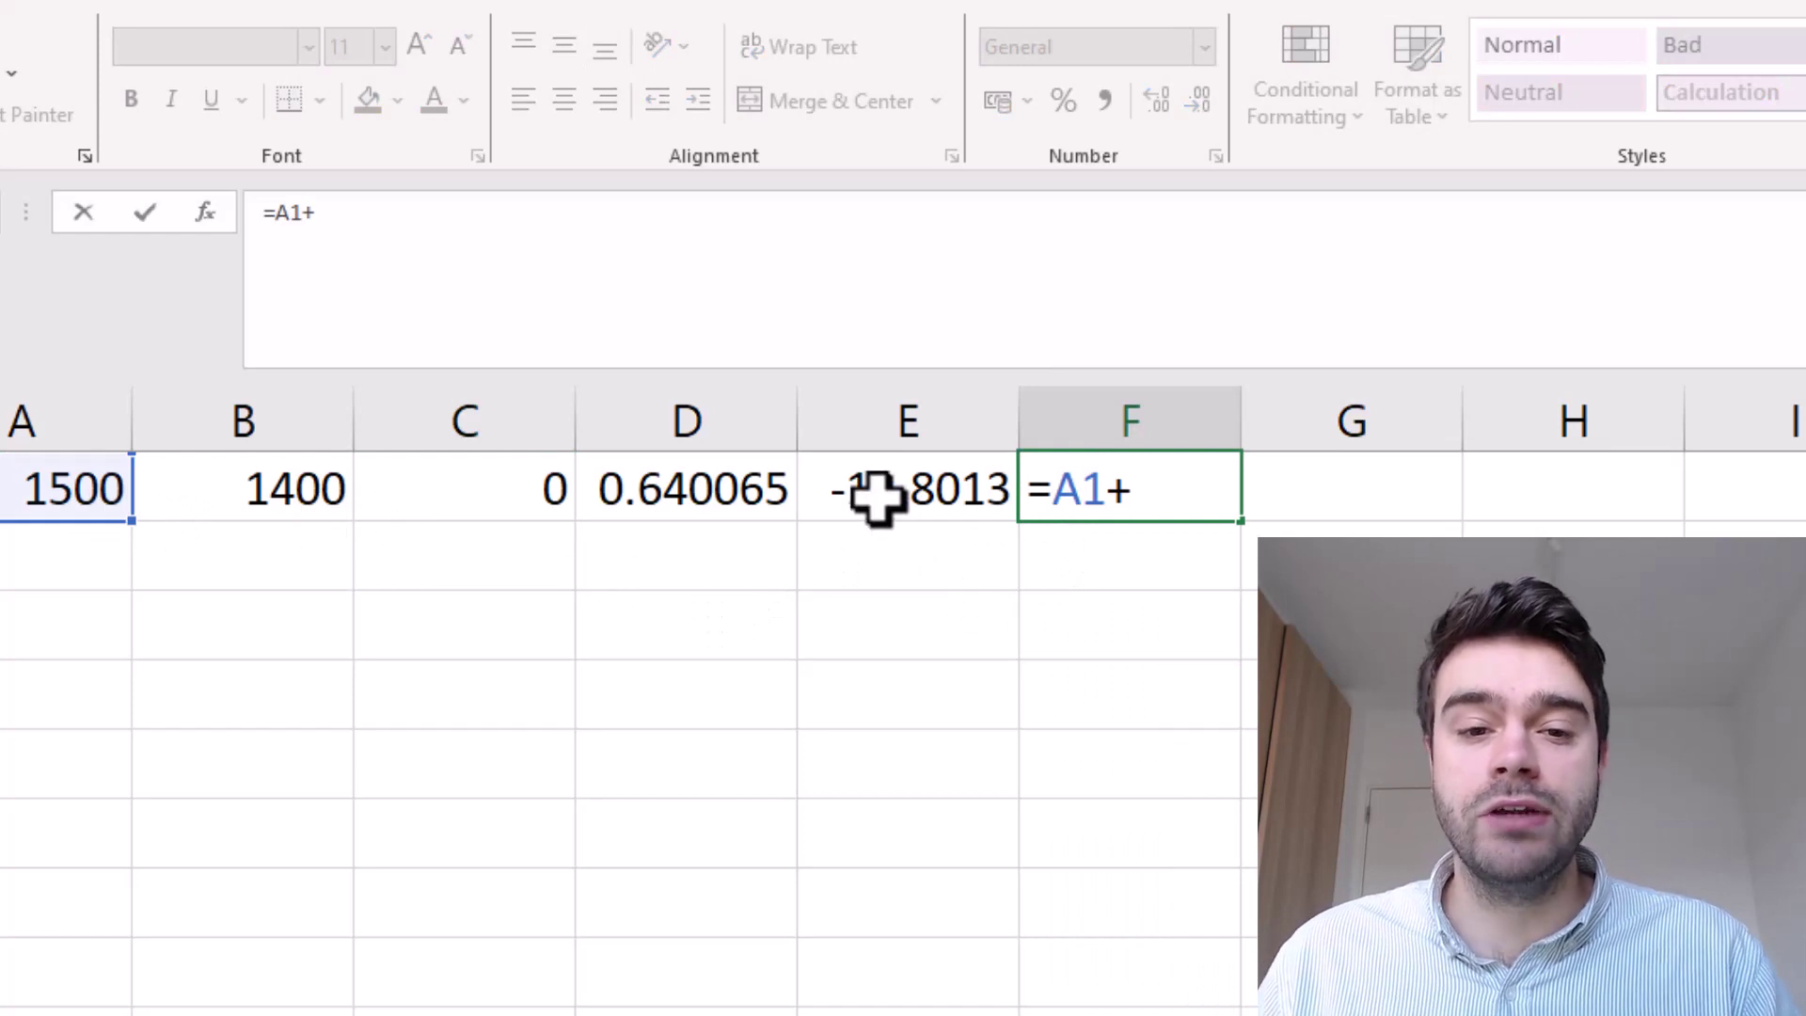
{"action": "key", "text": "Enter"}
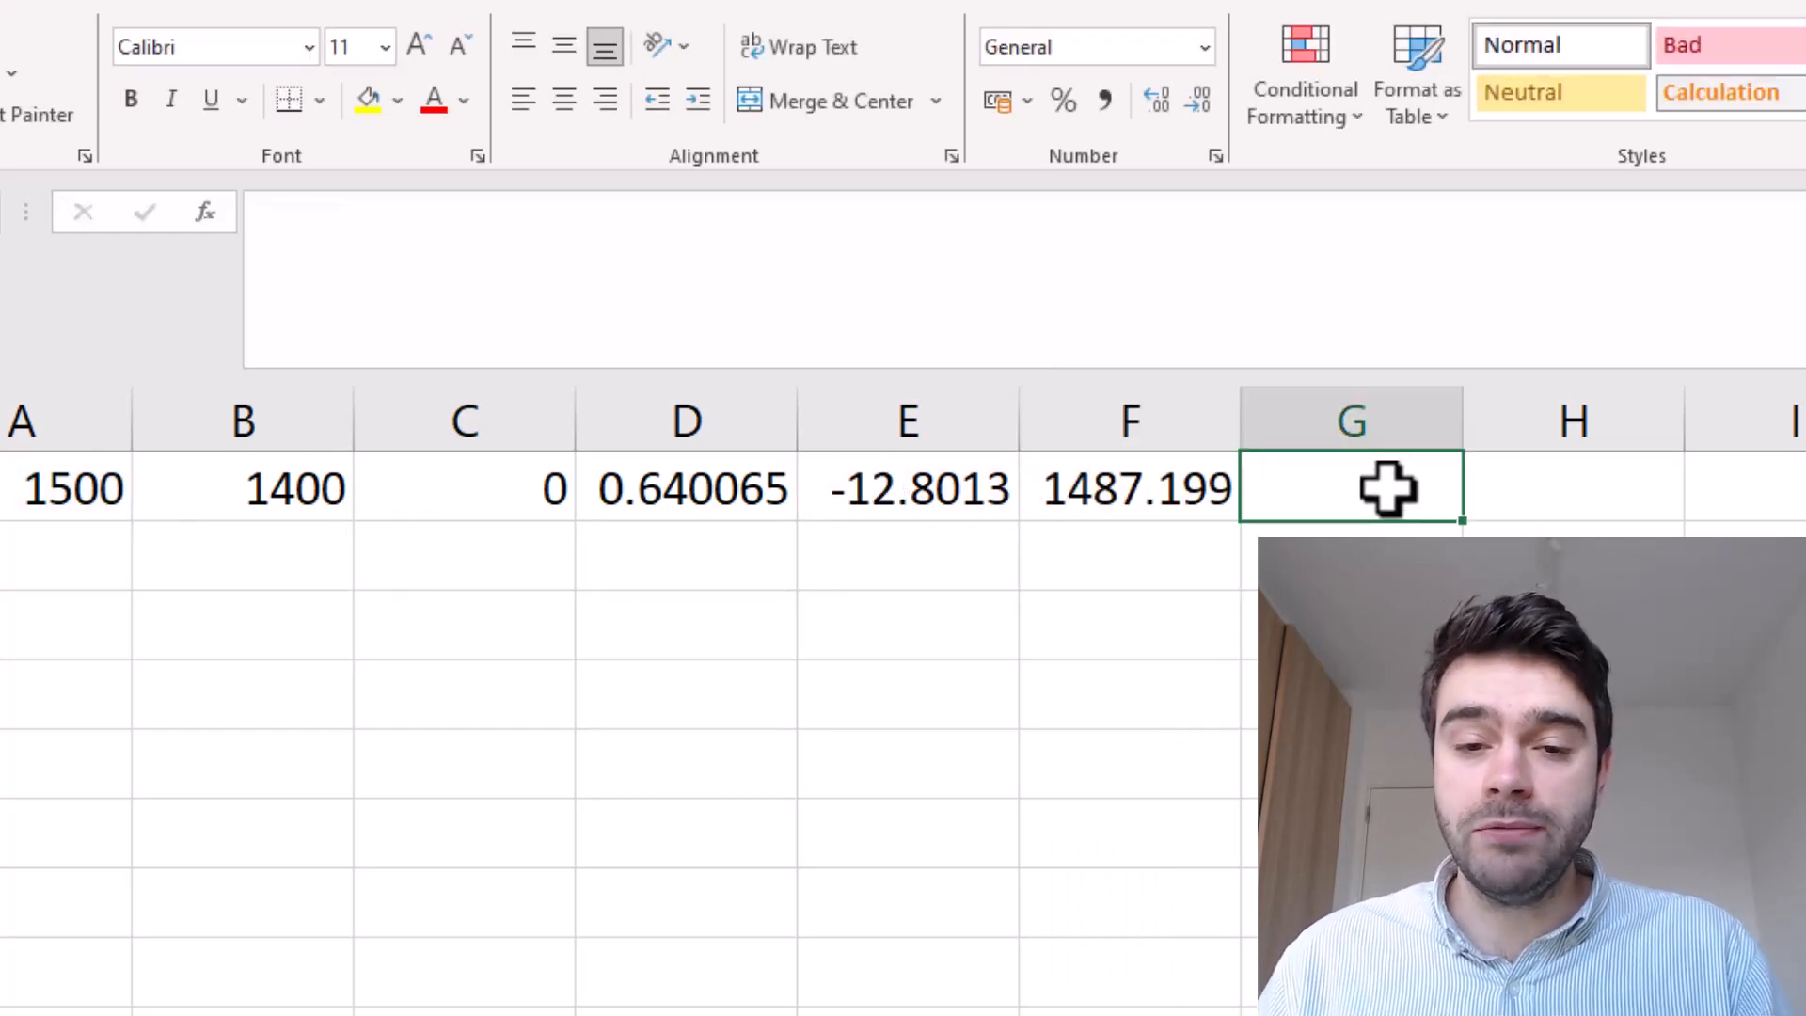
{"action": "left_click", "coordinate": [291, 488]}
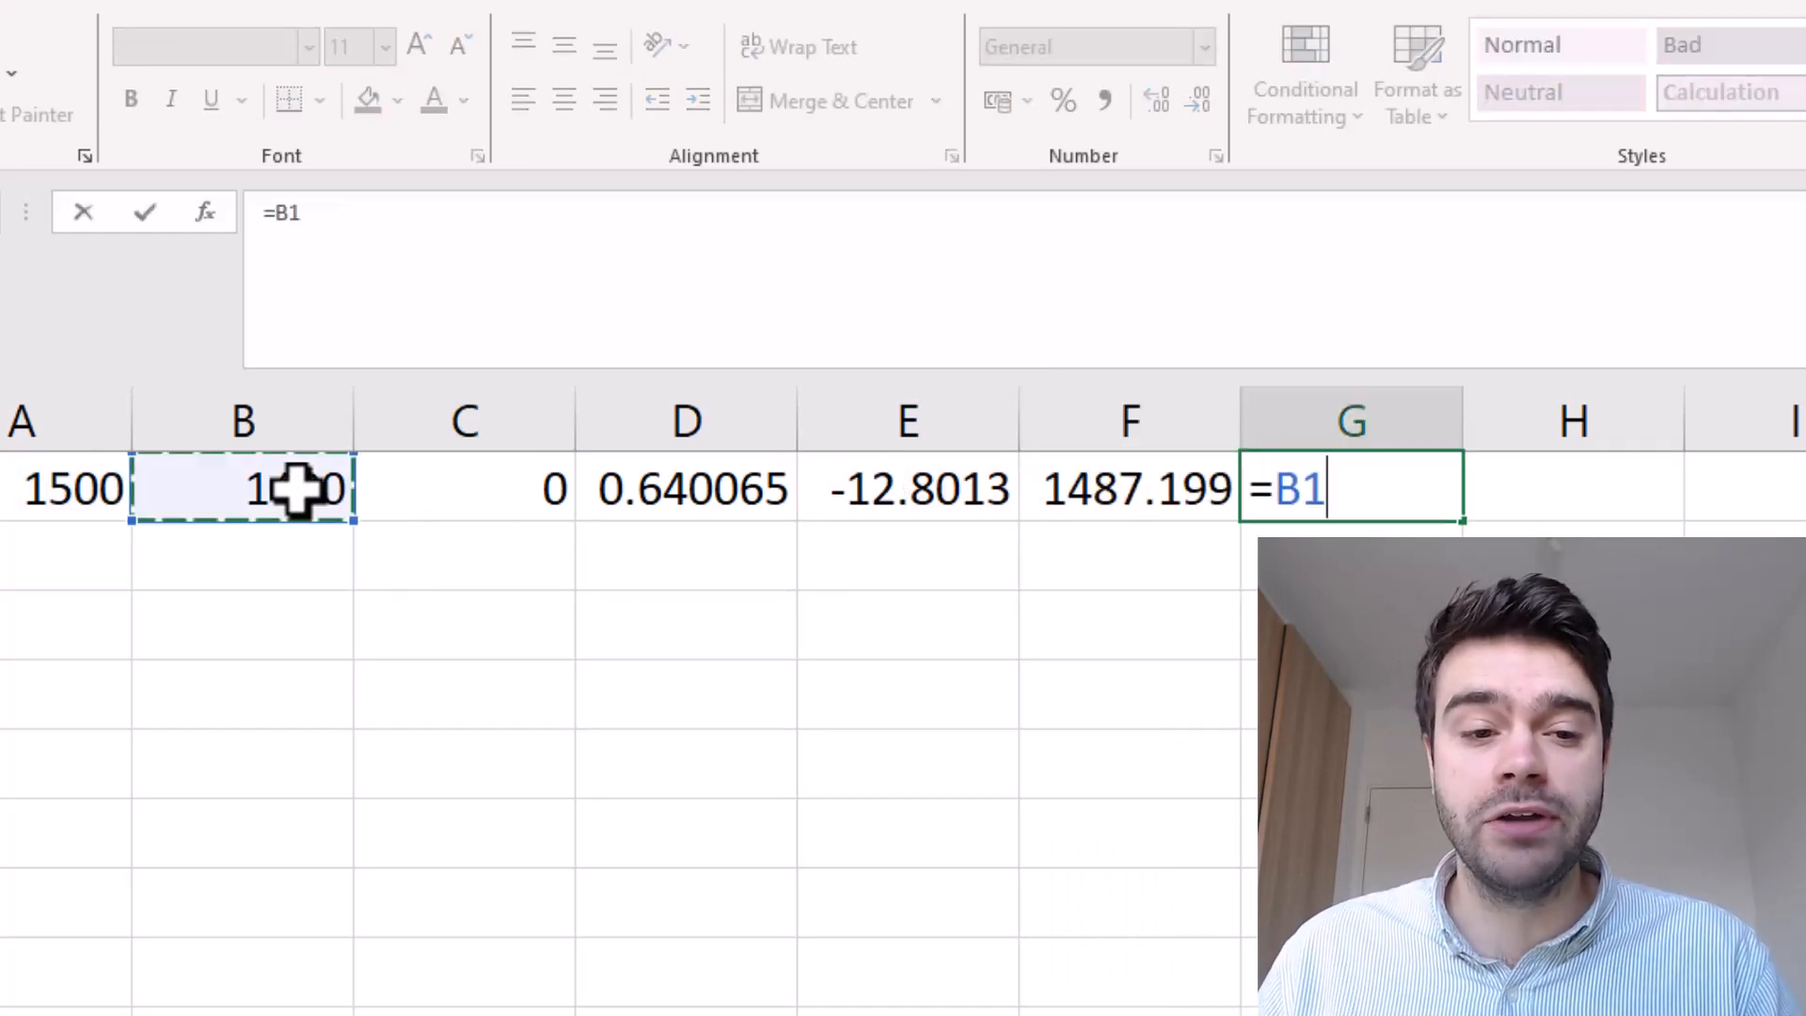
{"action": "type", "text": "-"}
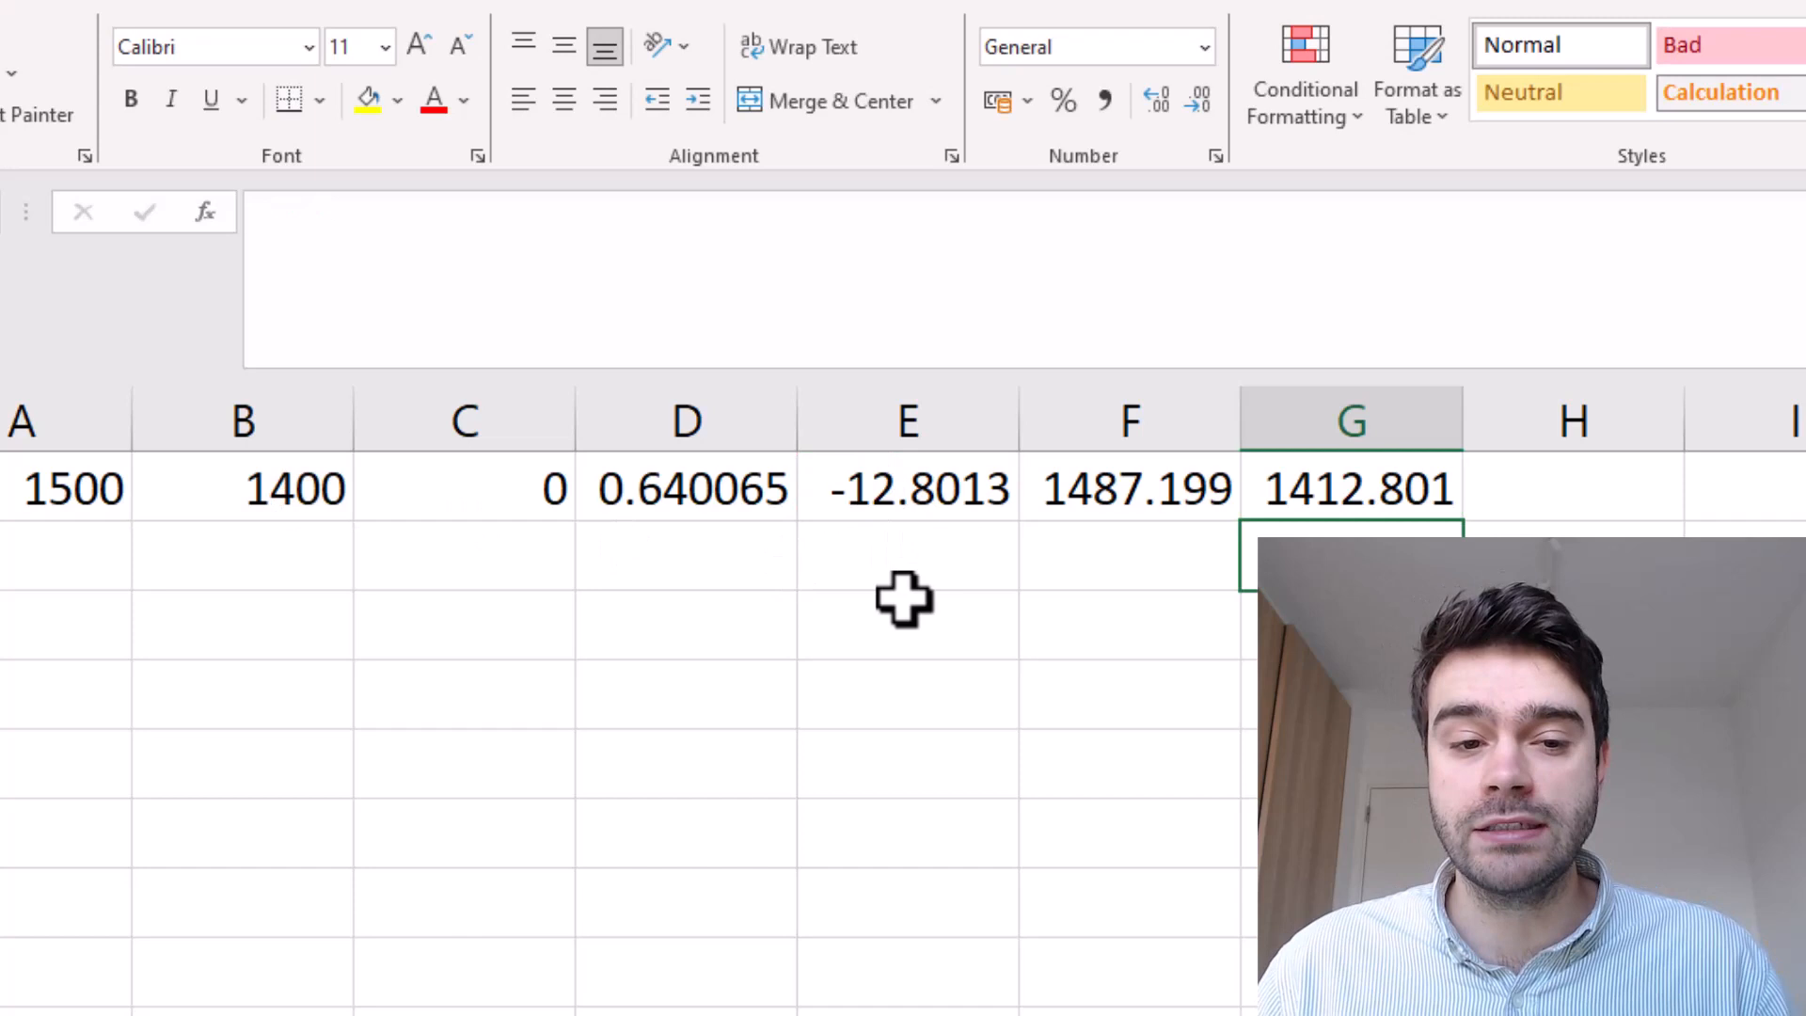
{"action": "left_click", "coordinate": [464, 489]}
{"action": "type", "text": "1"}
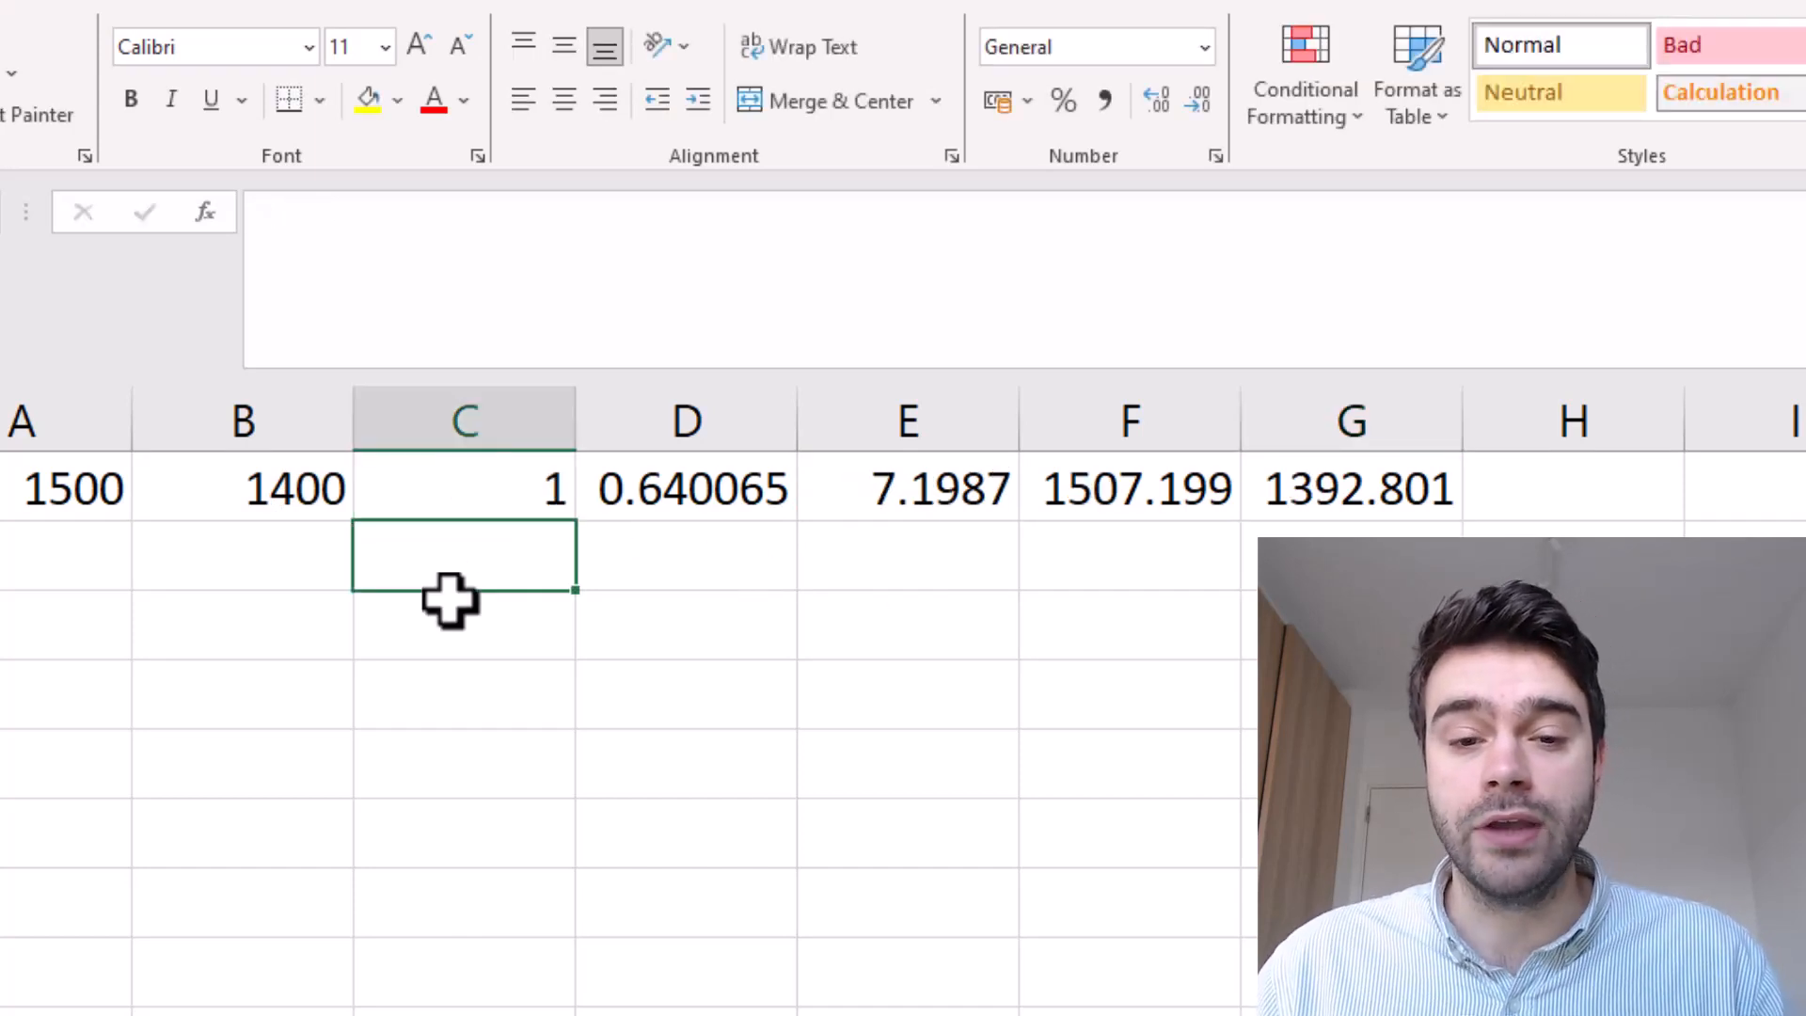
Step: Check F1's formula, then enter 0.5 in C1 for a draw
{"action": "left_click", "coordinate": [1130, 488]}
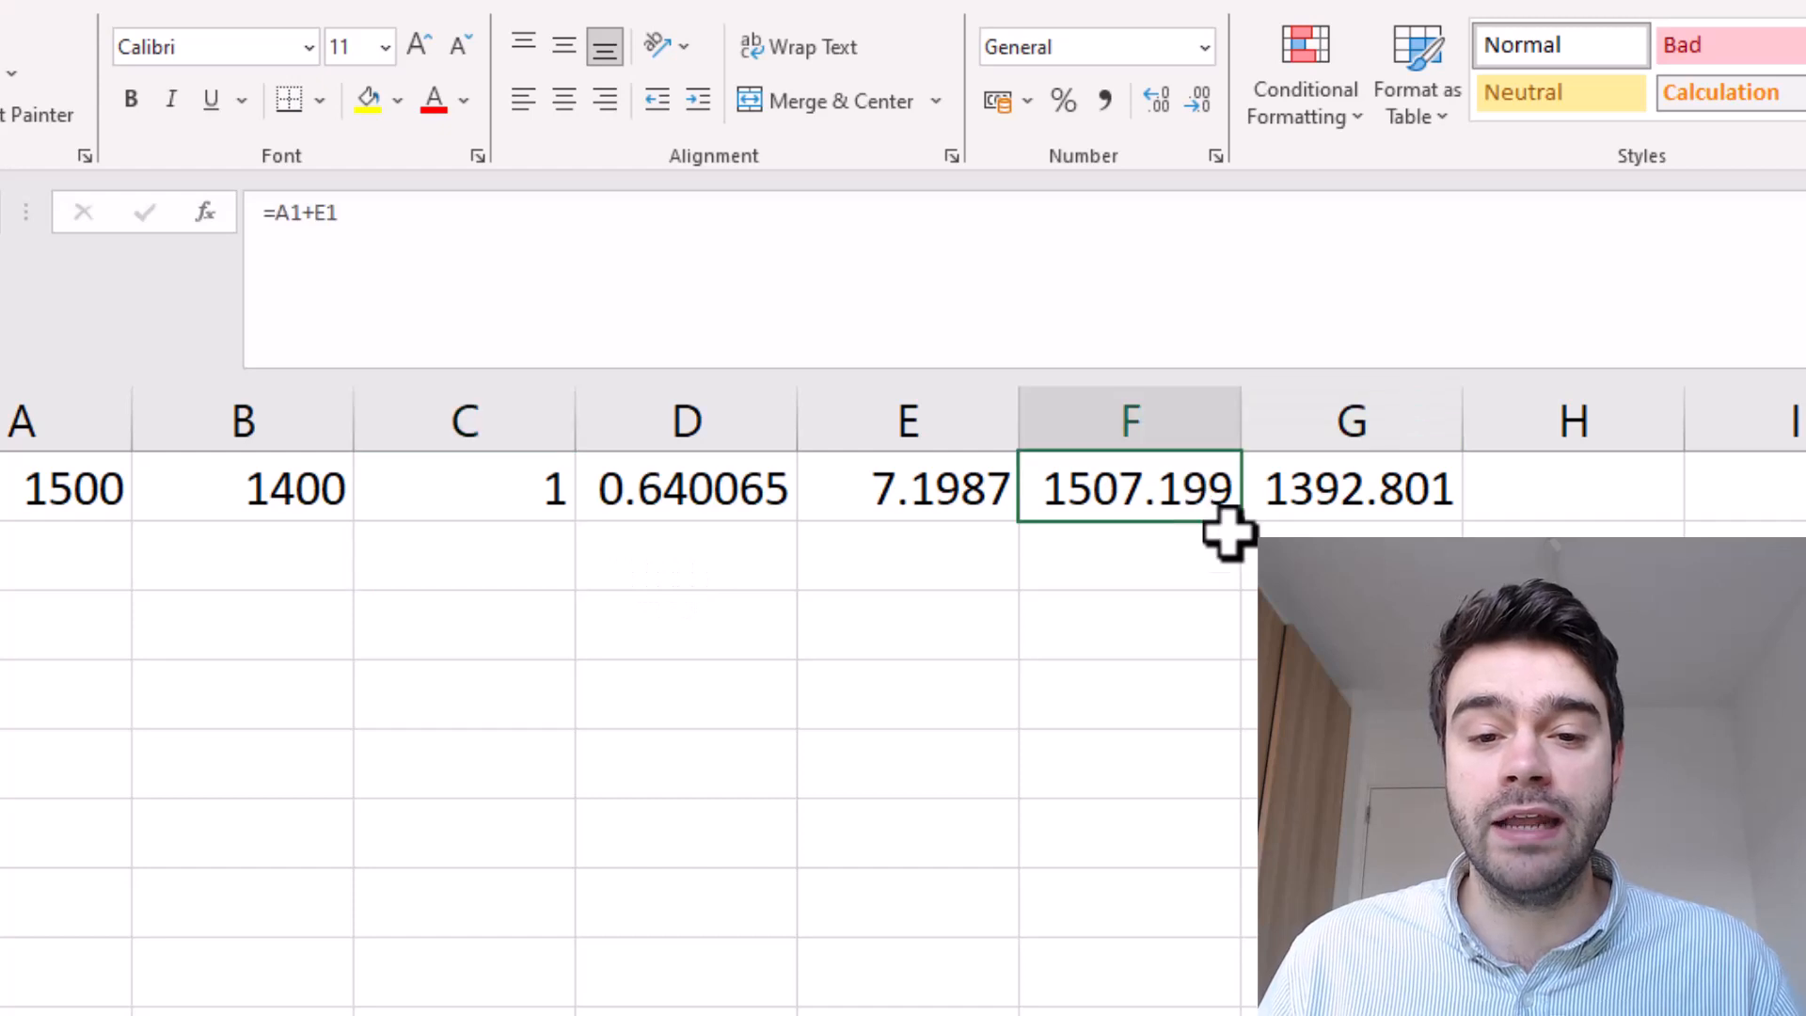
{"action": "left_click", "coordinate": [1349, 488]}
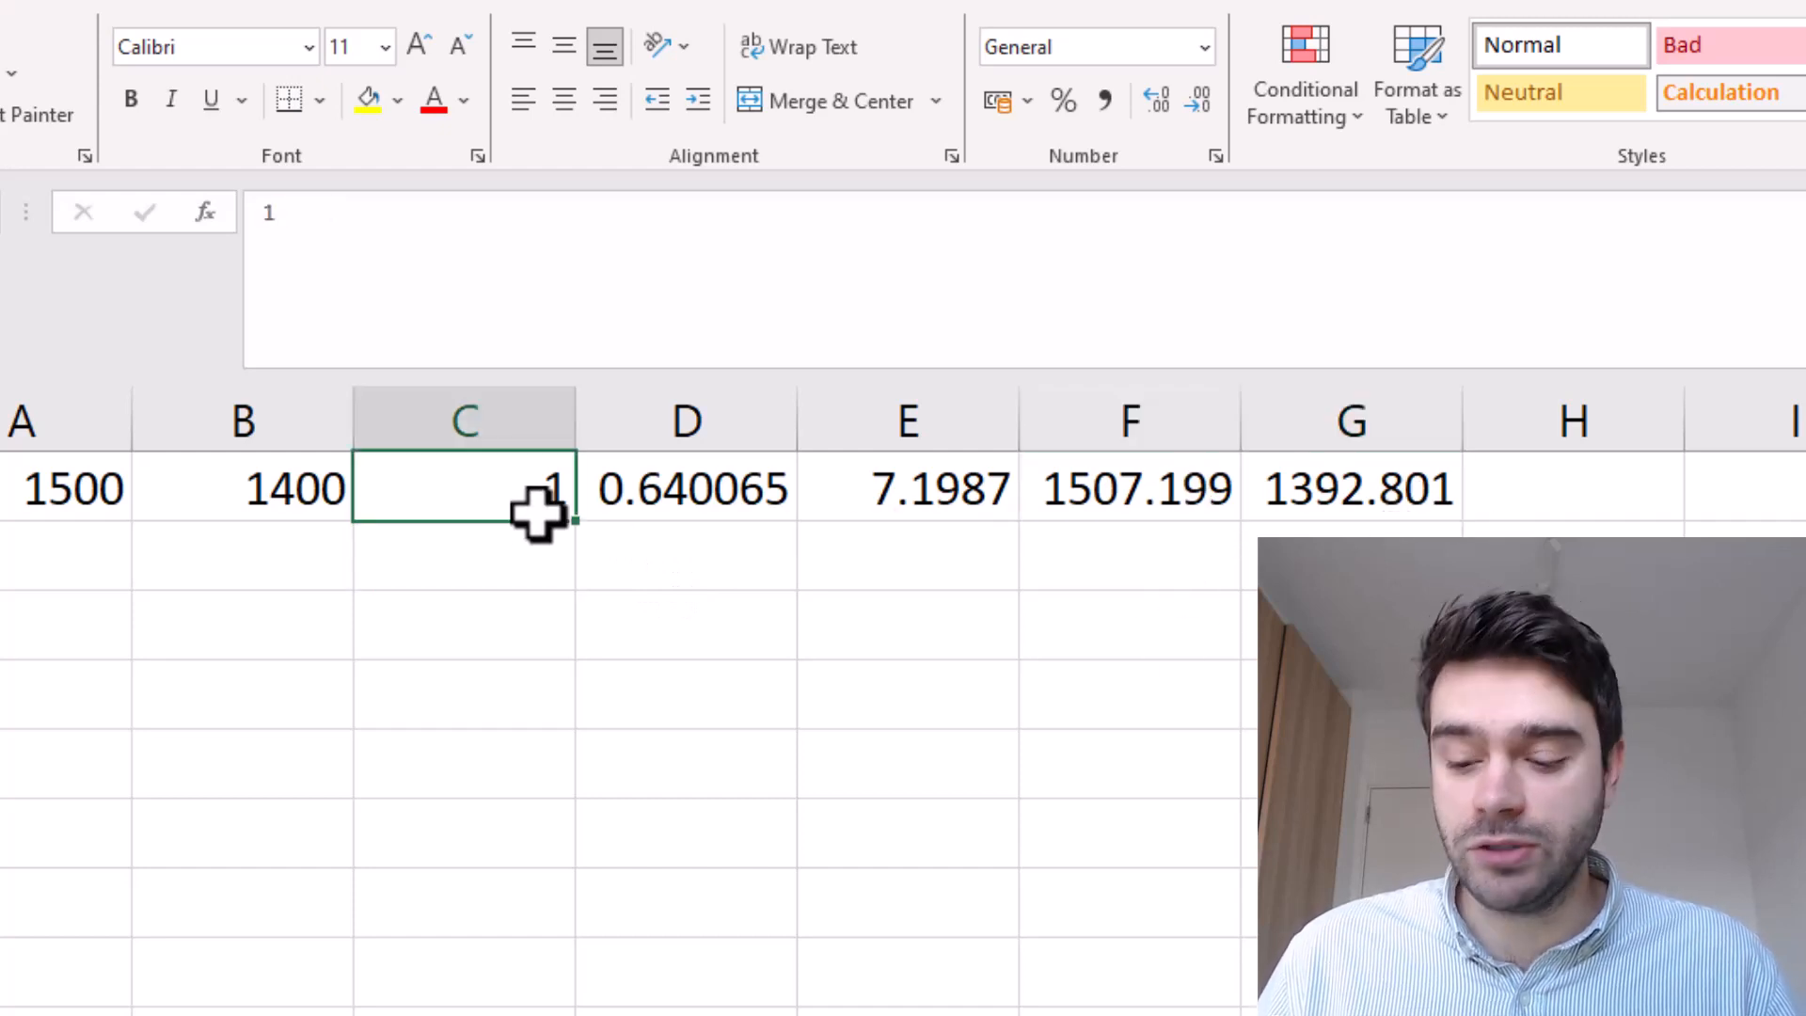
{"action": "type", "text": "0.5"}
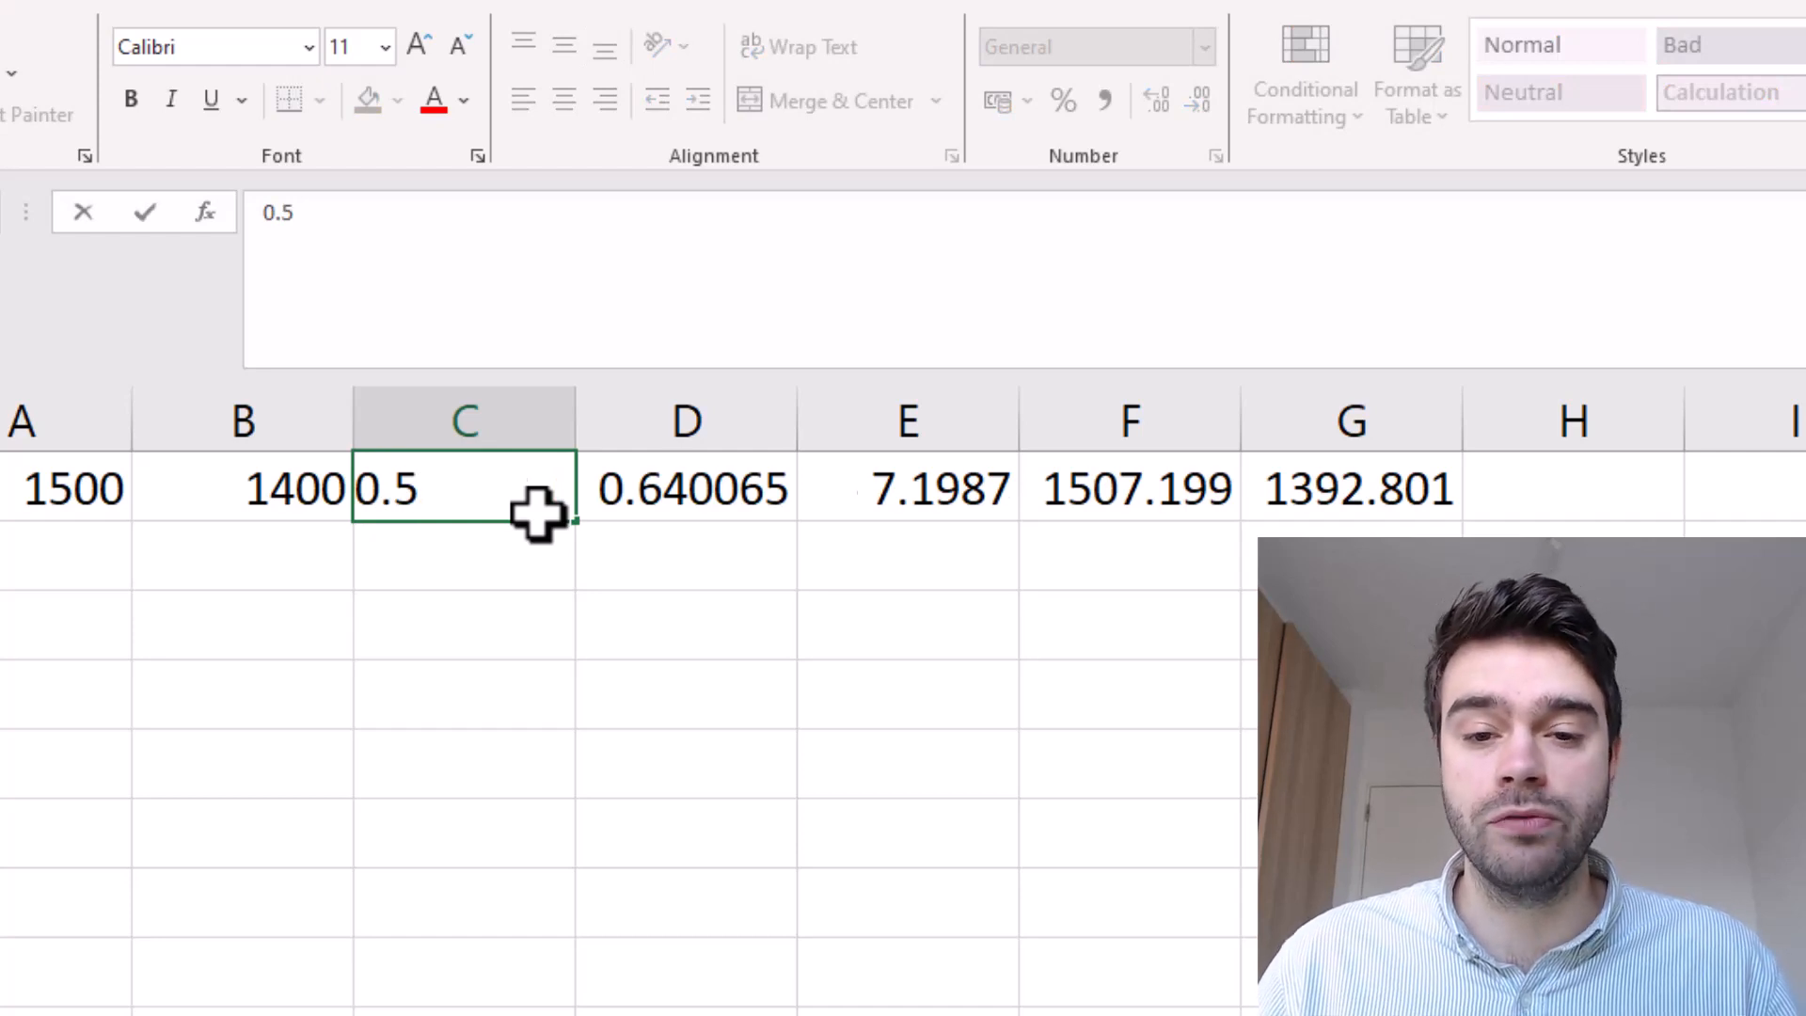
{"action": "key", "text": "Enter"}
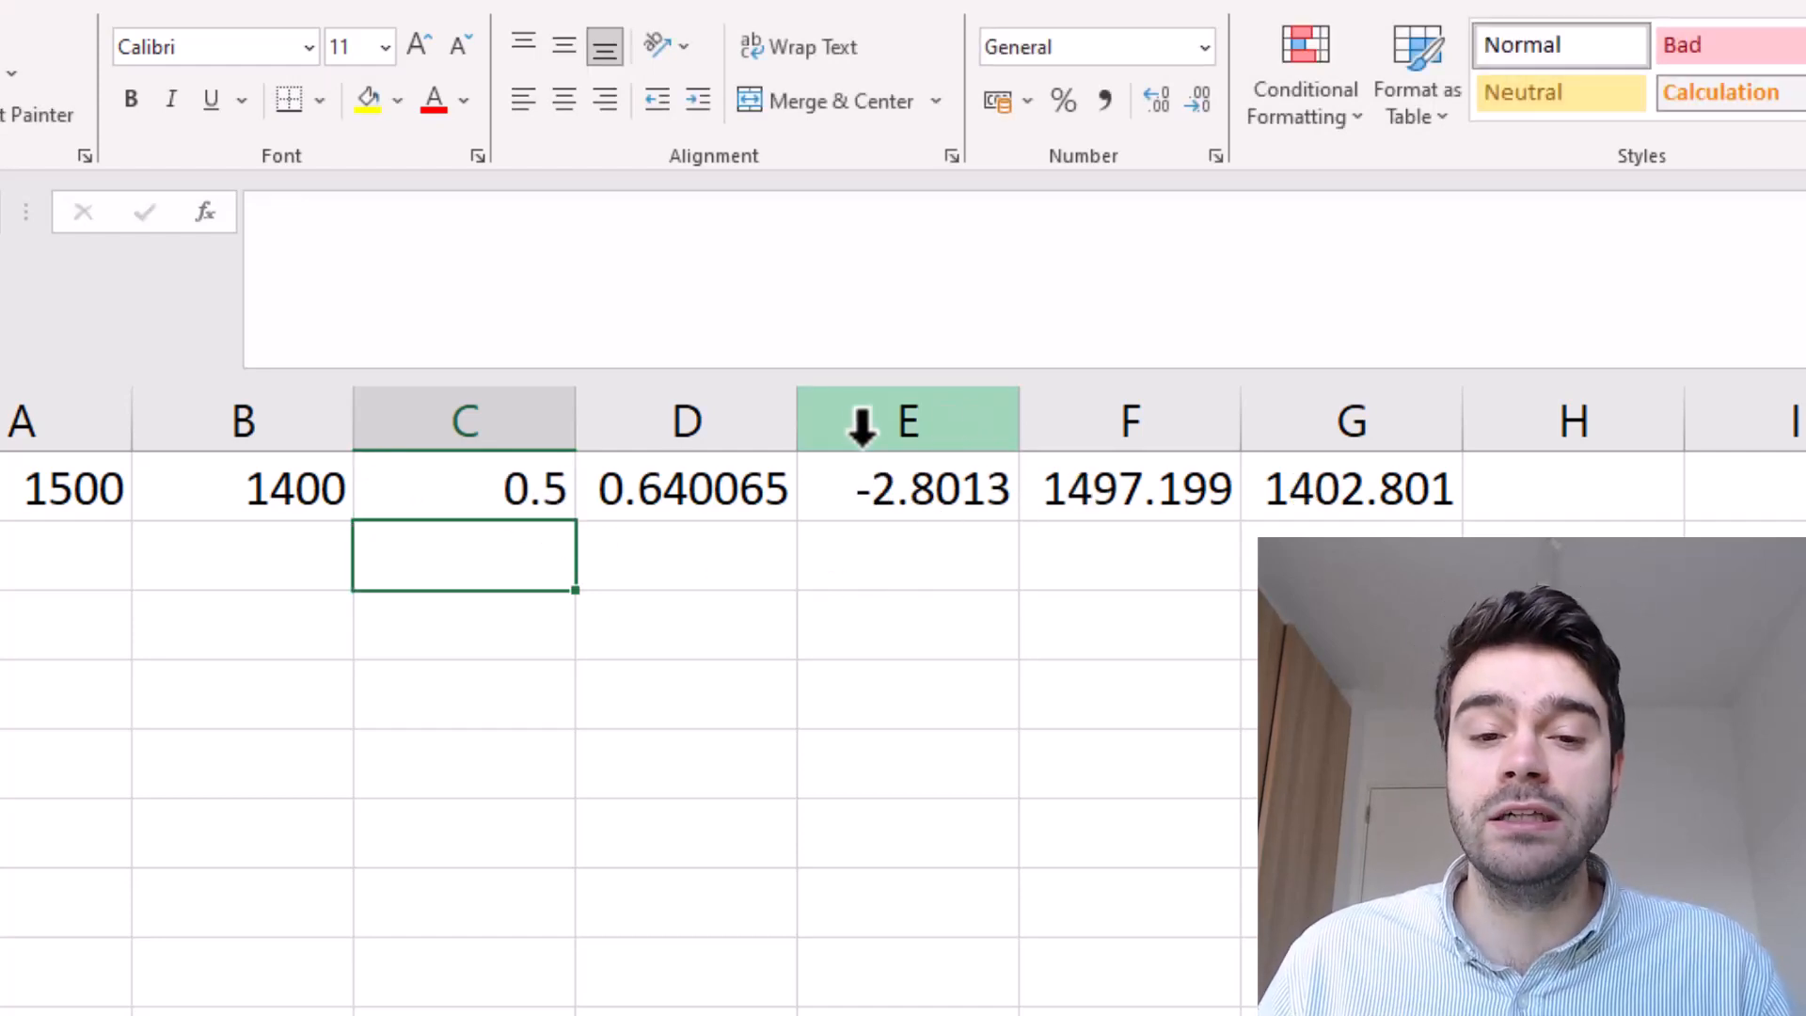
{"action": "mouse_move", "coordinate": [843, 546]}
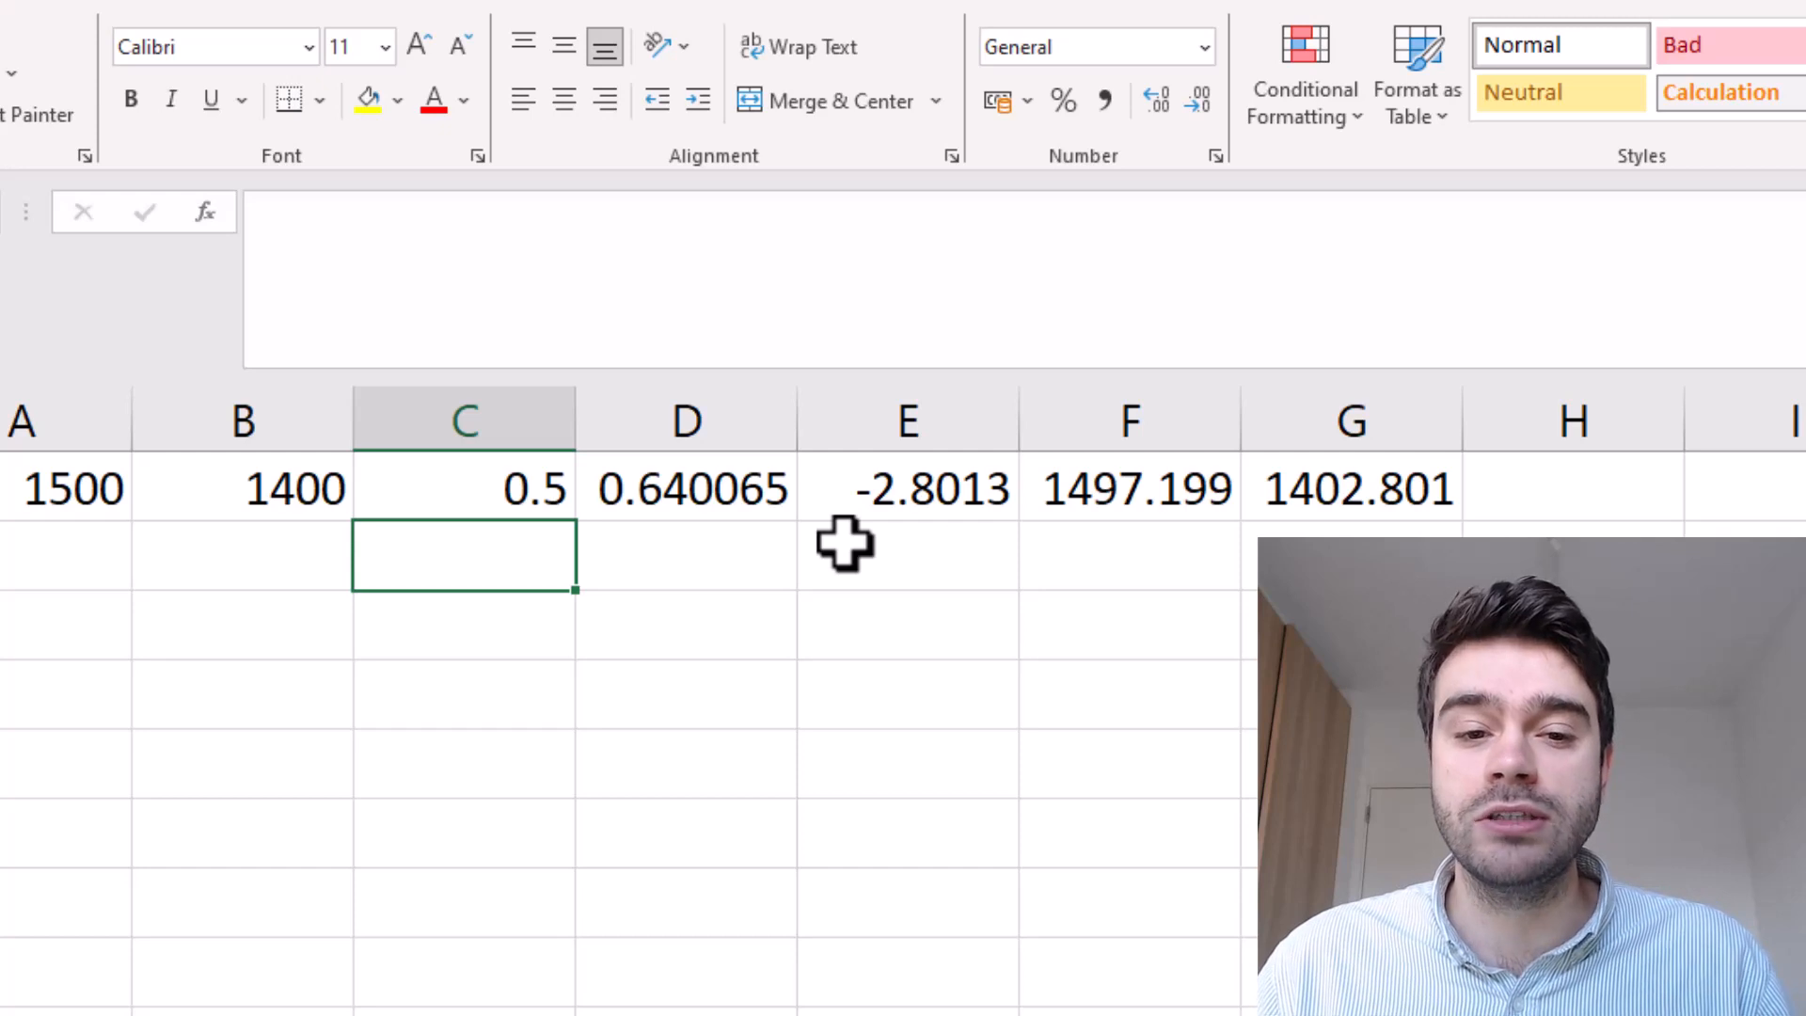
{"action": "mouse_move", "coordinate": [817, 544]}
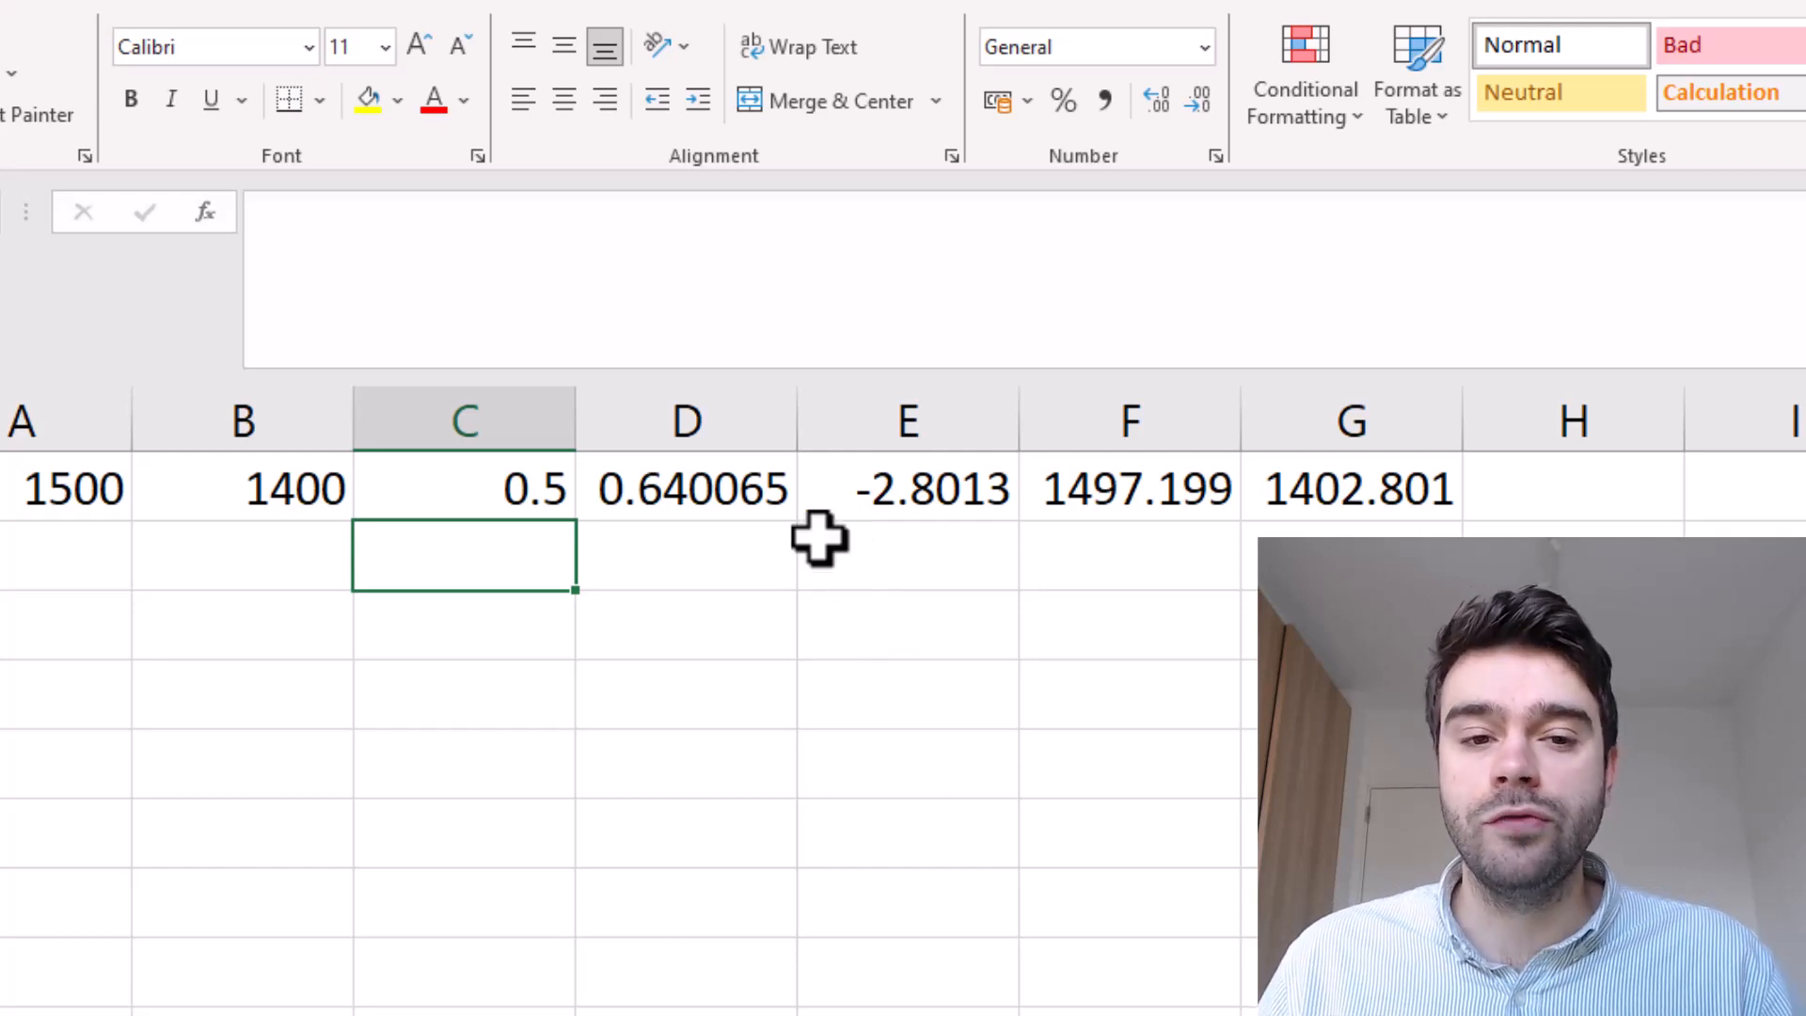
Step: Merge helper formulas into D1 and E1, e.g. =B1-(20*(C1-(1/(10^((B1-A1)/400)+1))))
{"action": "left_click", "coordinate": [687, 488]}
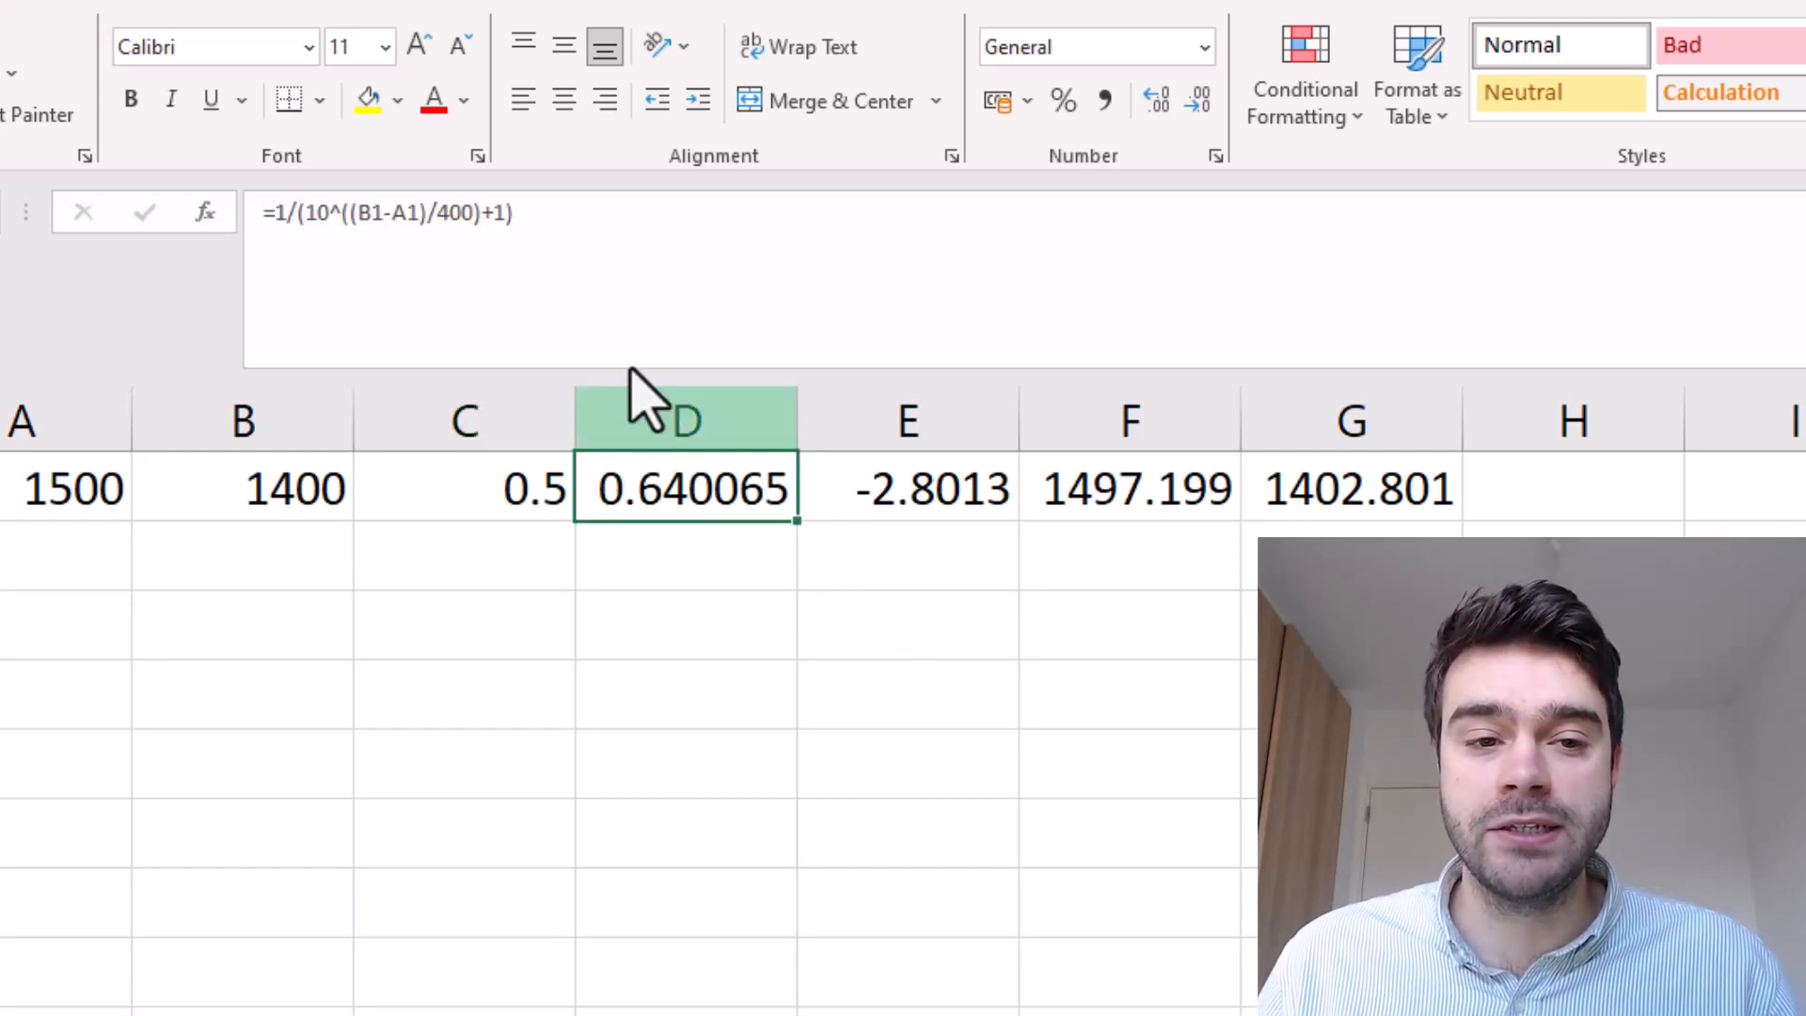
{"action": "double_click", "coordinate": [685, 488]}
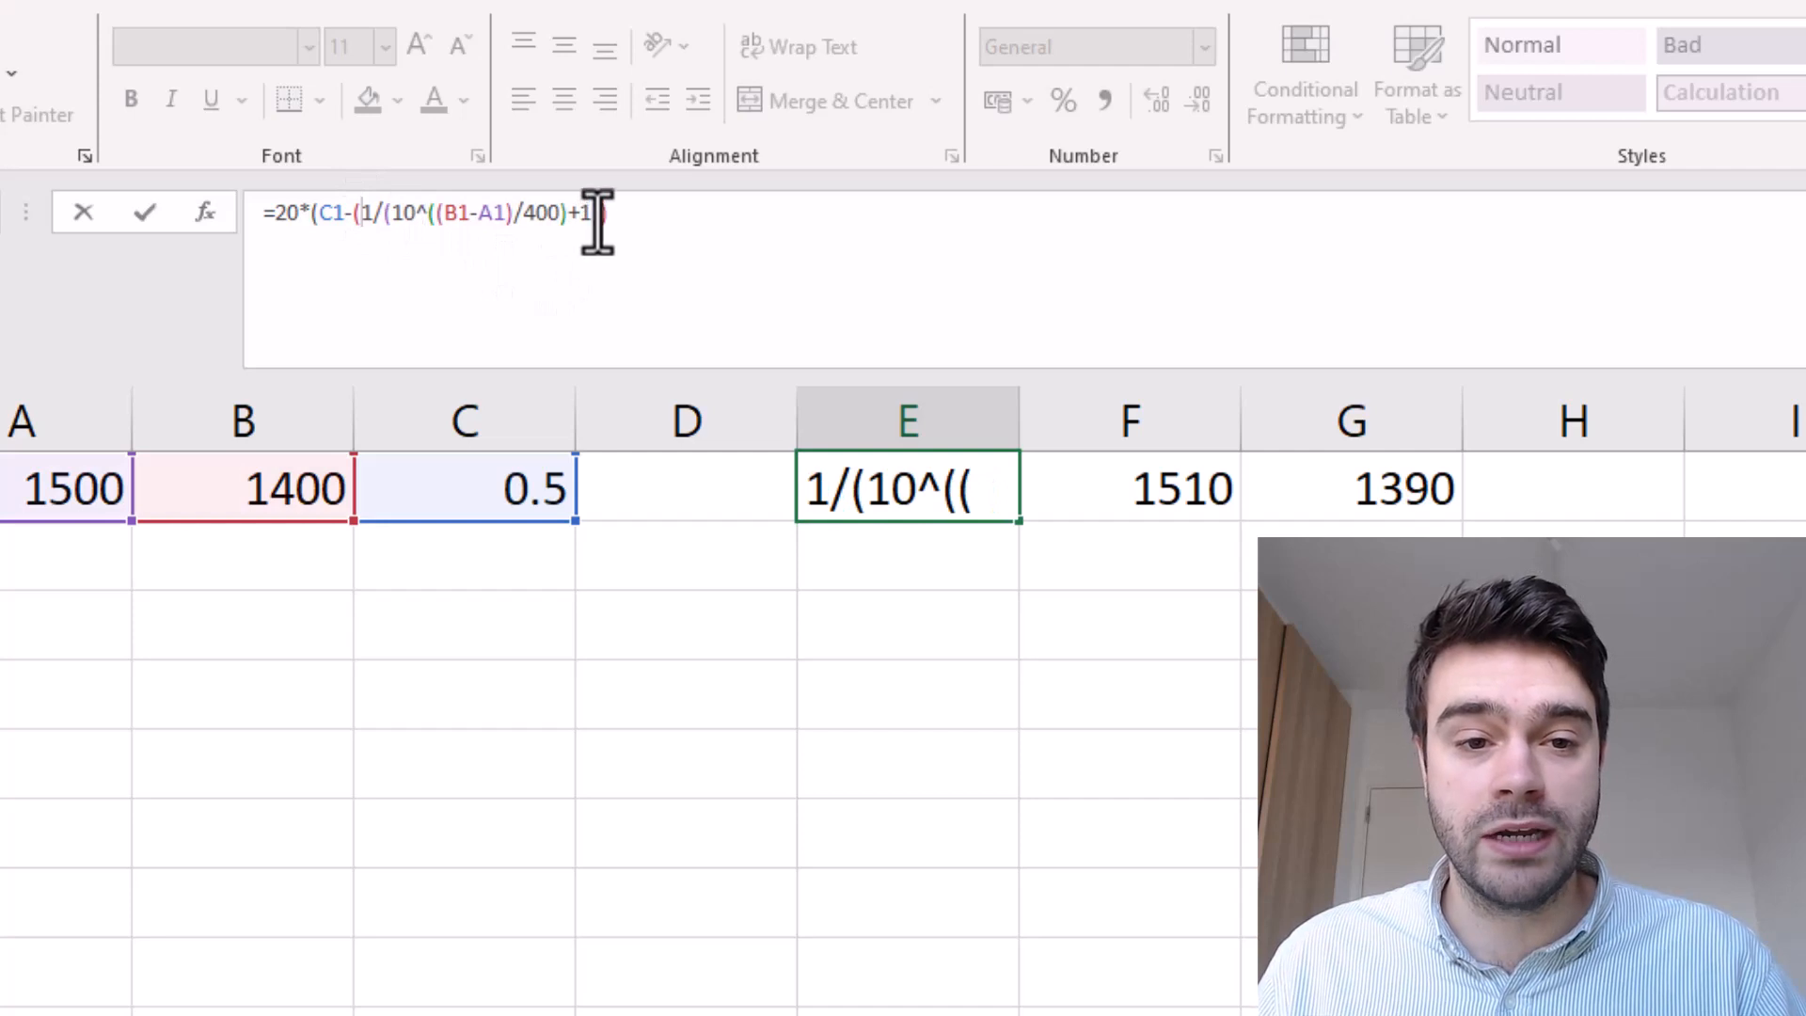
{"action": "type", "text": ")))"}
{"action": "key", "text": "Enter"}
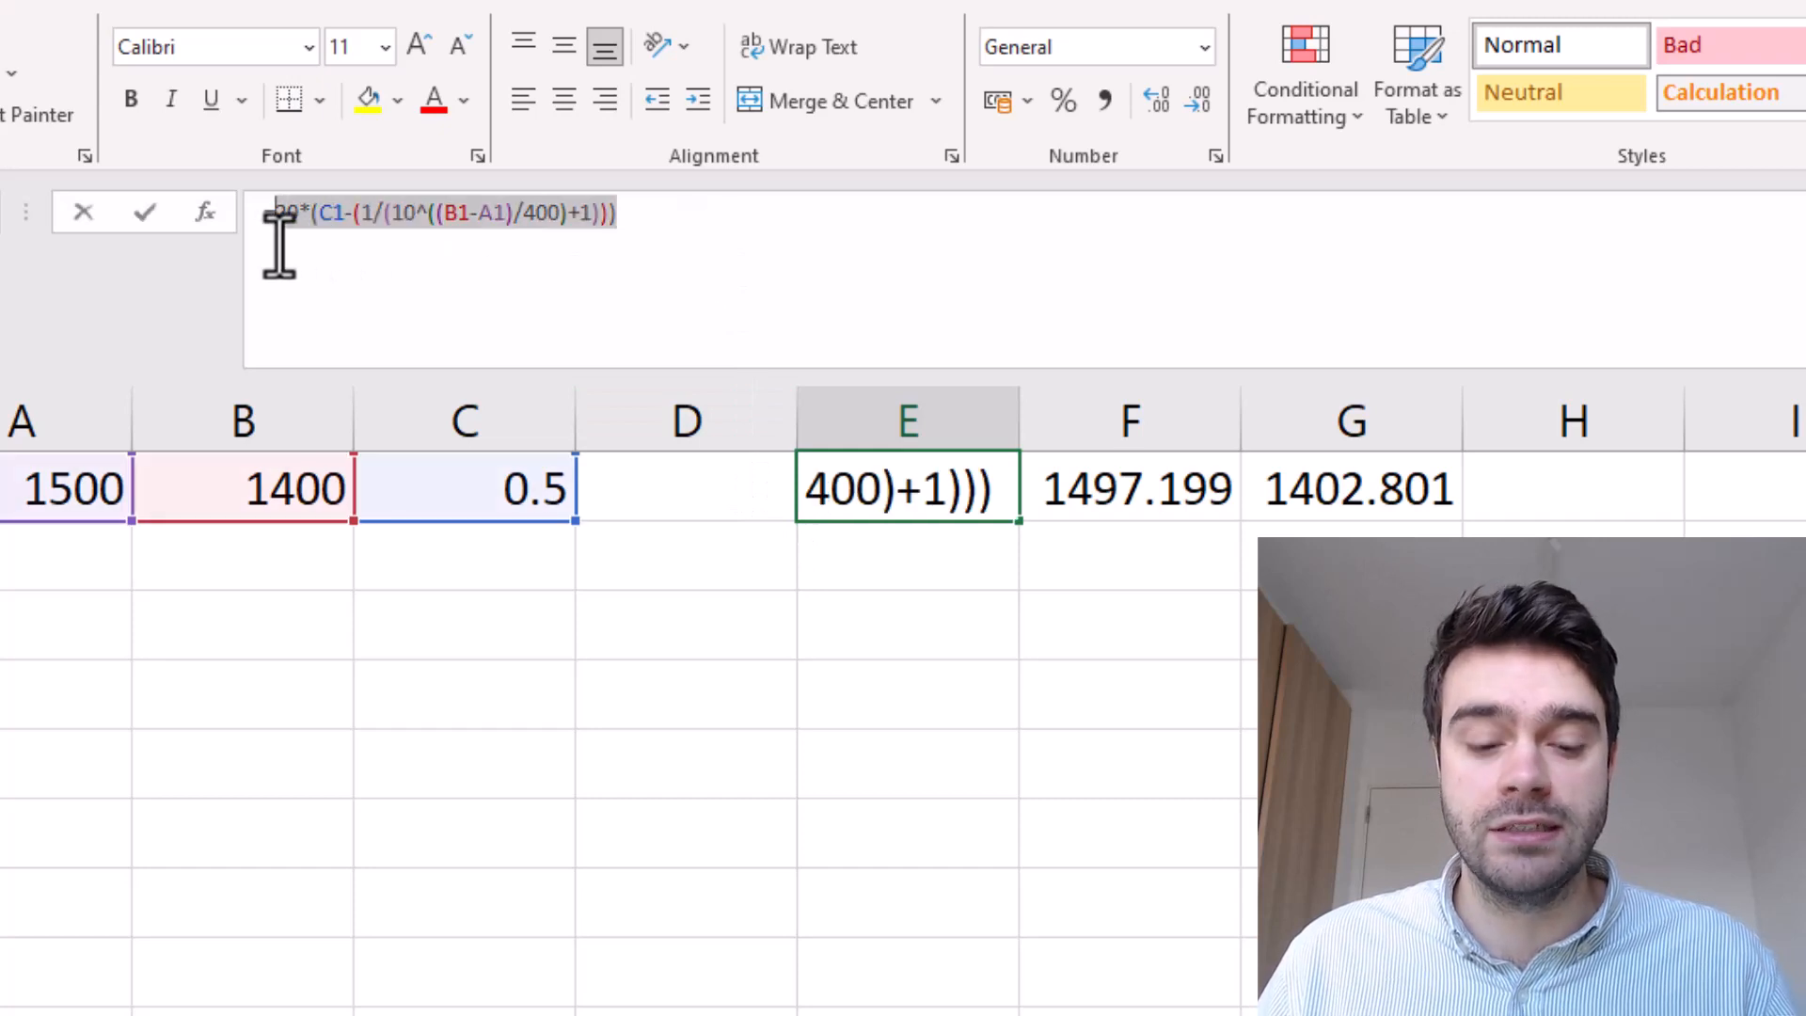
{"action": "key", "text": "Enter"}
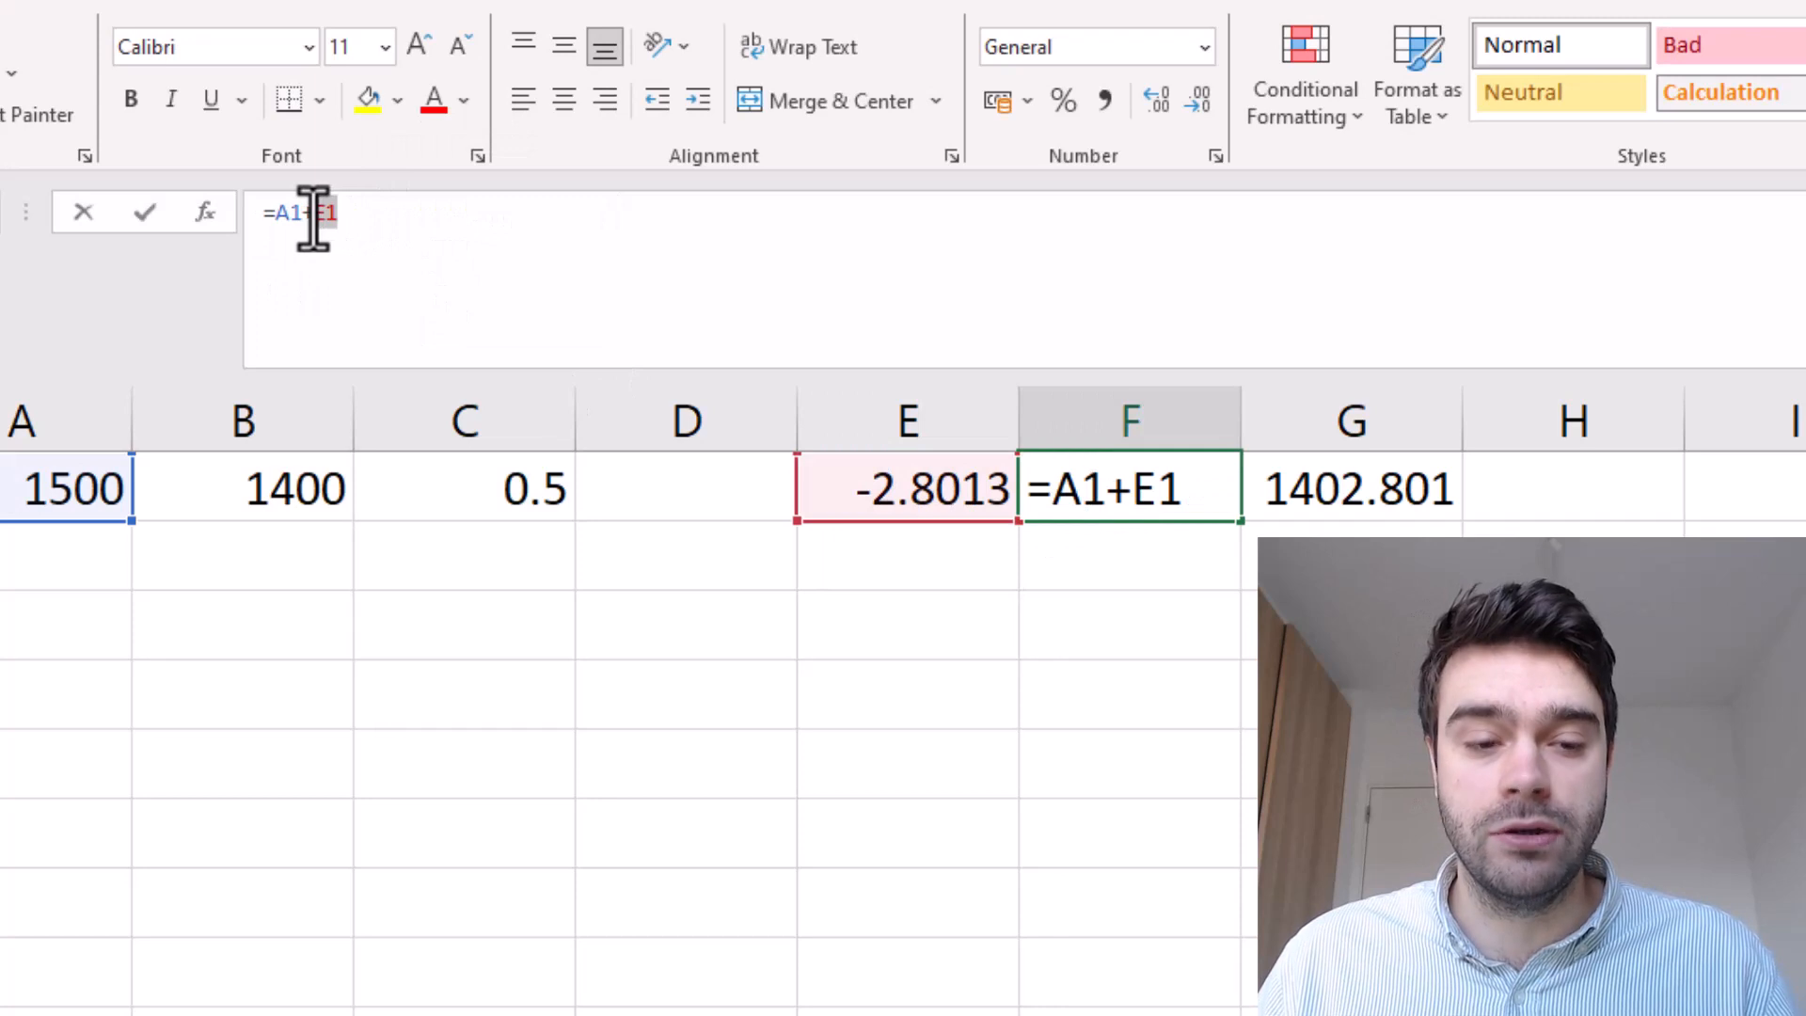
{"action": "type", "text": "("}
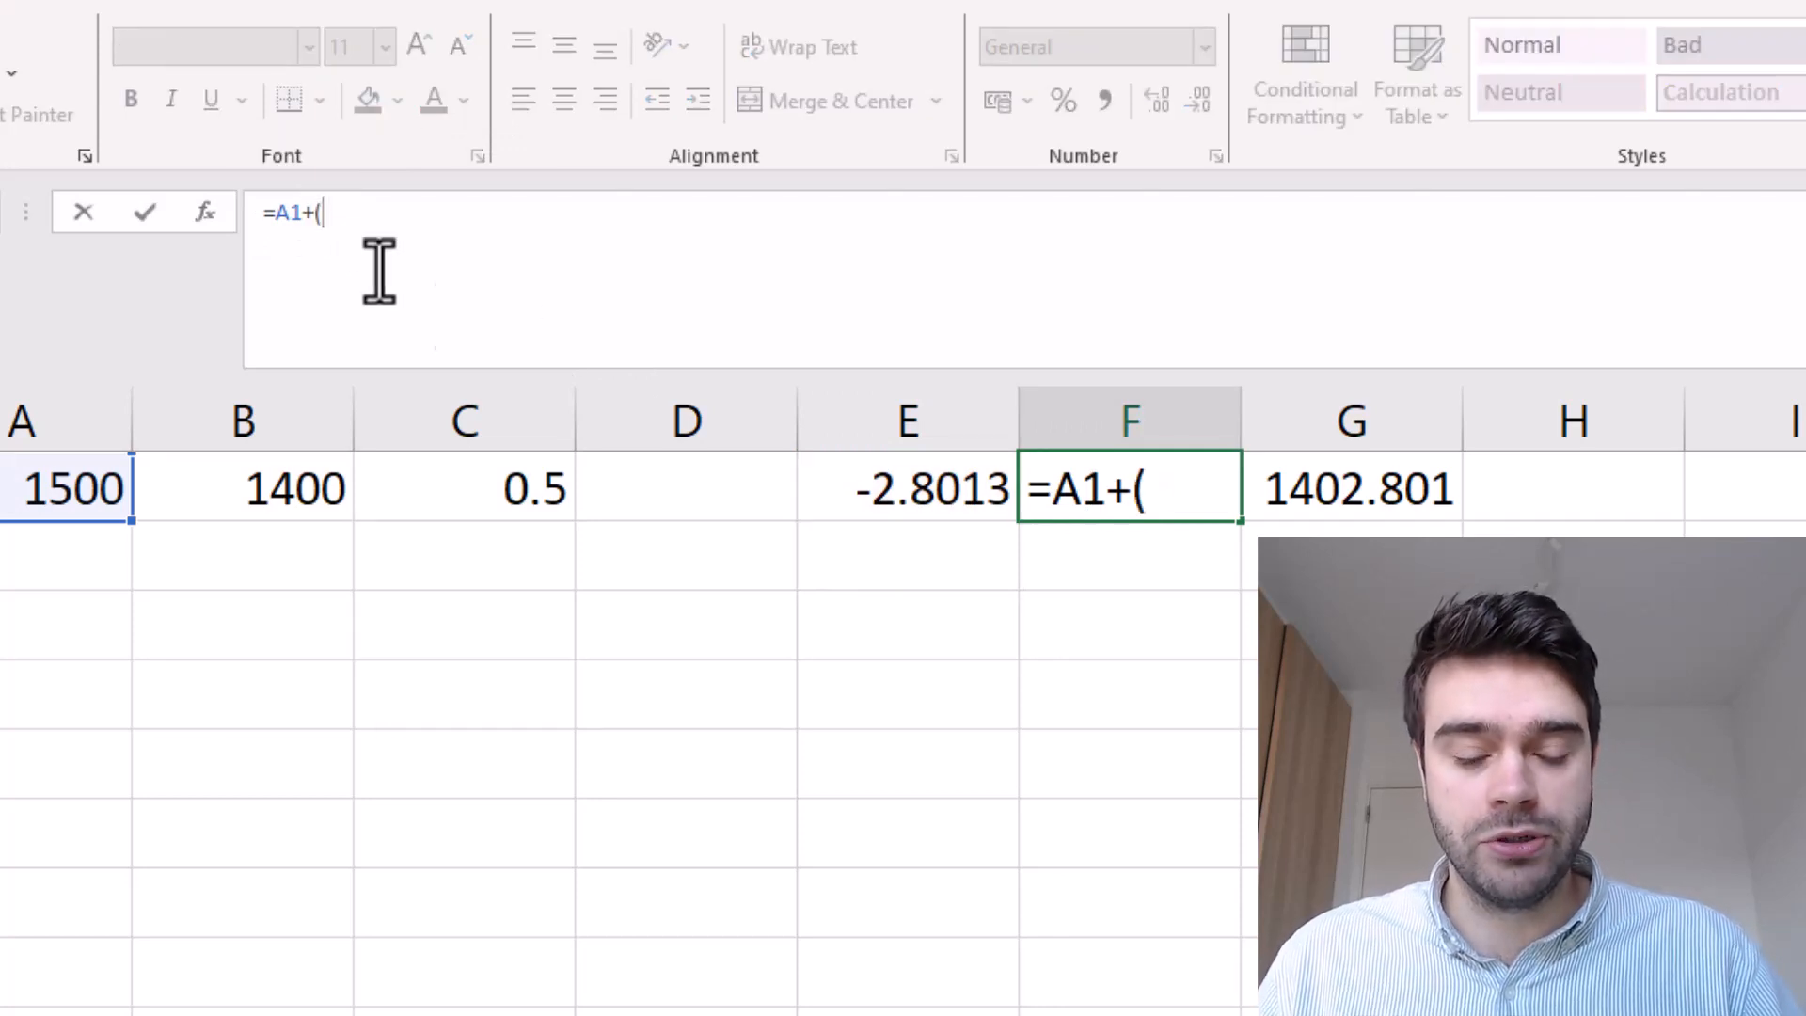
{"action": "type", "text": "20*(C1-(1/(10^((B1-A1)/400)+1))))"}
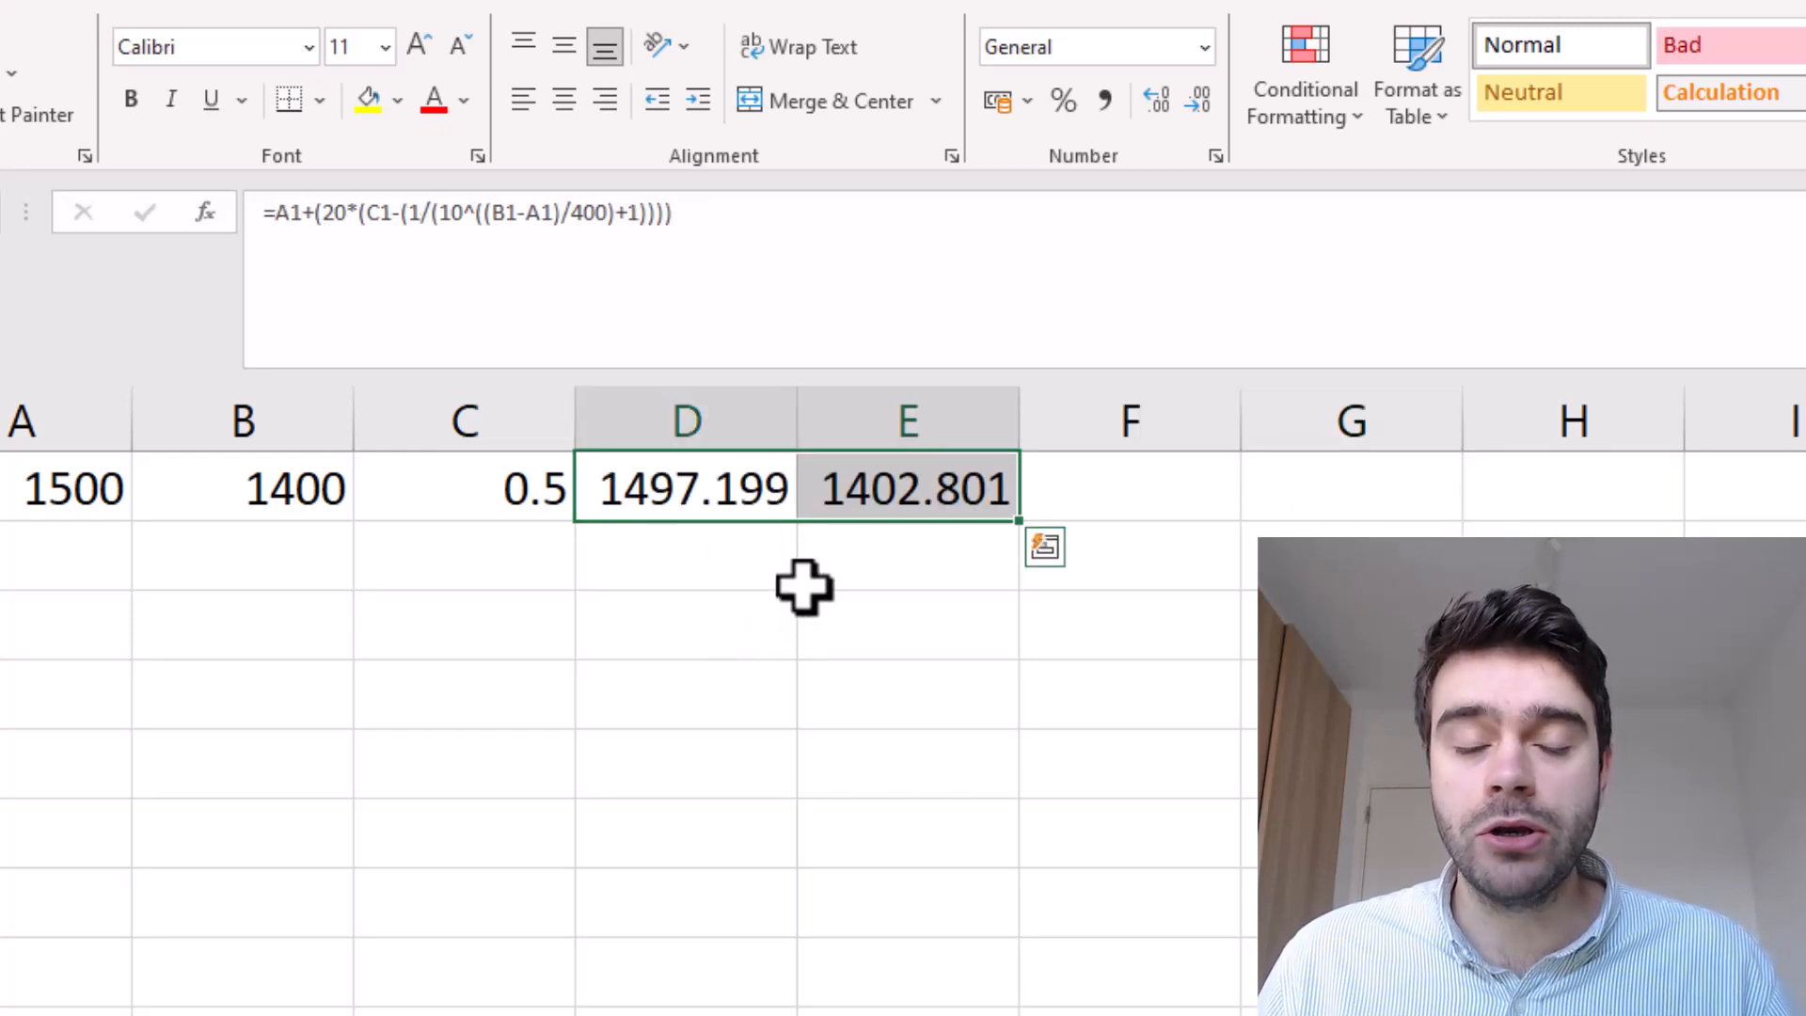
Step: Test C1, add labels A in G1 and B in G2, then clear C1
{"action": "left_click", "coordinate": [464, 489]}
{"action": "type", "text": "1"}
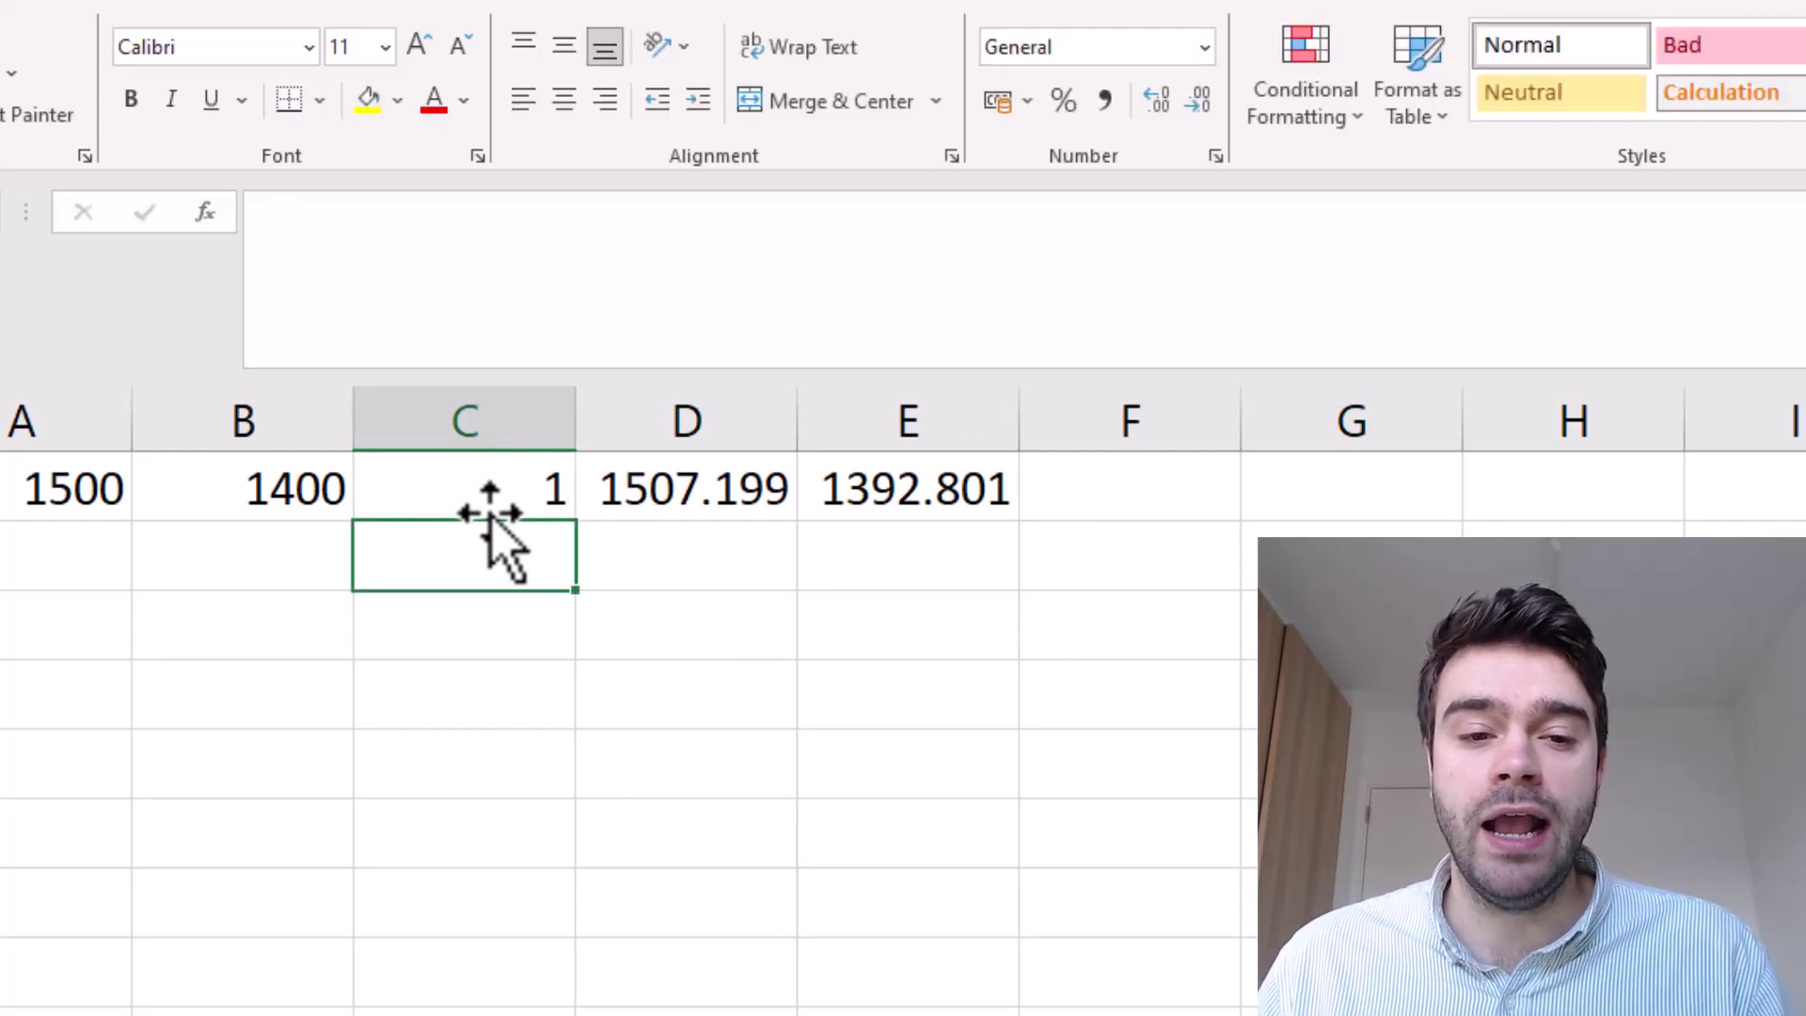
{"action": "left_click", "coordinate": [690, 487]}
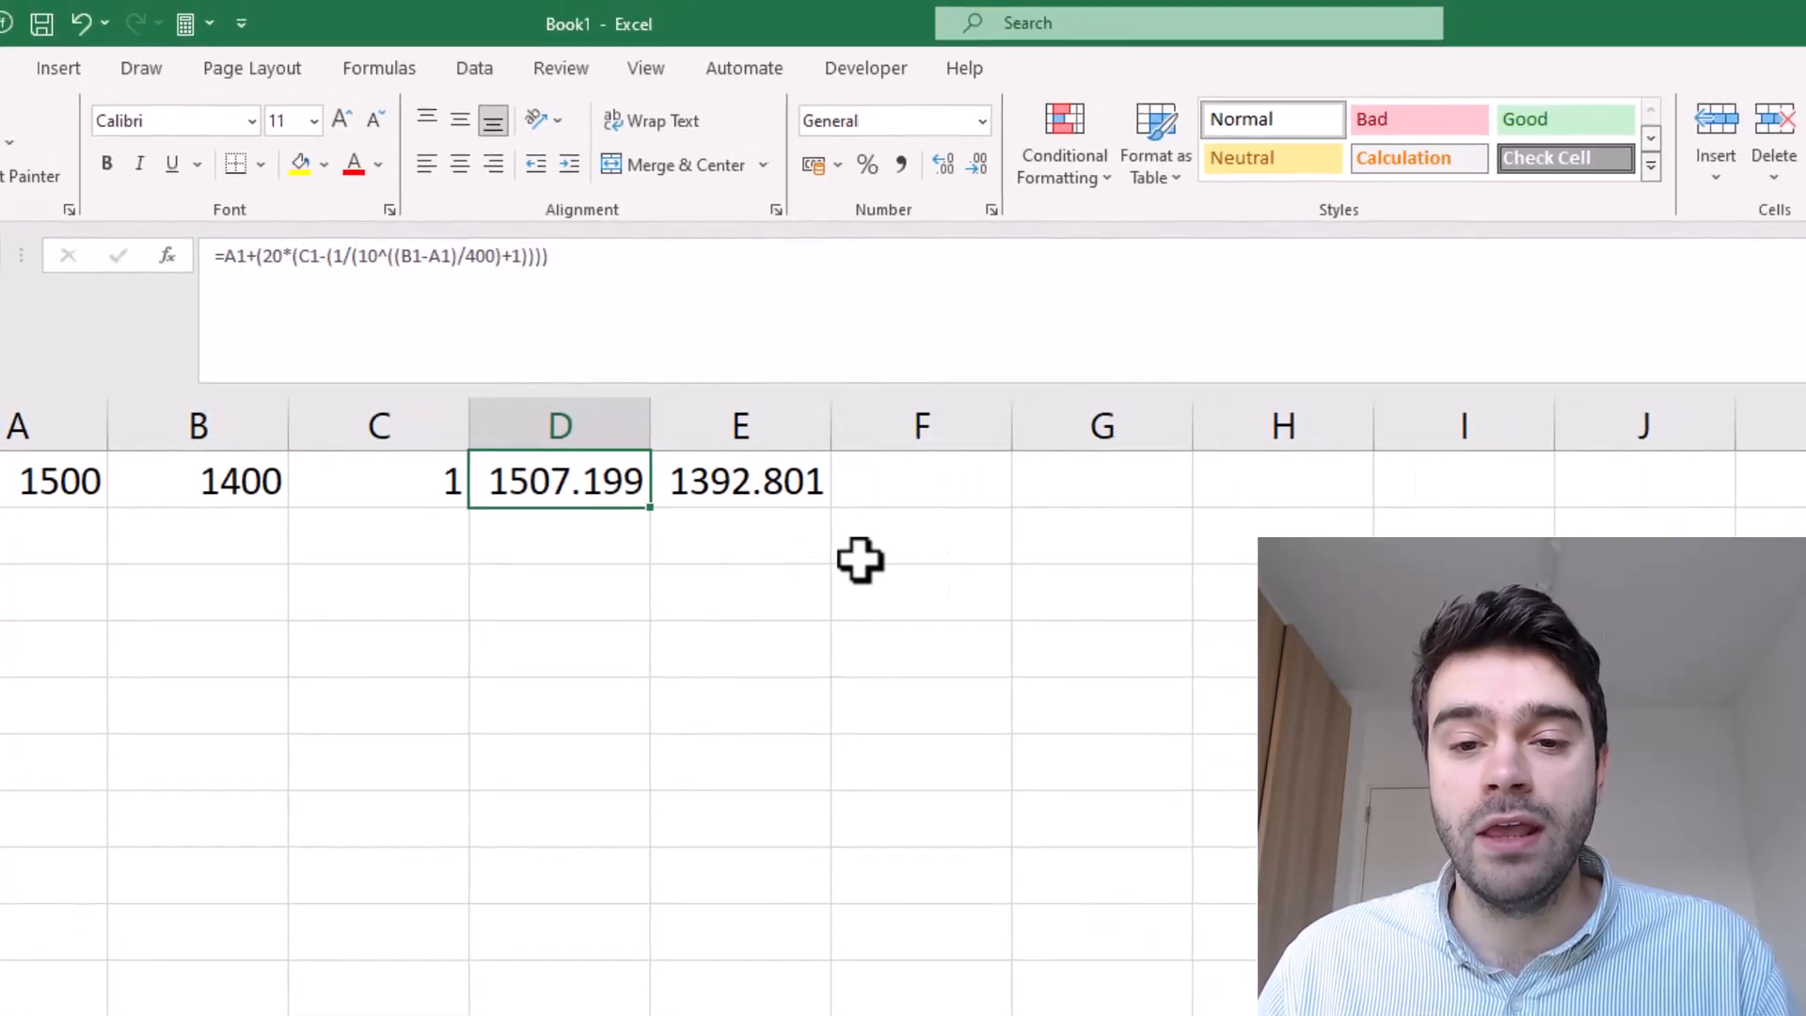
{"action": "left_click", "coordinate": [1102, 479]}
{"action": "type", "text": "A"}
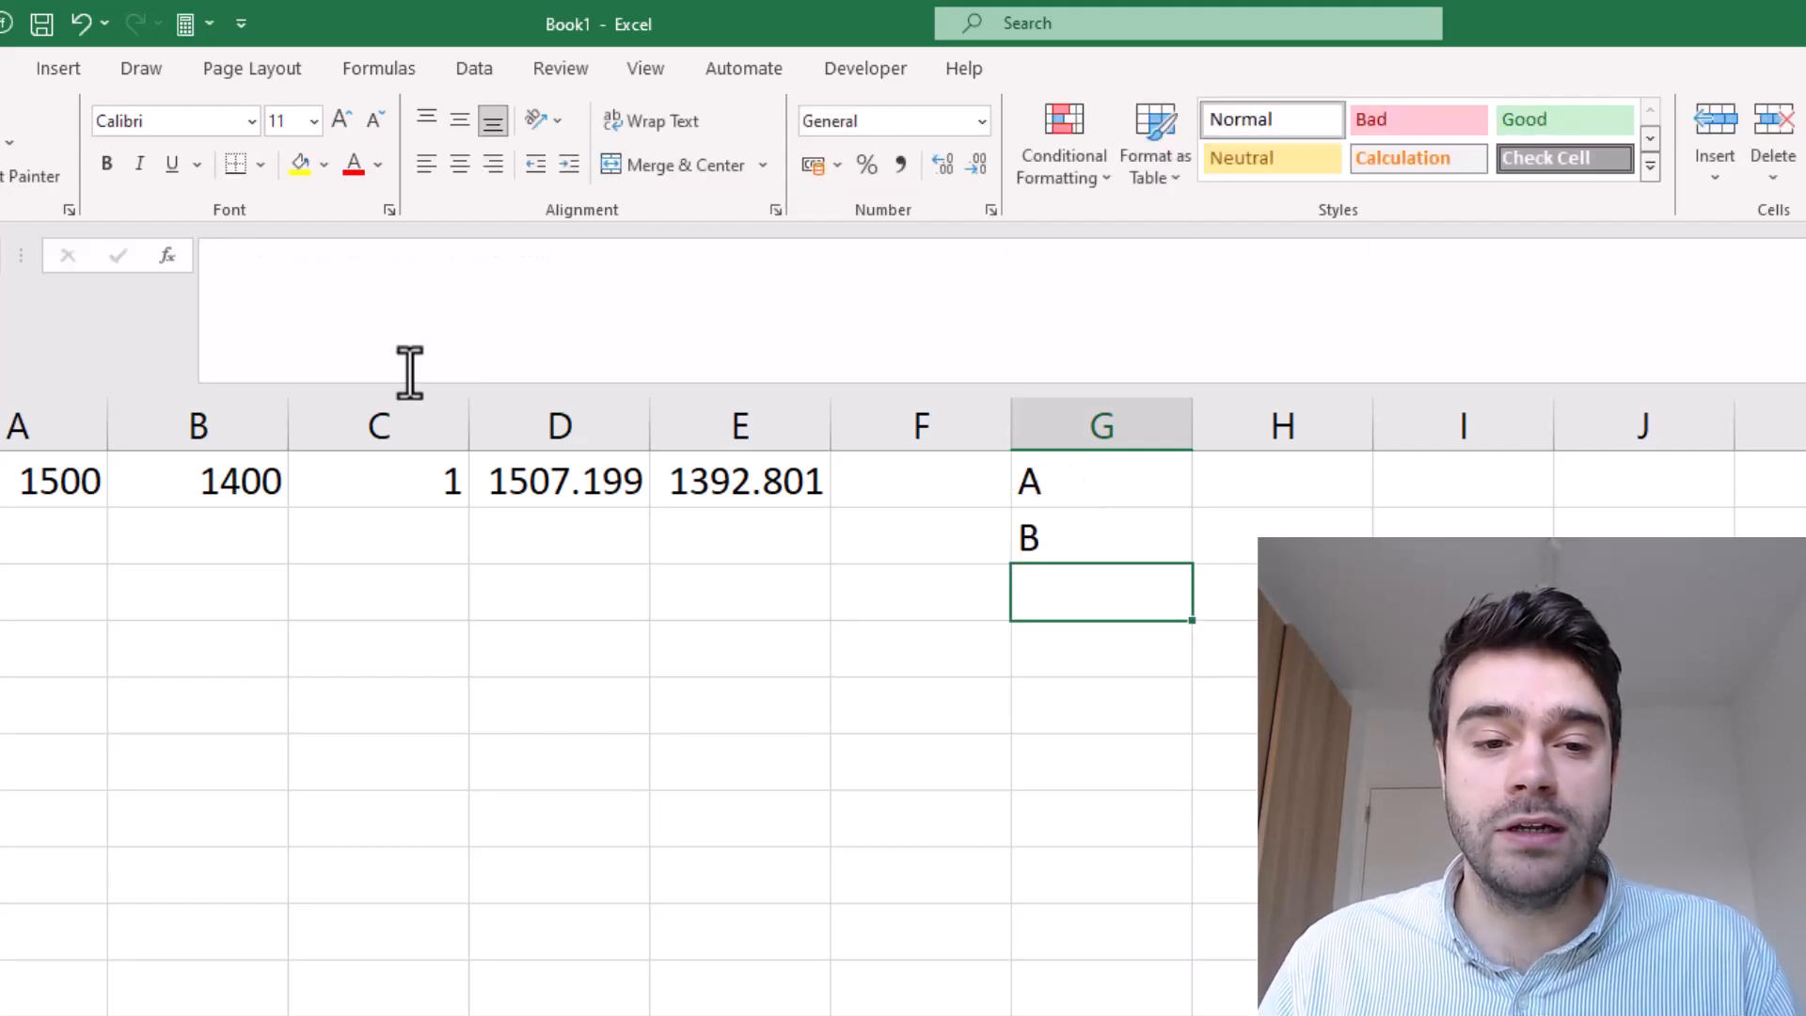
{"action": "left_click", "coordinate": [406, 493]}
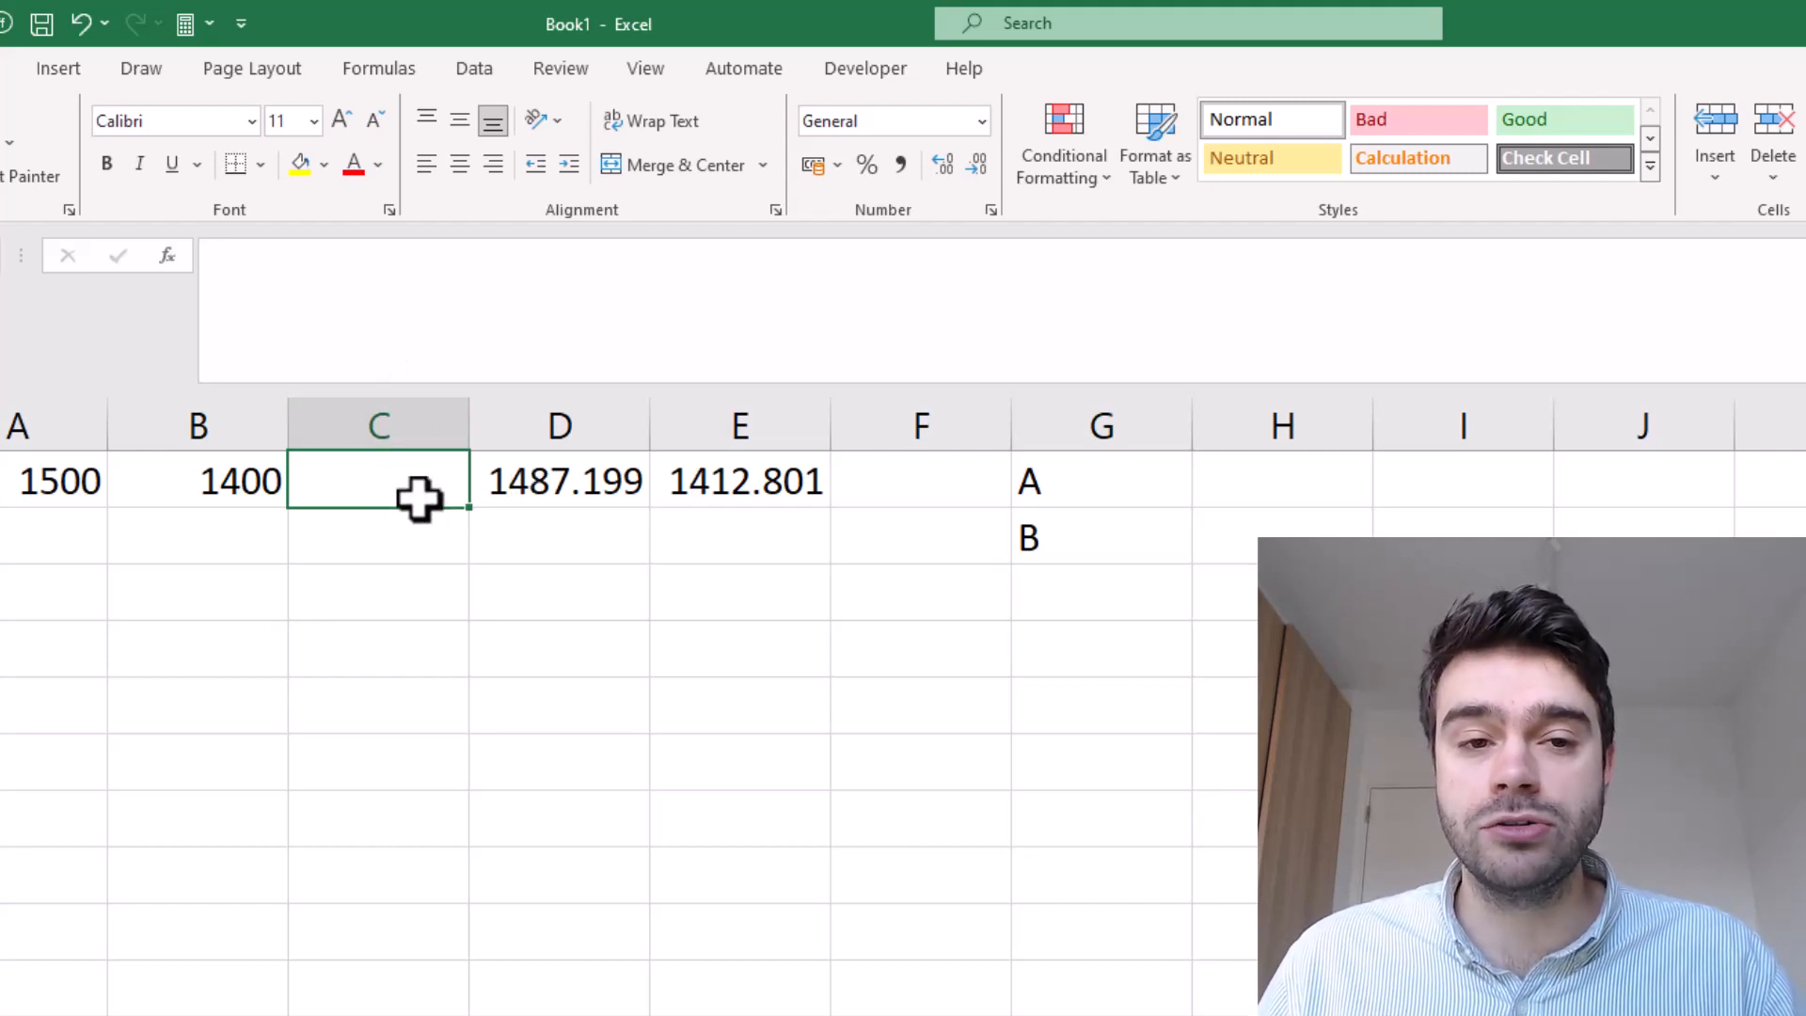
{"action": "mouse_move", "coordinate": [482, 67]}
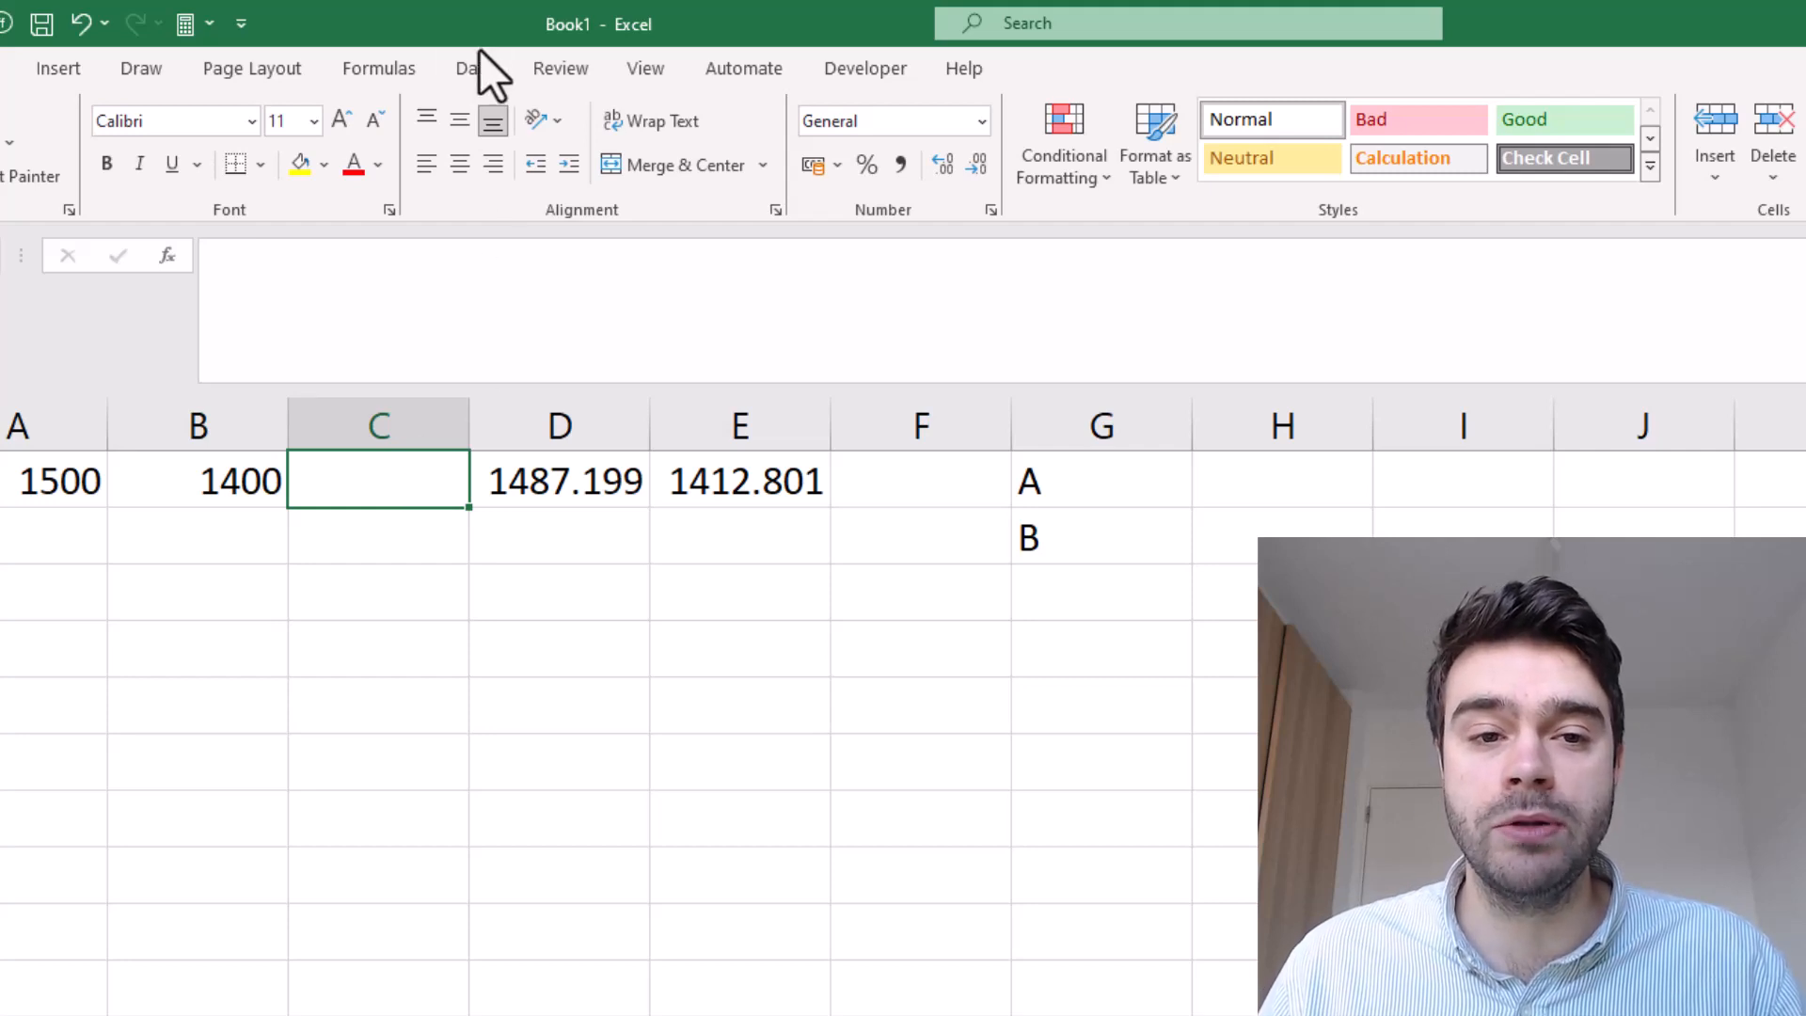
Step: Give C1 a List data validation sourced from G1:G2
{"action": "left_click", "coordinate": [473, 68]}
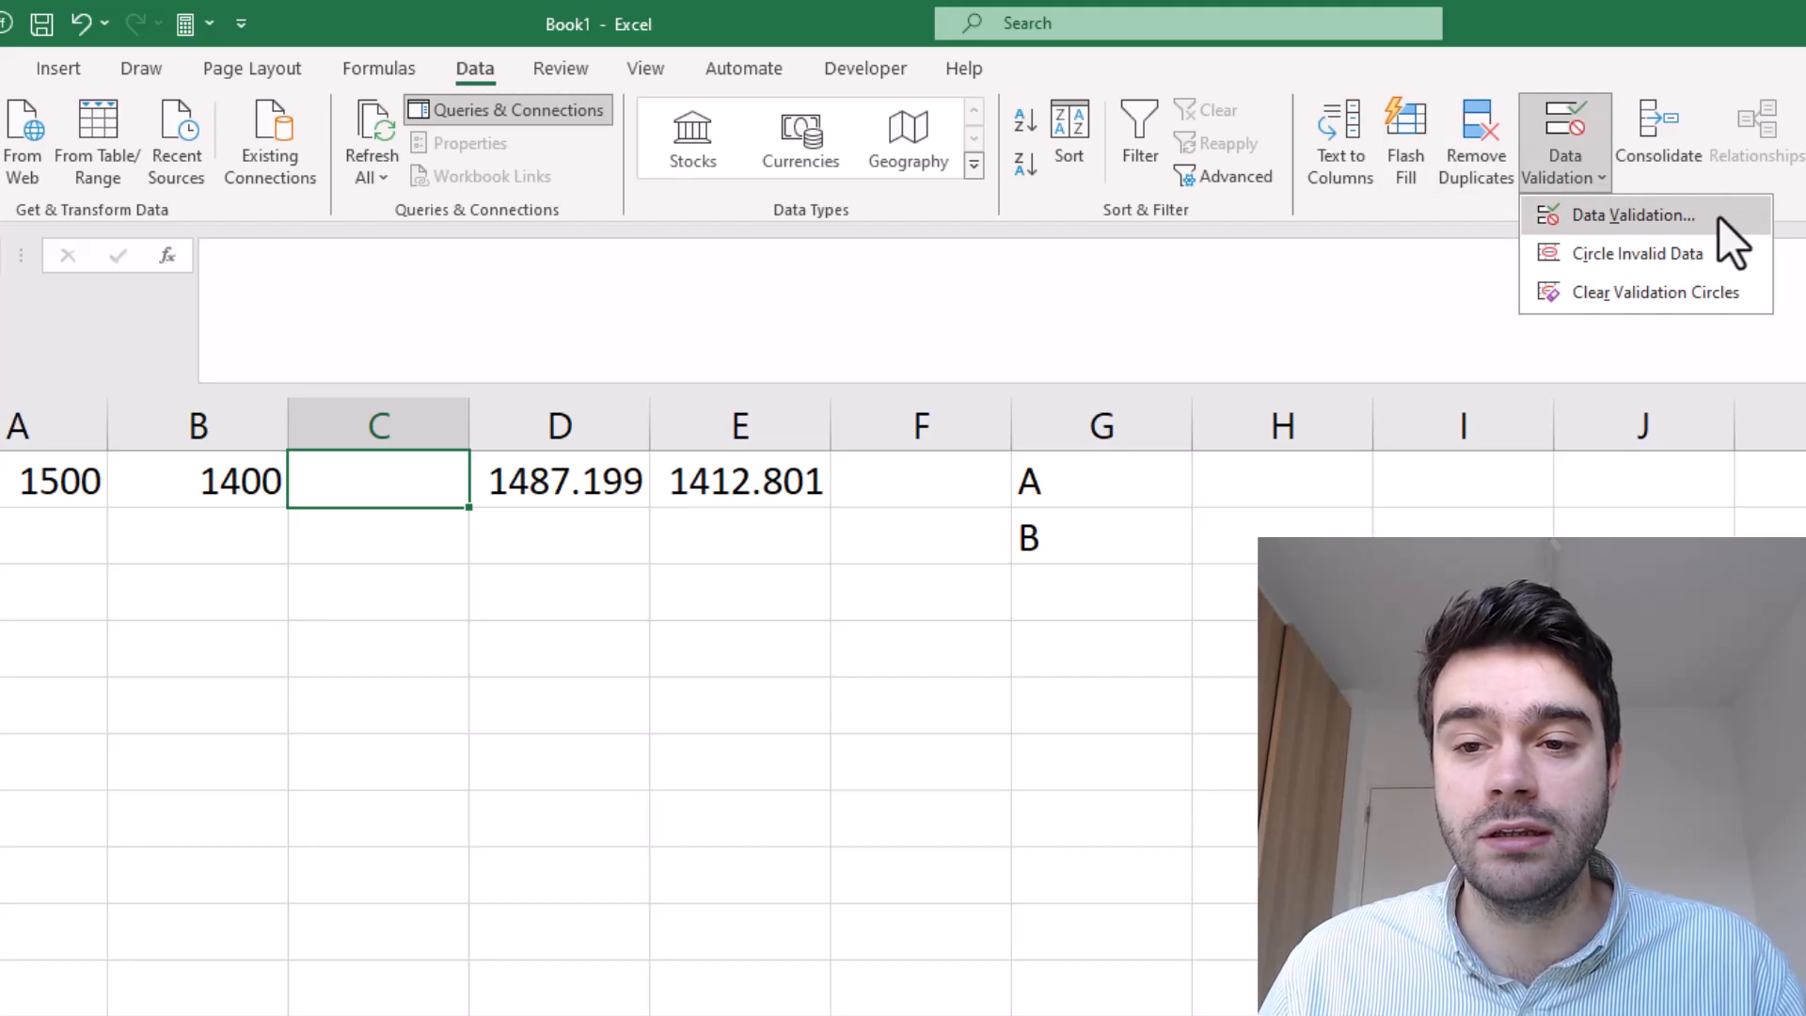
{"action": "left_click", "coordinate": [1633, 216]}
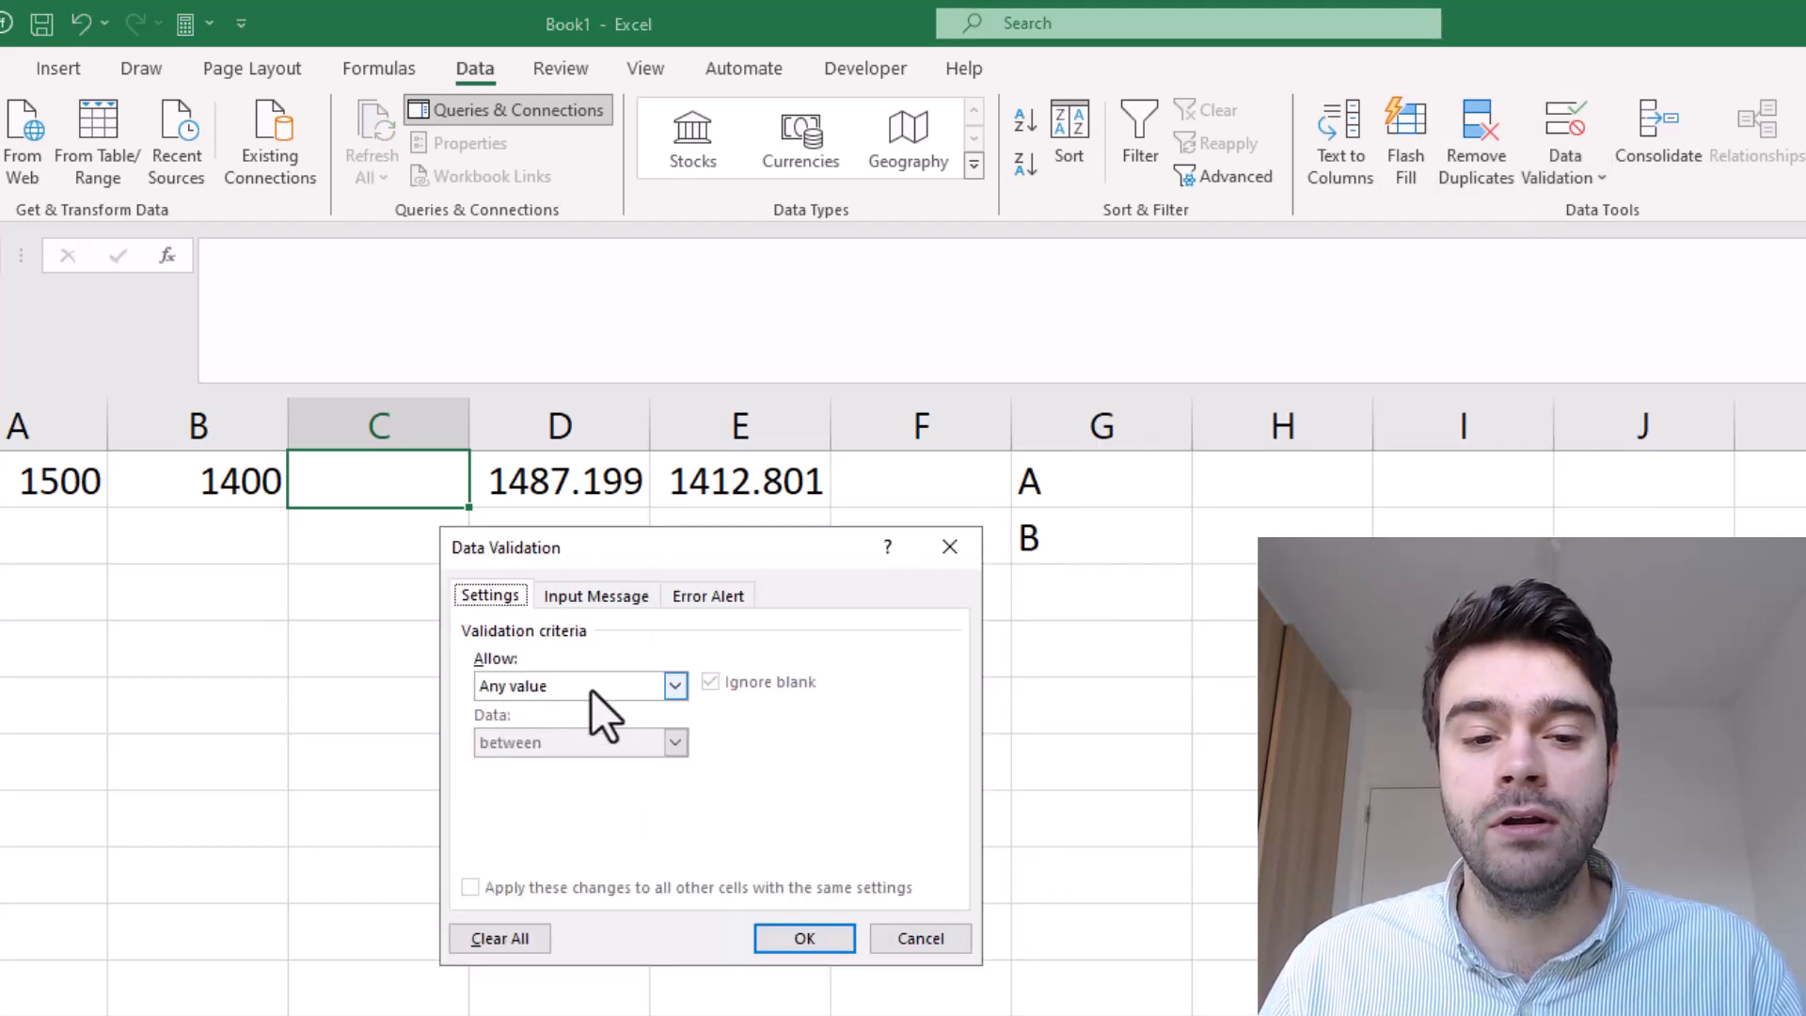
{"action": "left_click", "coordinate": [675, 686]}
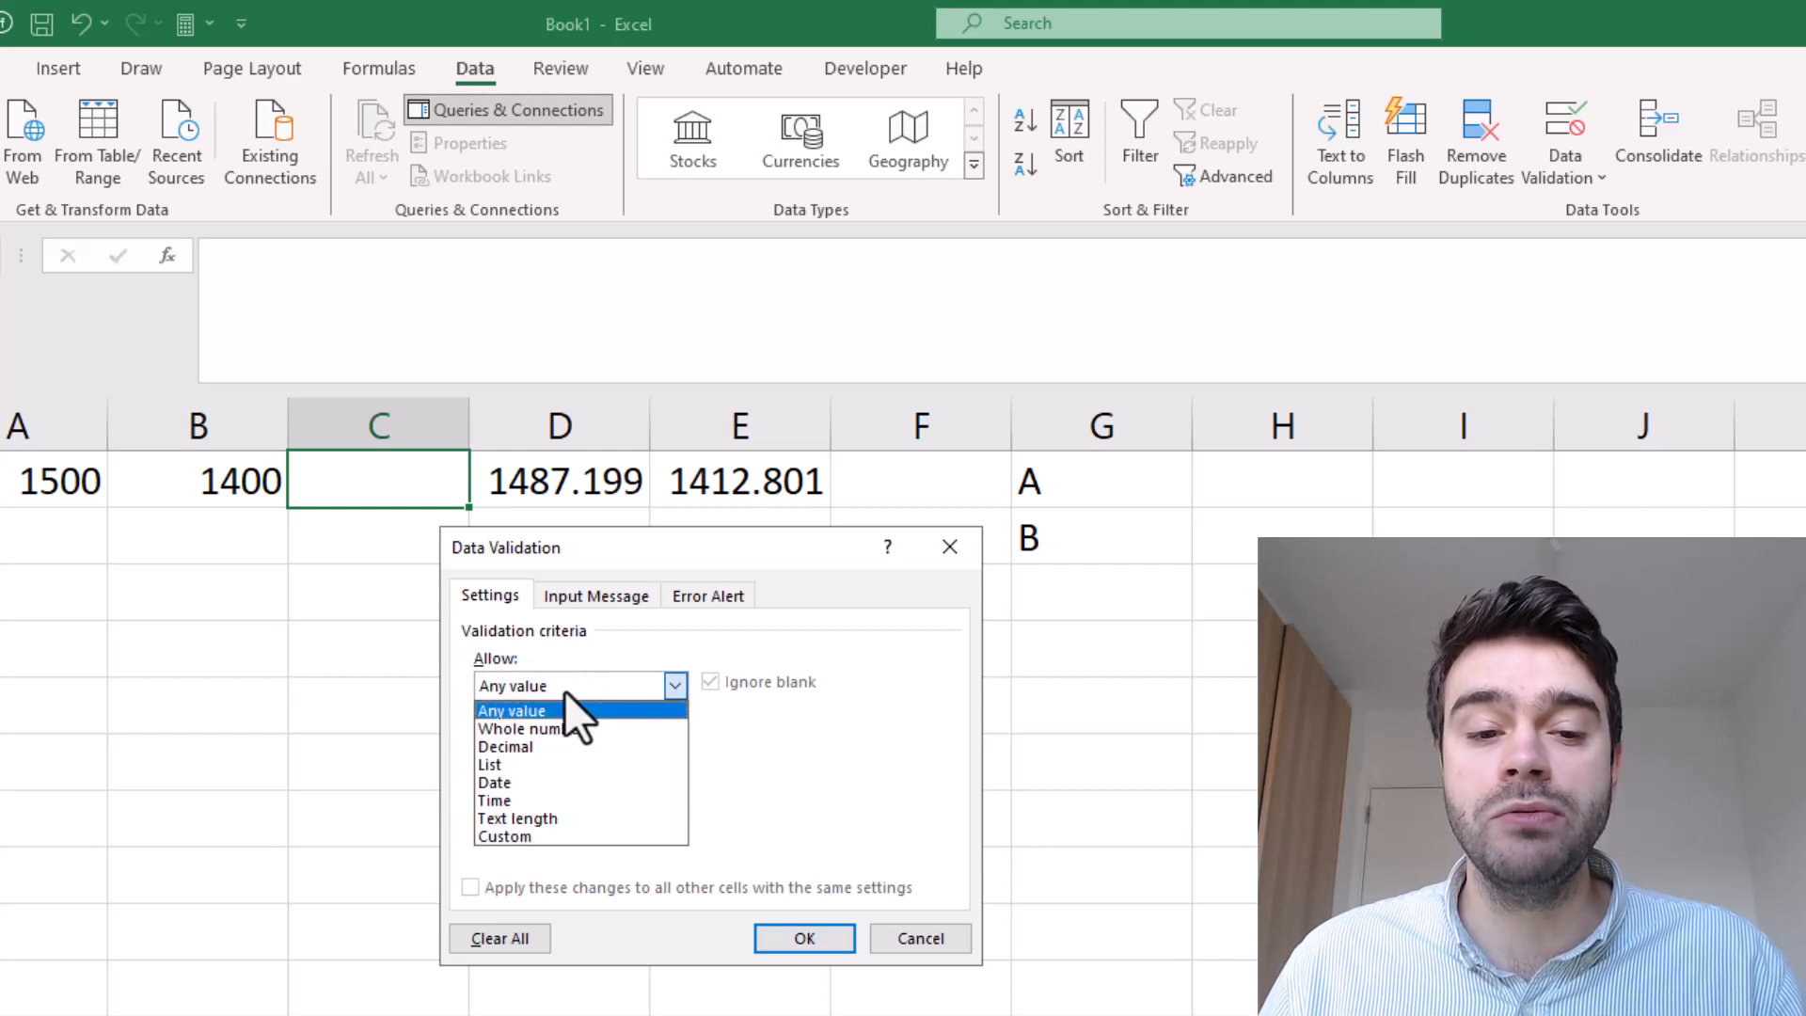
{"action": "left_click", "coordinate": [488, 763]}
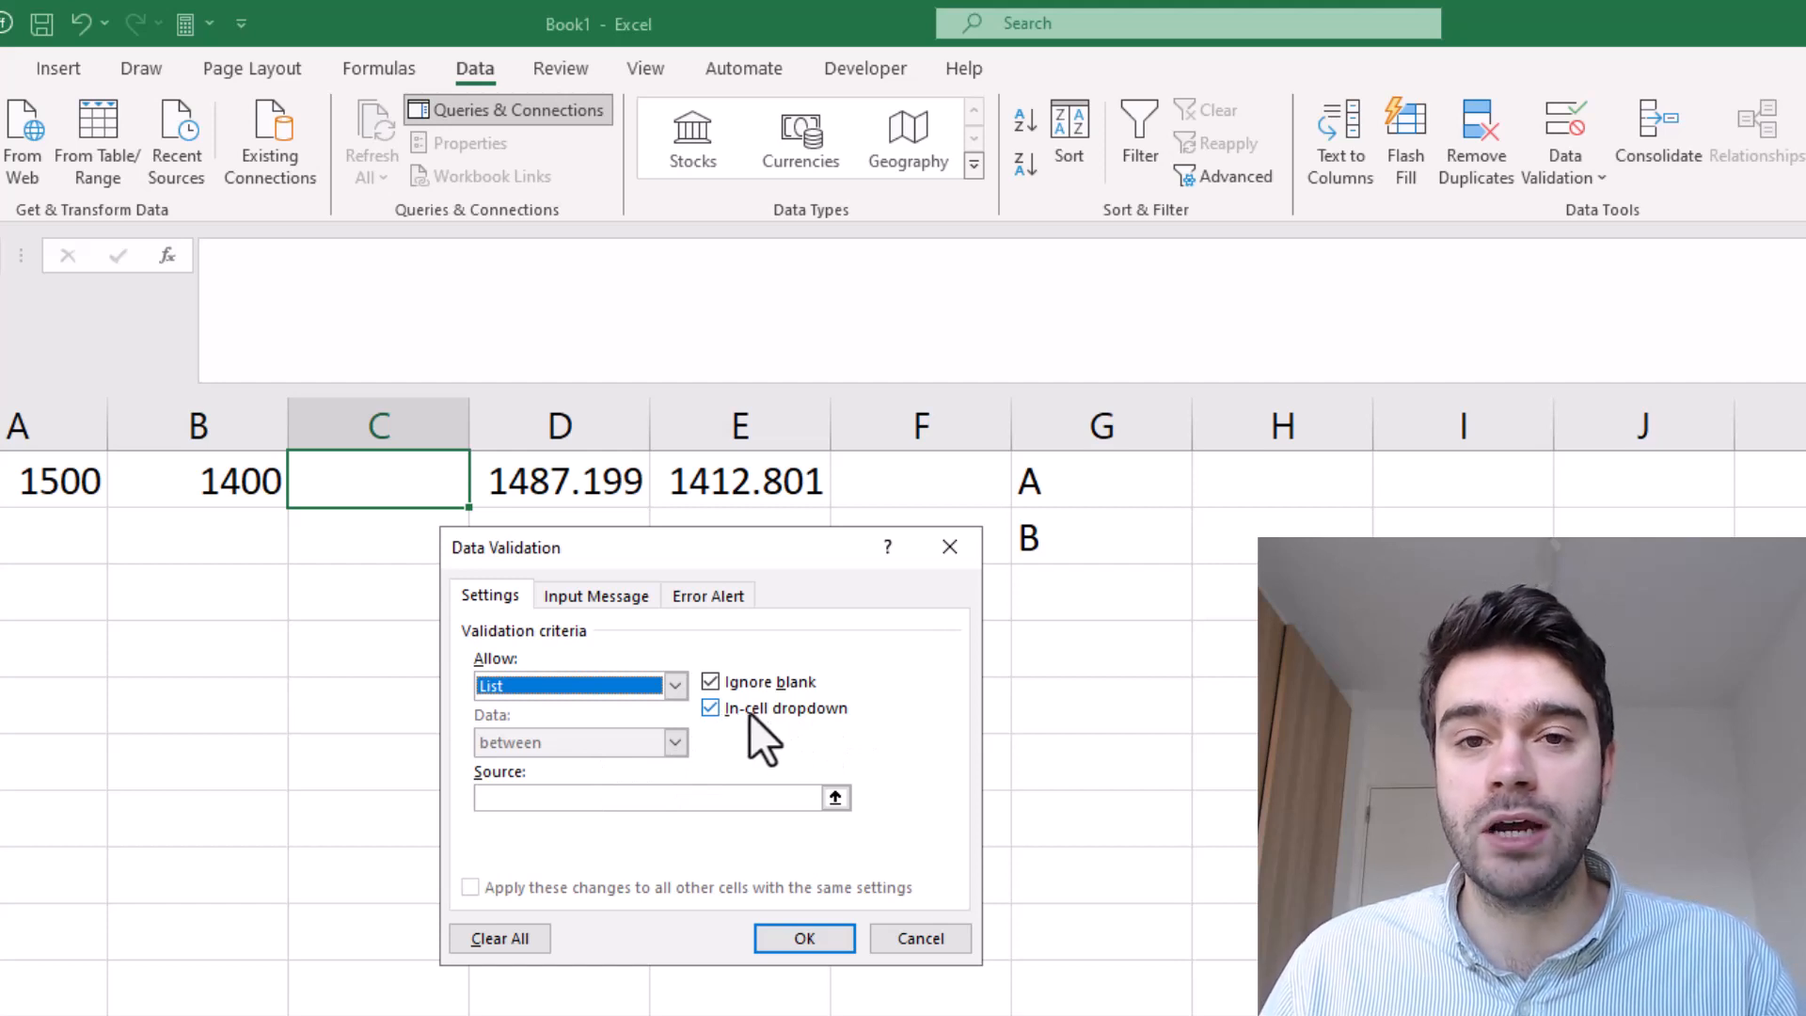
{"action": "mouse_move", "coordinate": [743, 783]}
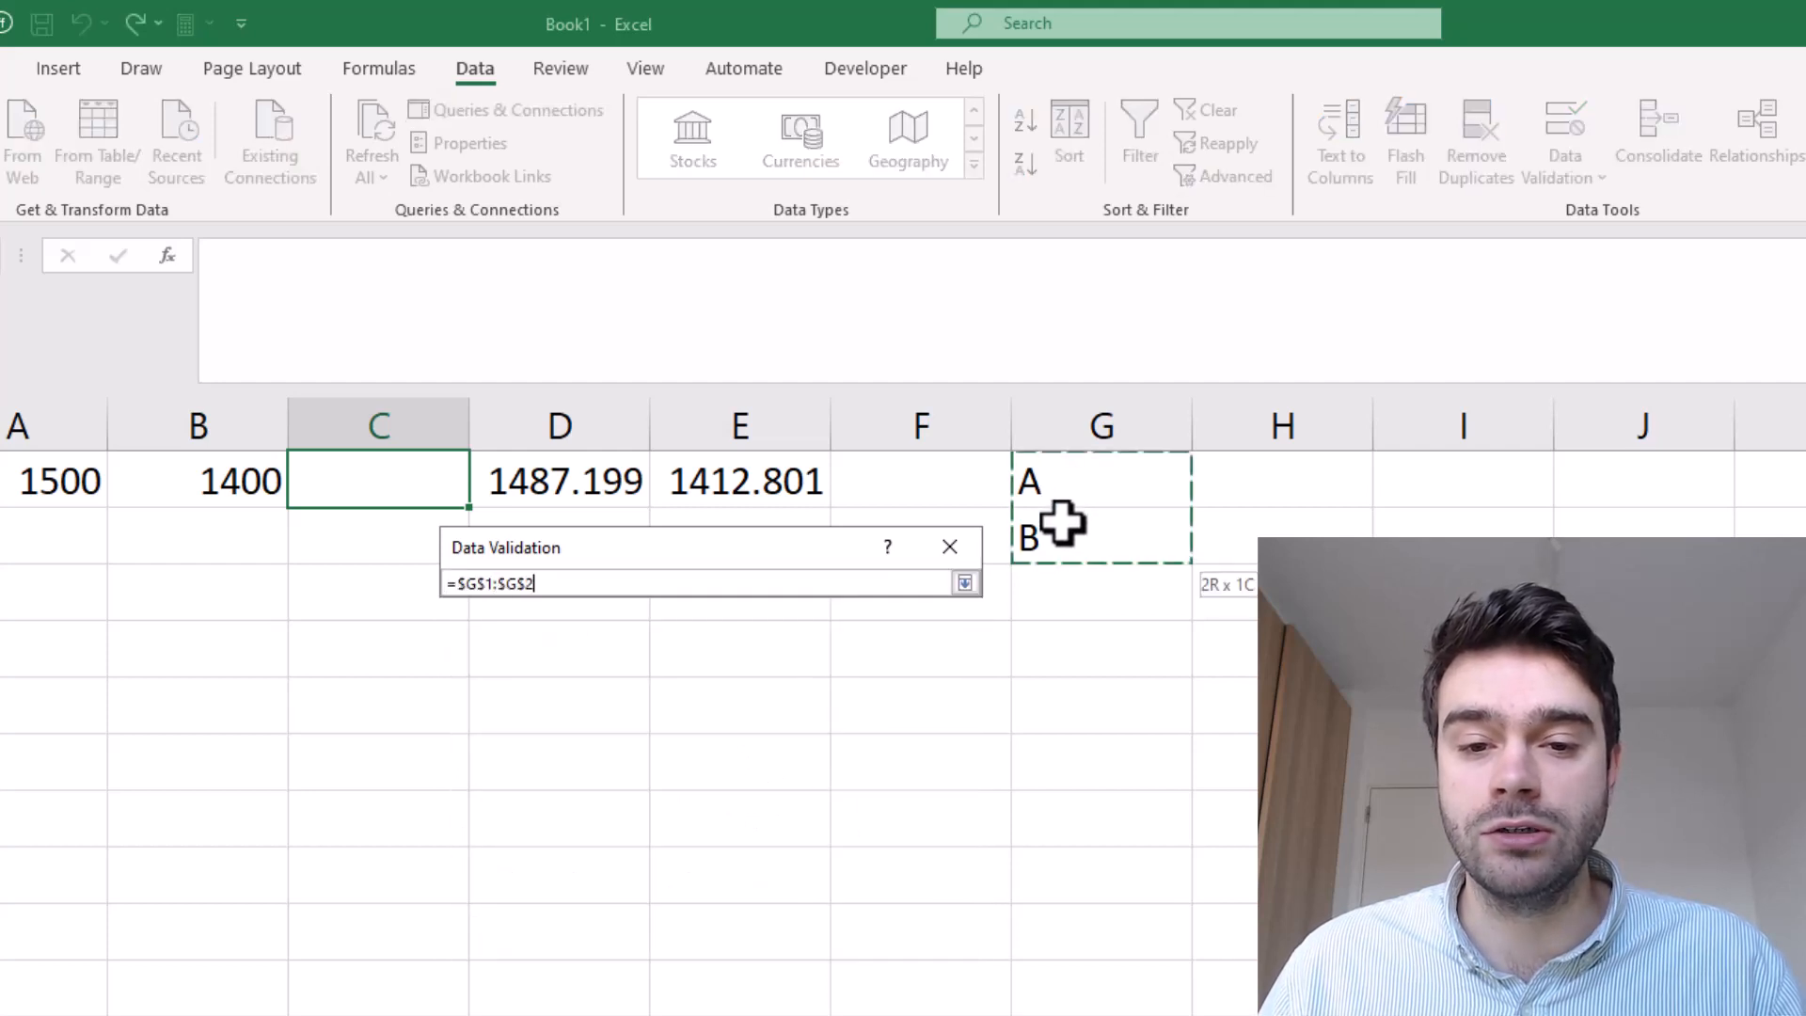
{"action": "left_click", "coordinate": [962, 581]}
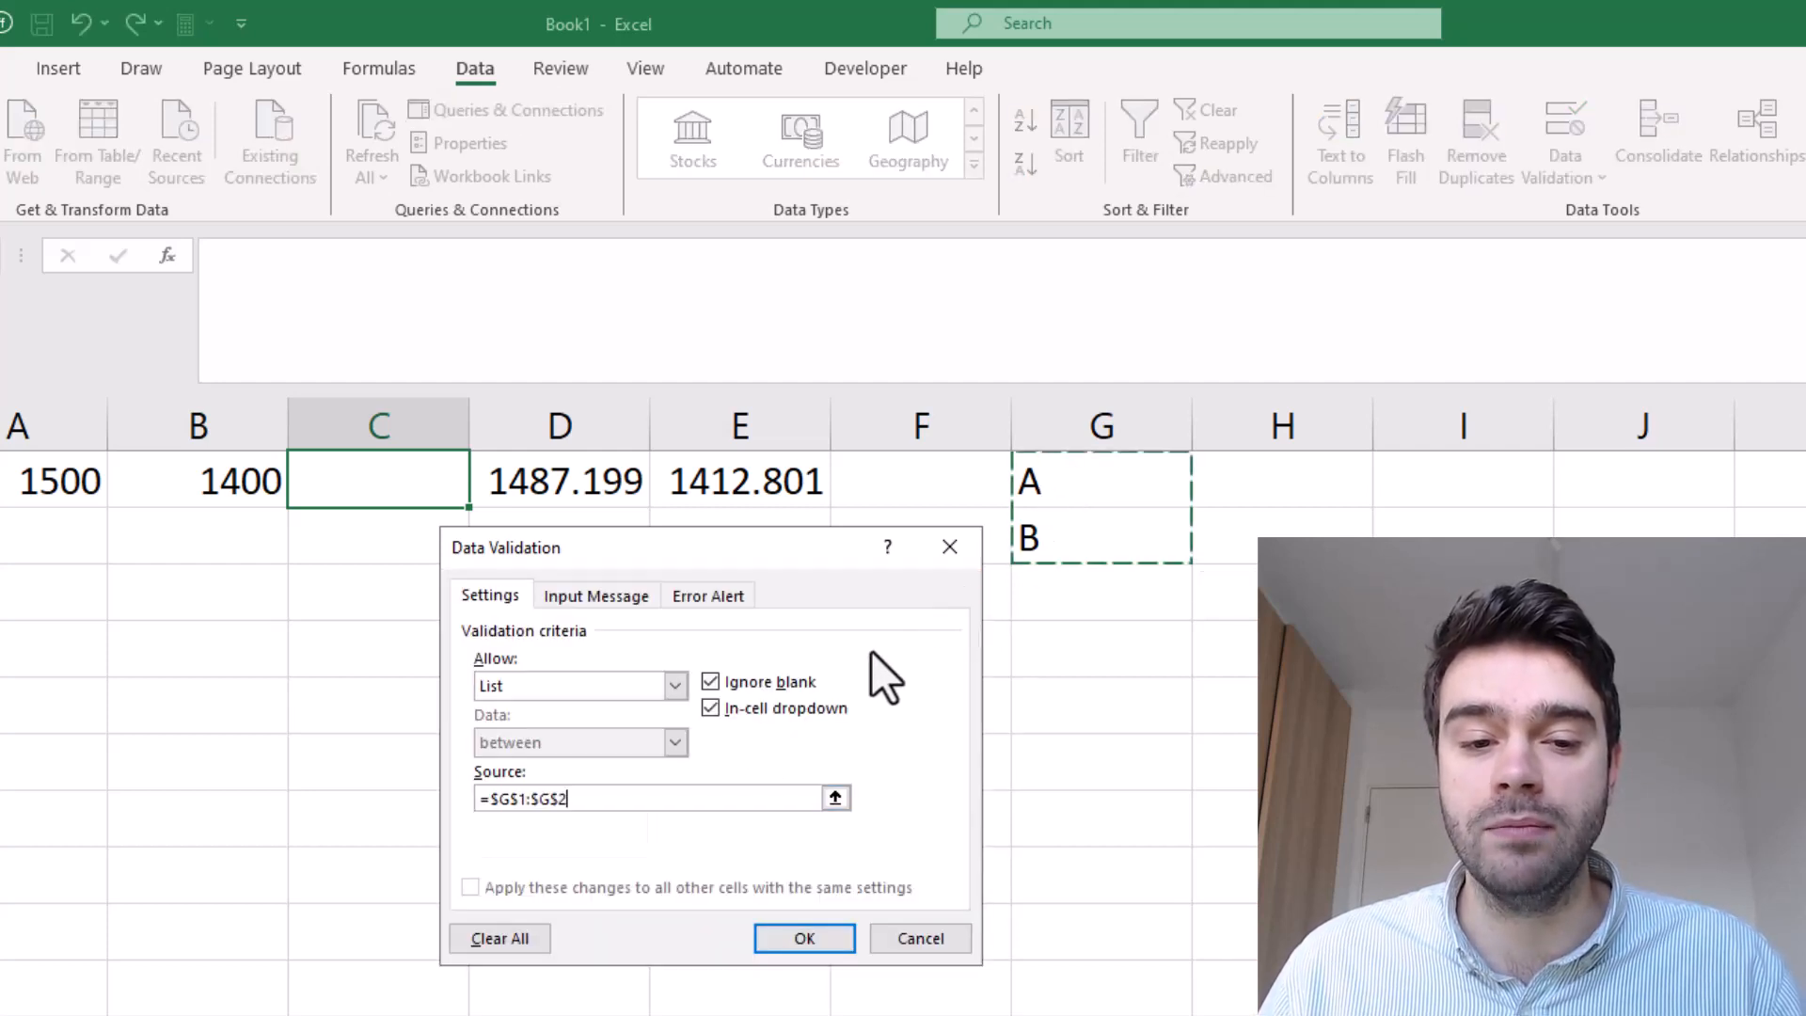
{"action": "left_click", "coordinate": [803, 938]}
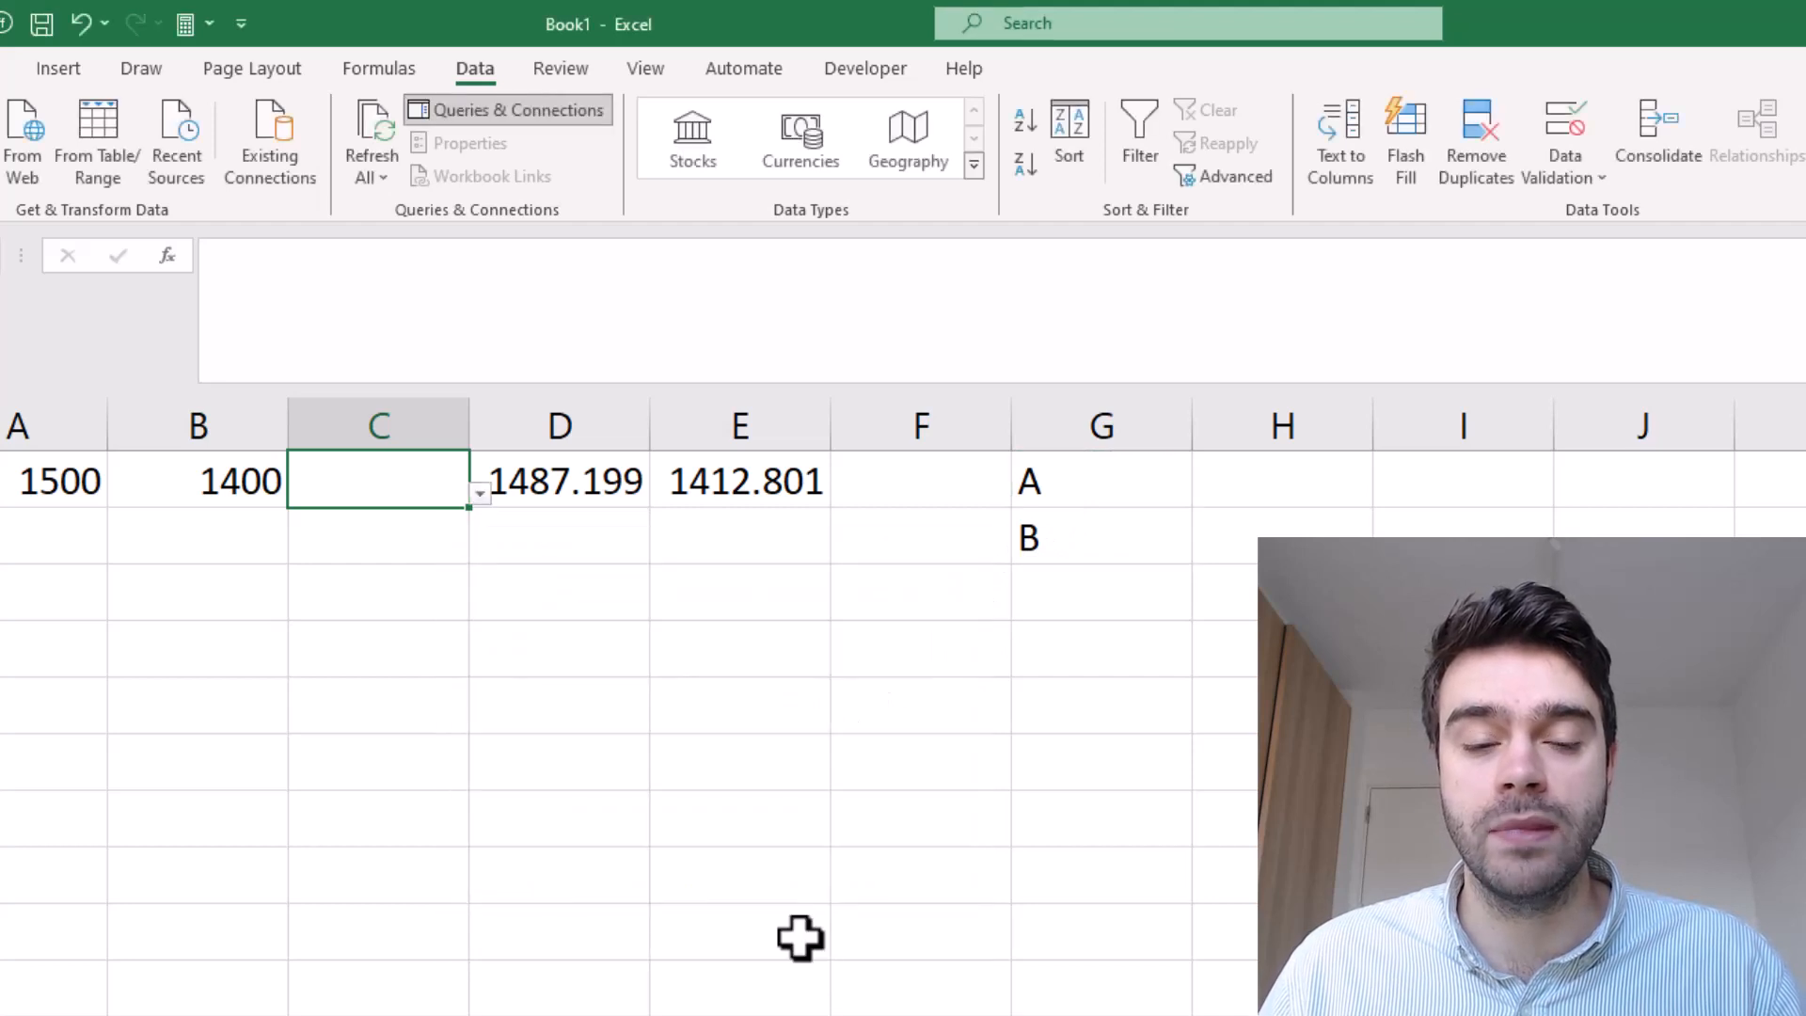
{"action": "mouse_move", "coordinate": [492, 509]}
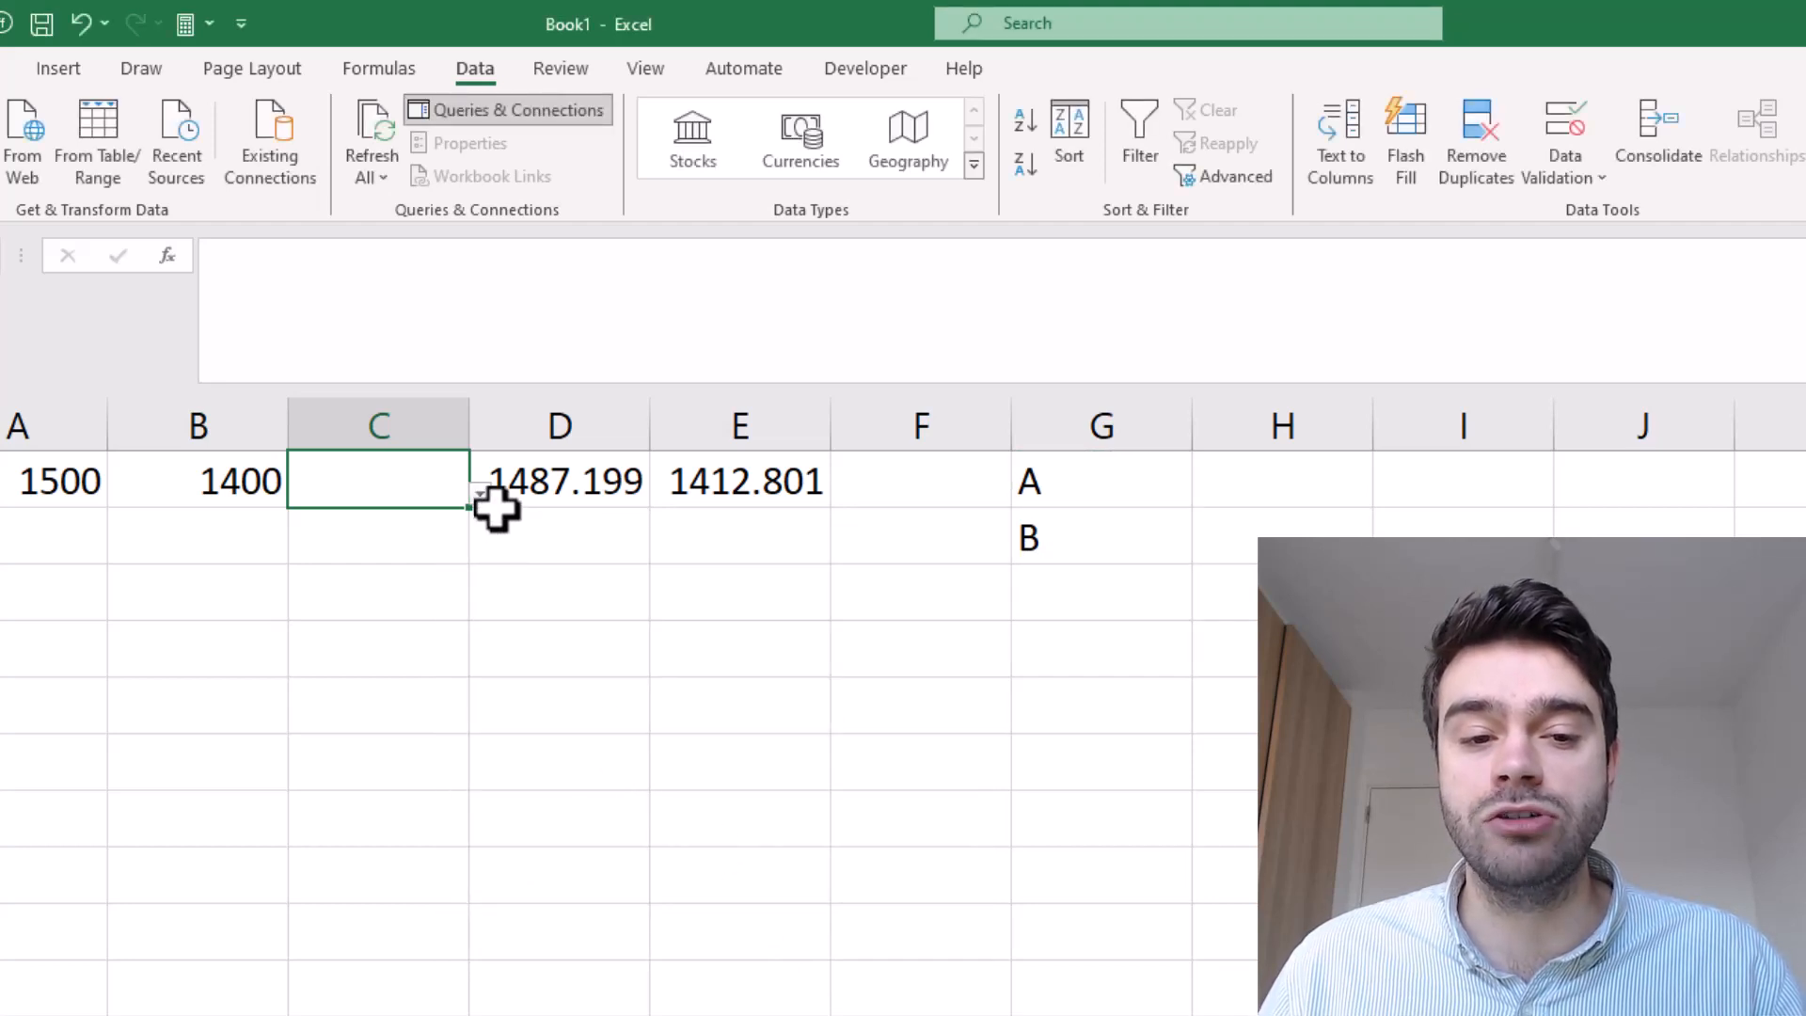
Step: Replace C1 in D1's rating formula with the score IF(C1=G1,1,0)
{"action": "type", "text": "A"}
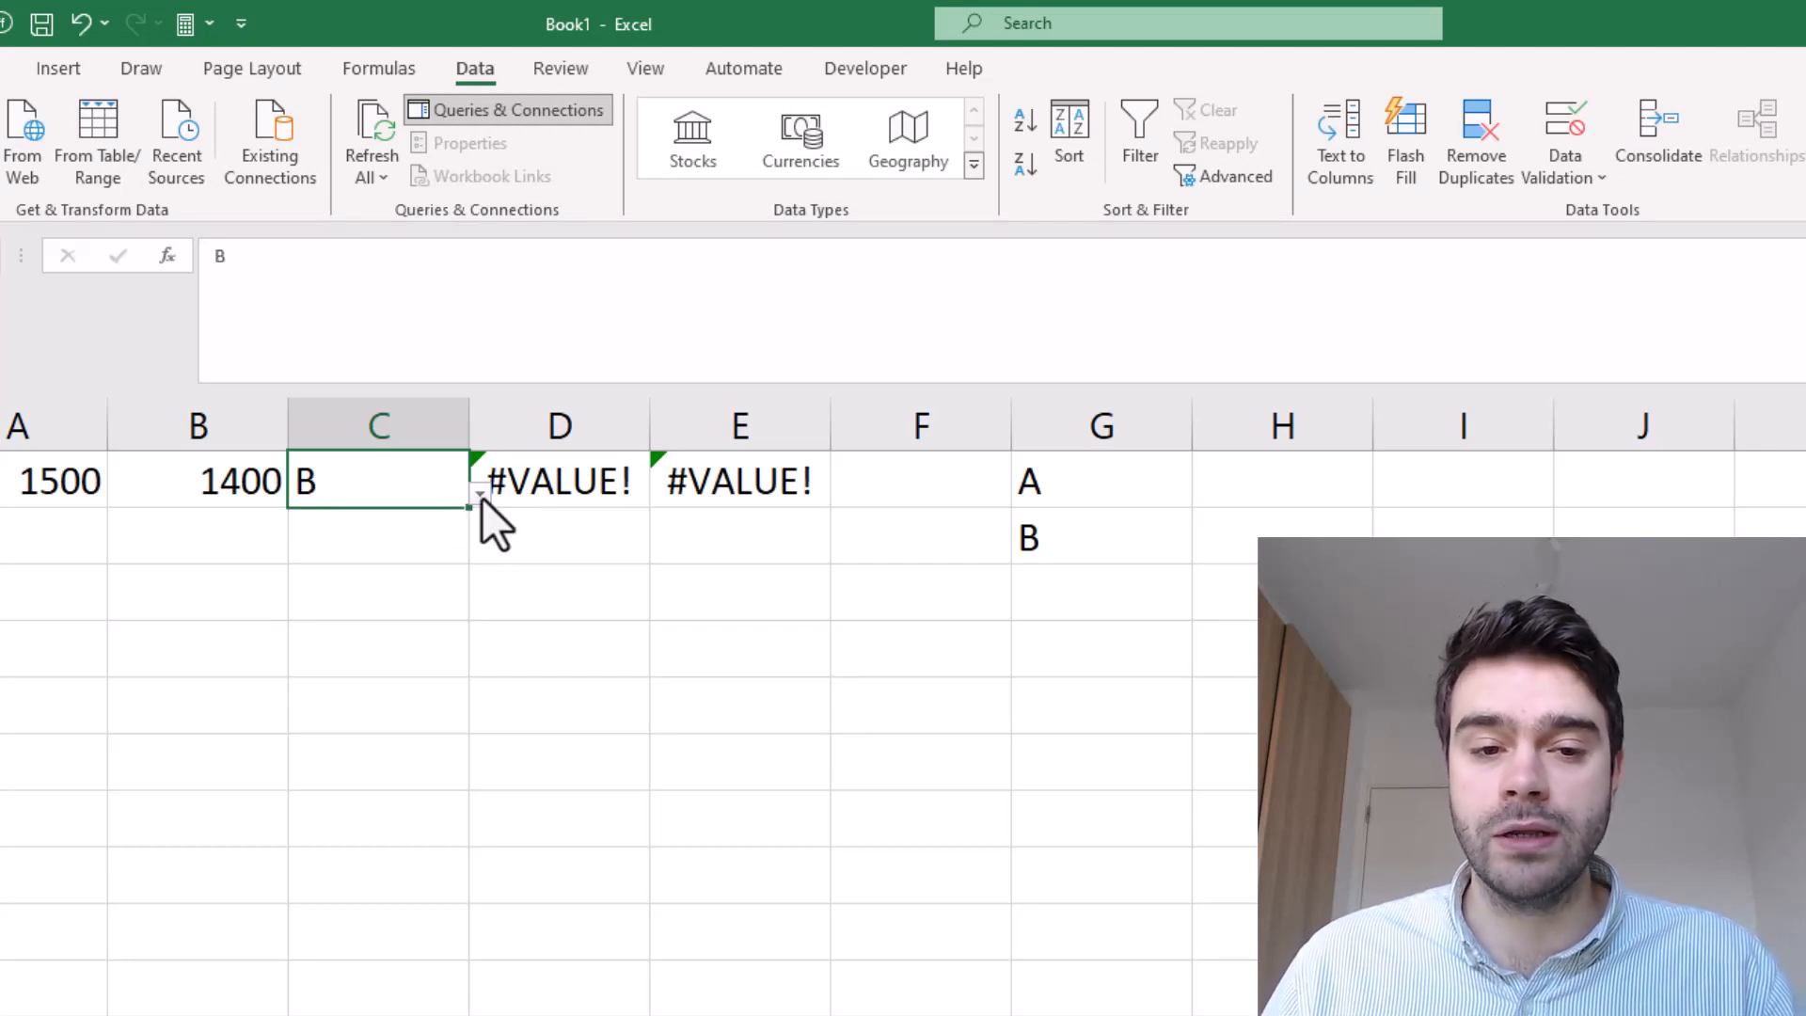
{"action": "type", "text": "A"}
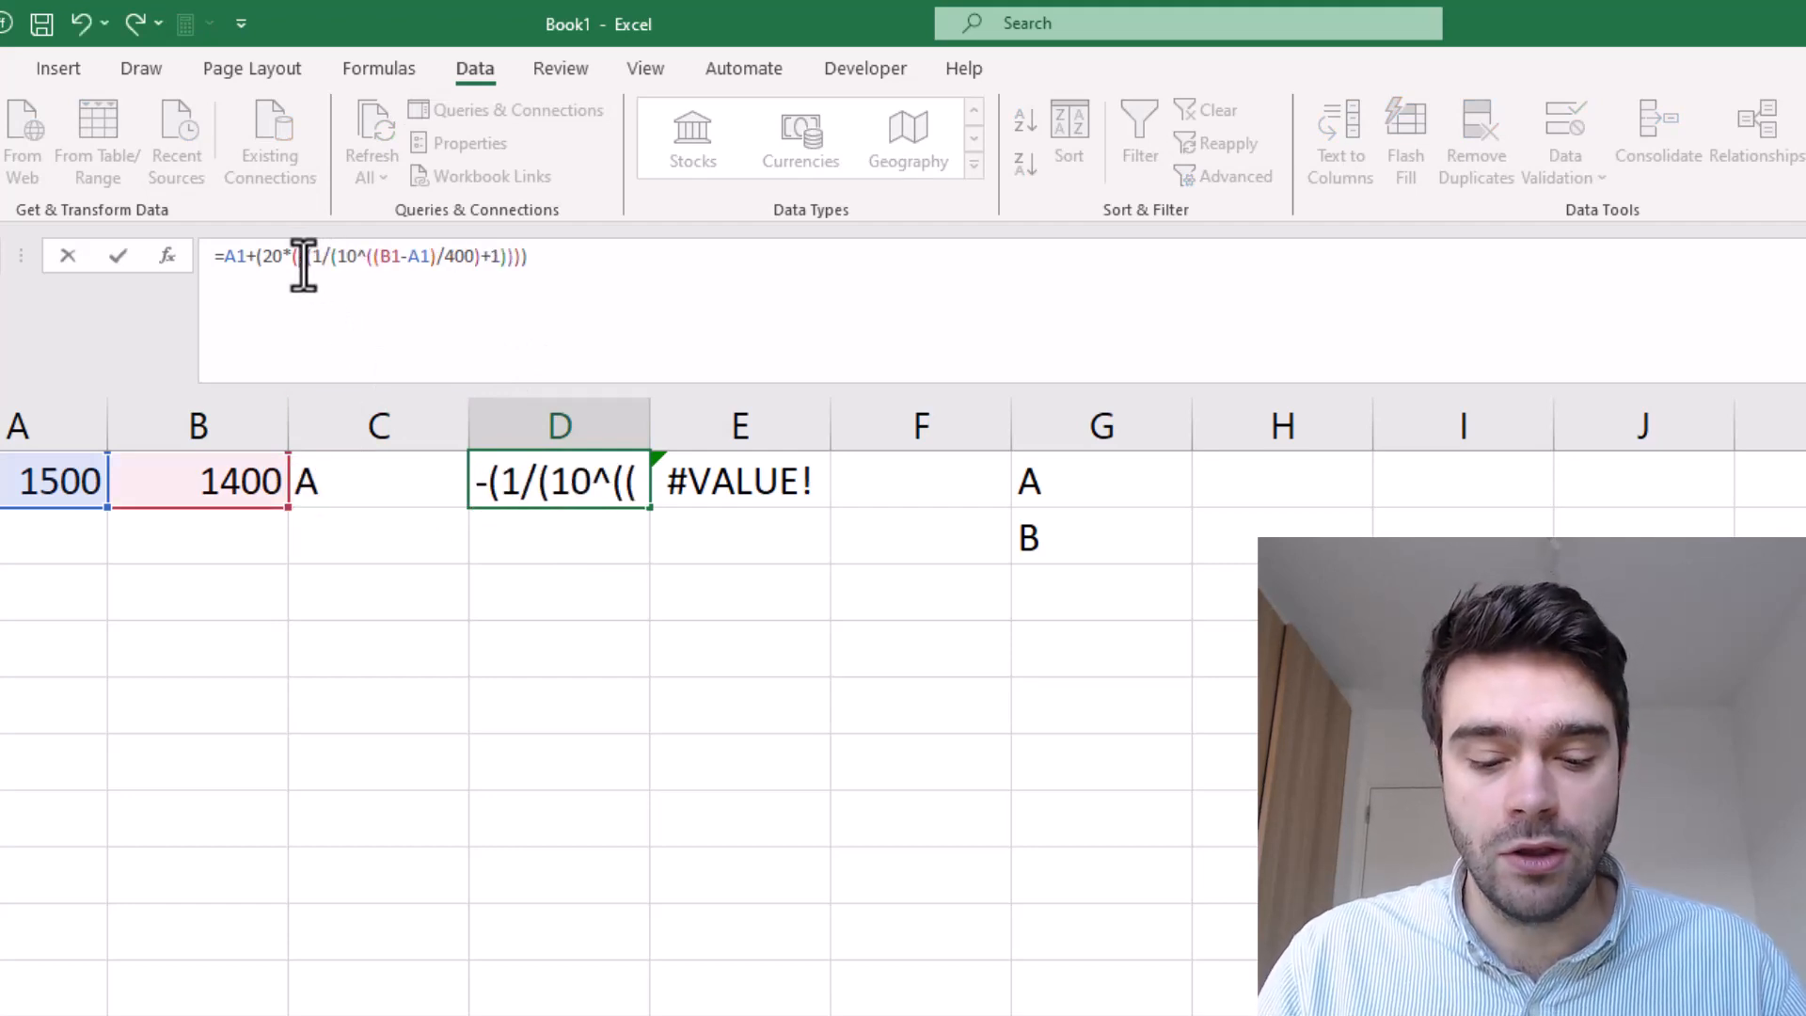
{"action": "type", "text": "IF(C1=\""}
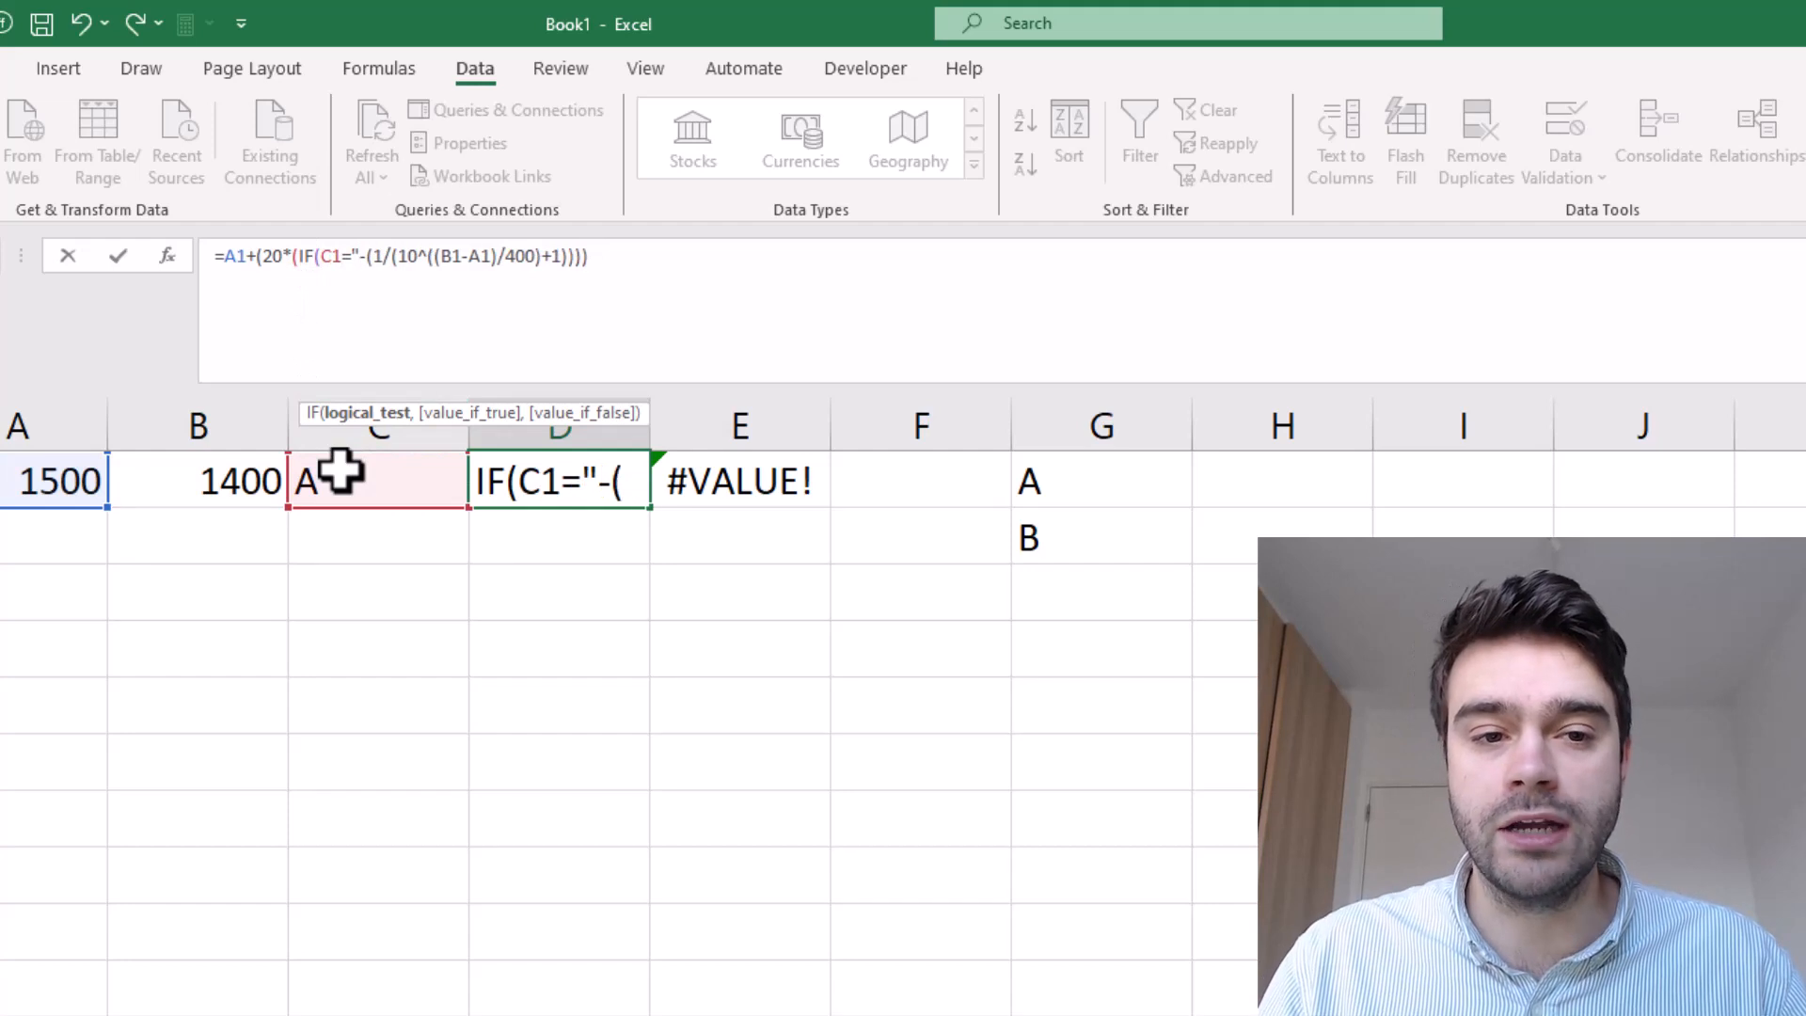
{"action": "left_click", "coordinate": [1100, 481]}
{"action": "type", "text": "G"}
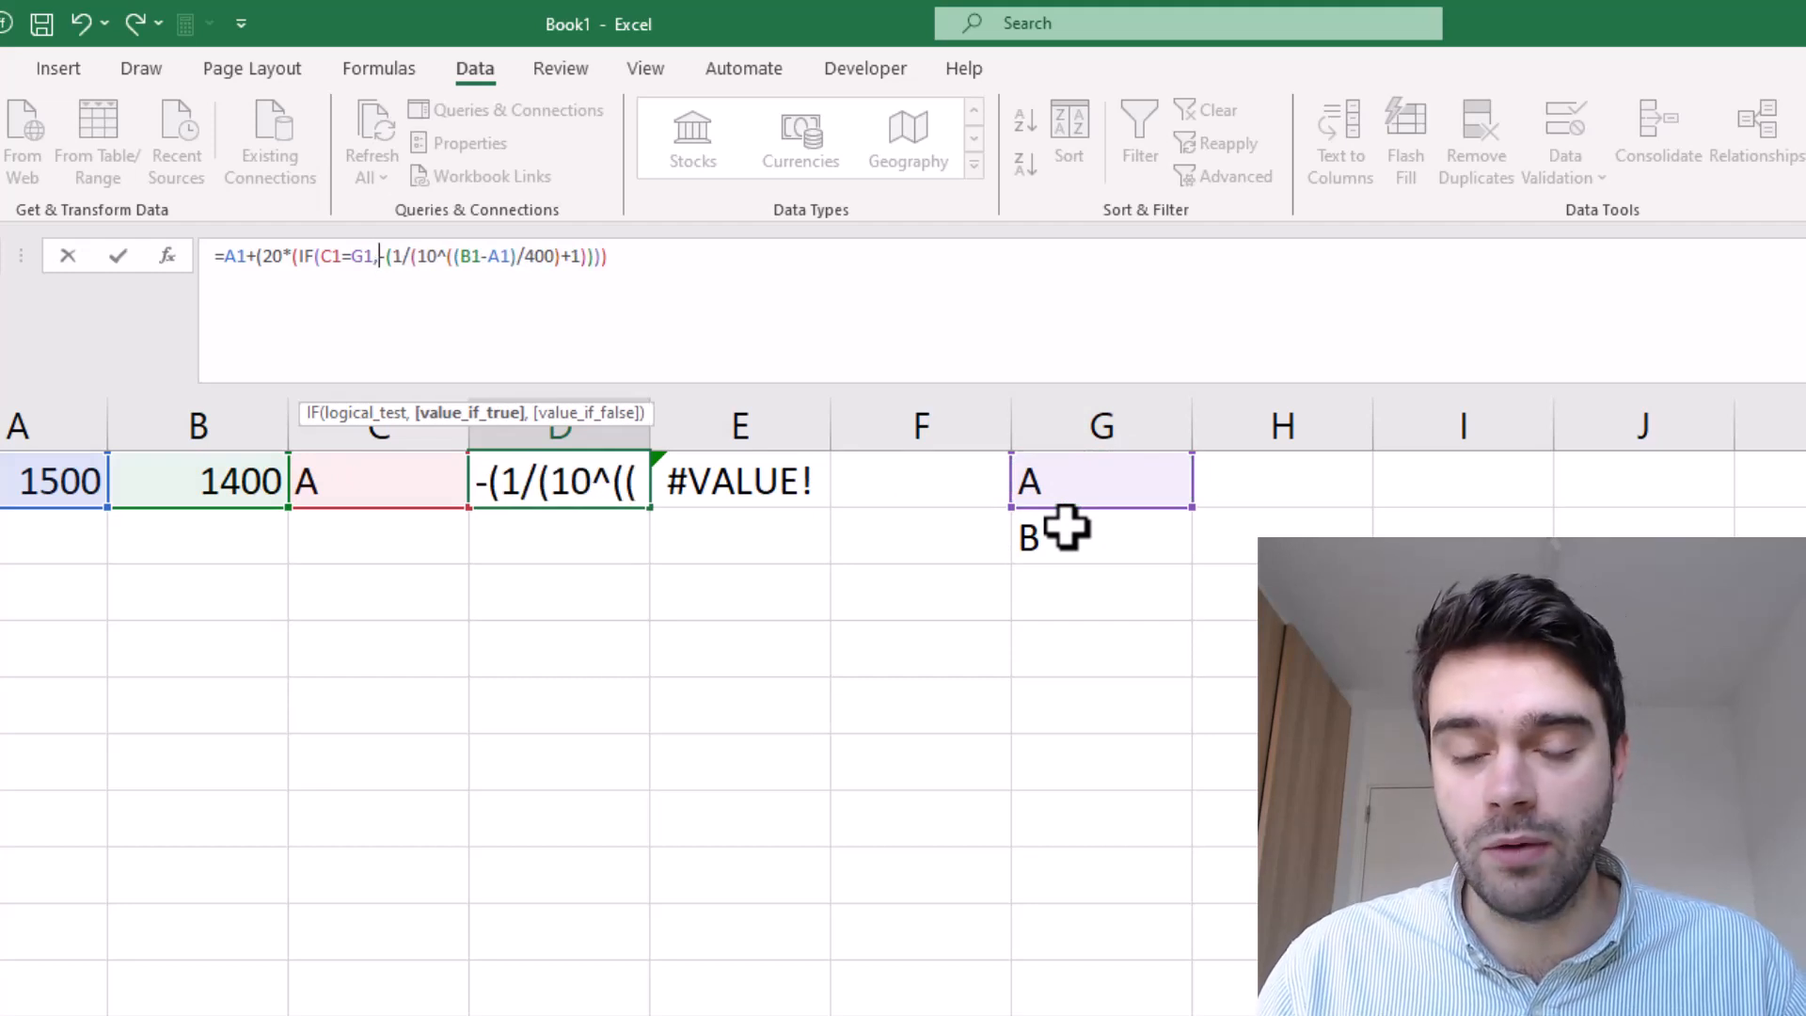
{"action": "type", "text": "1,"}
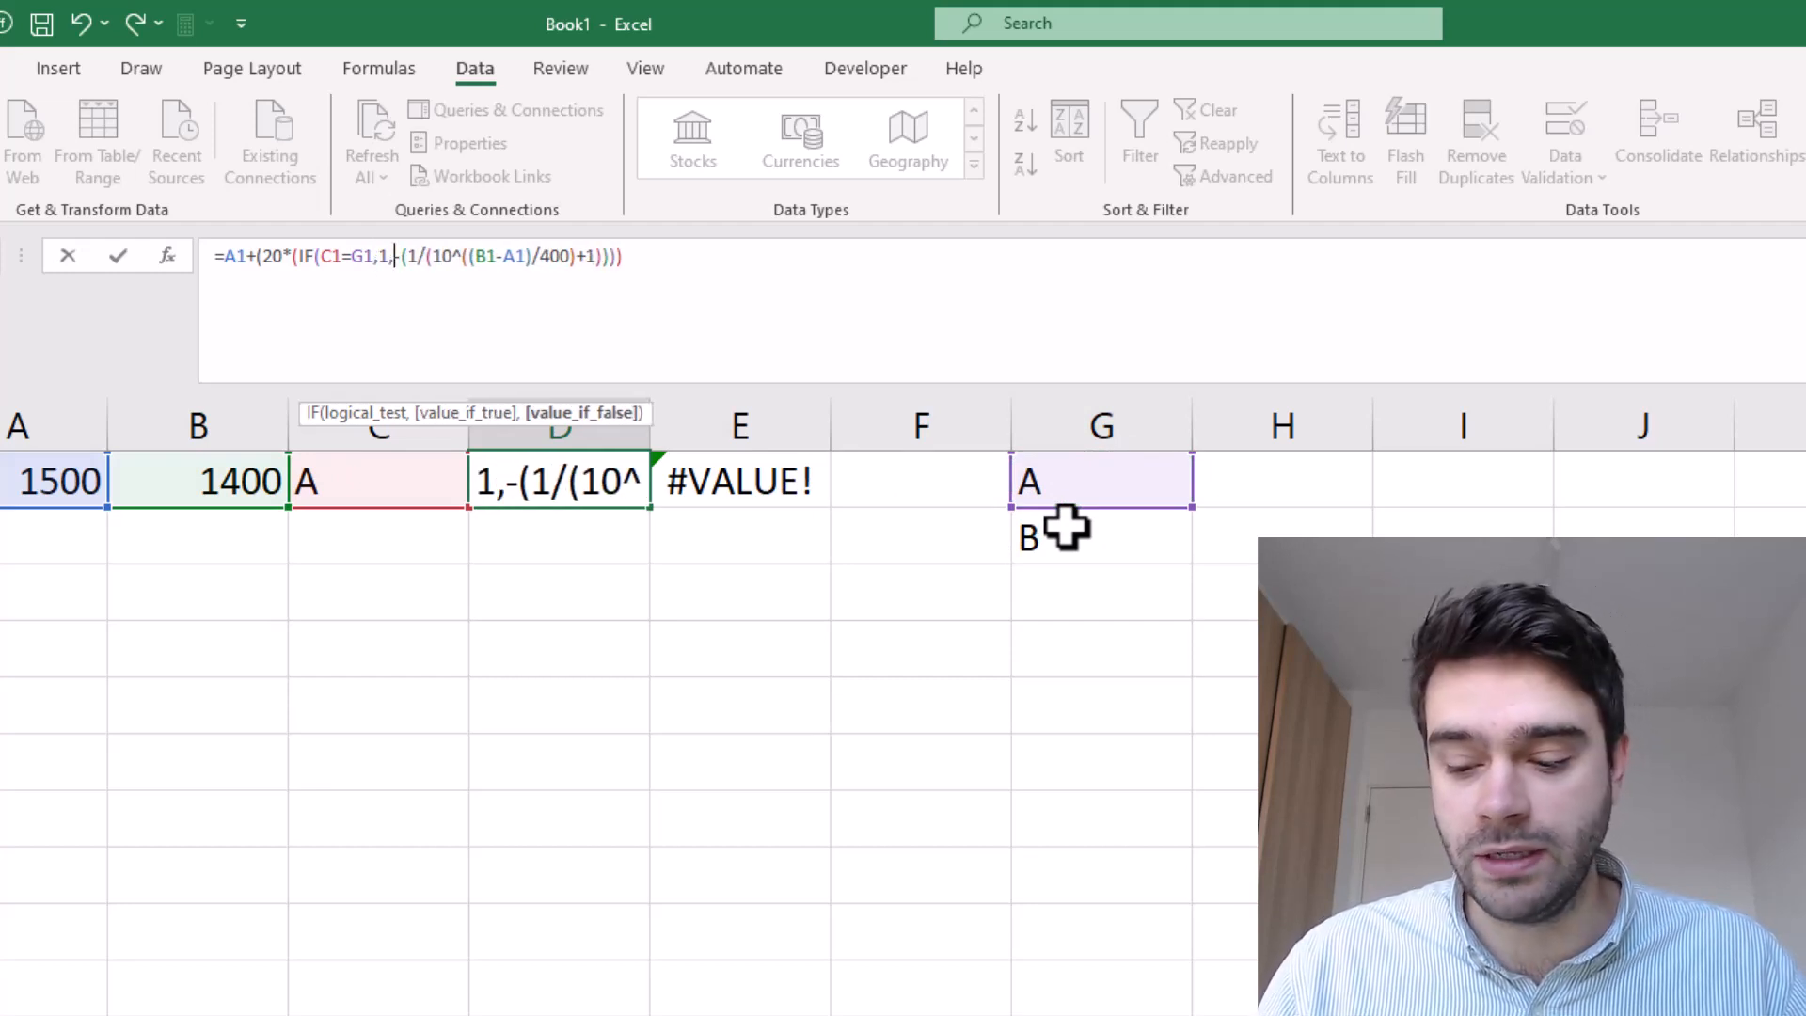
{"action": "type", "text": "0)"}
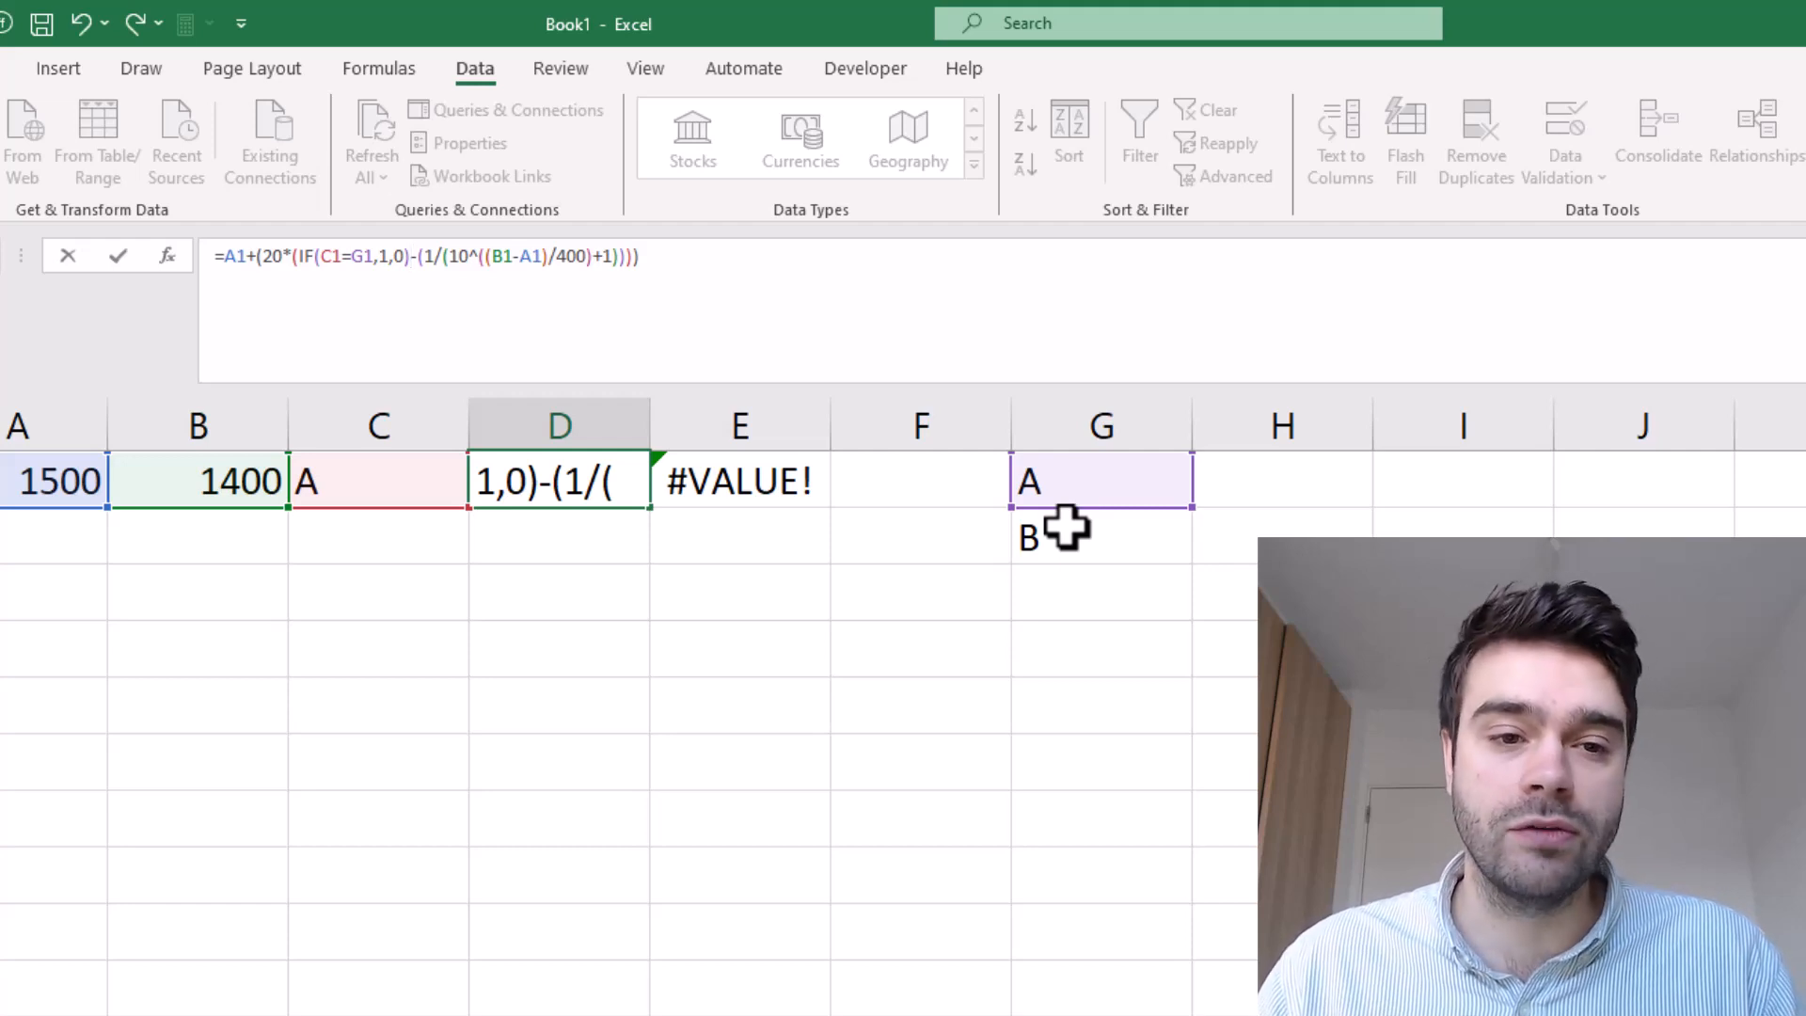
{"action": "key", "text": "Enter"}
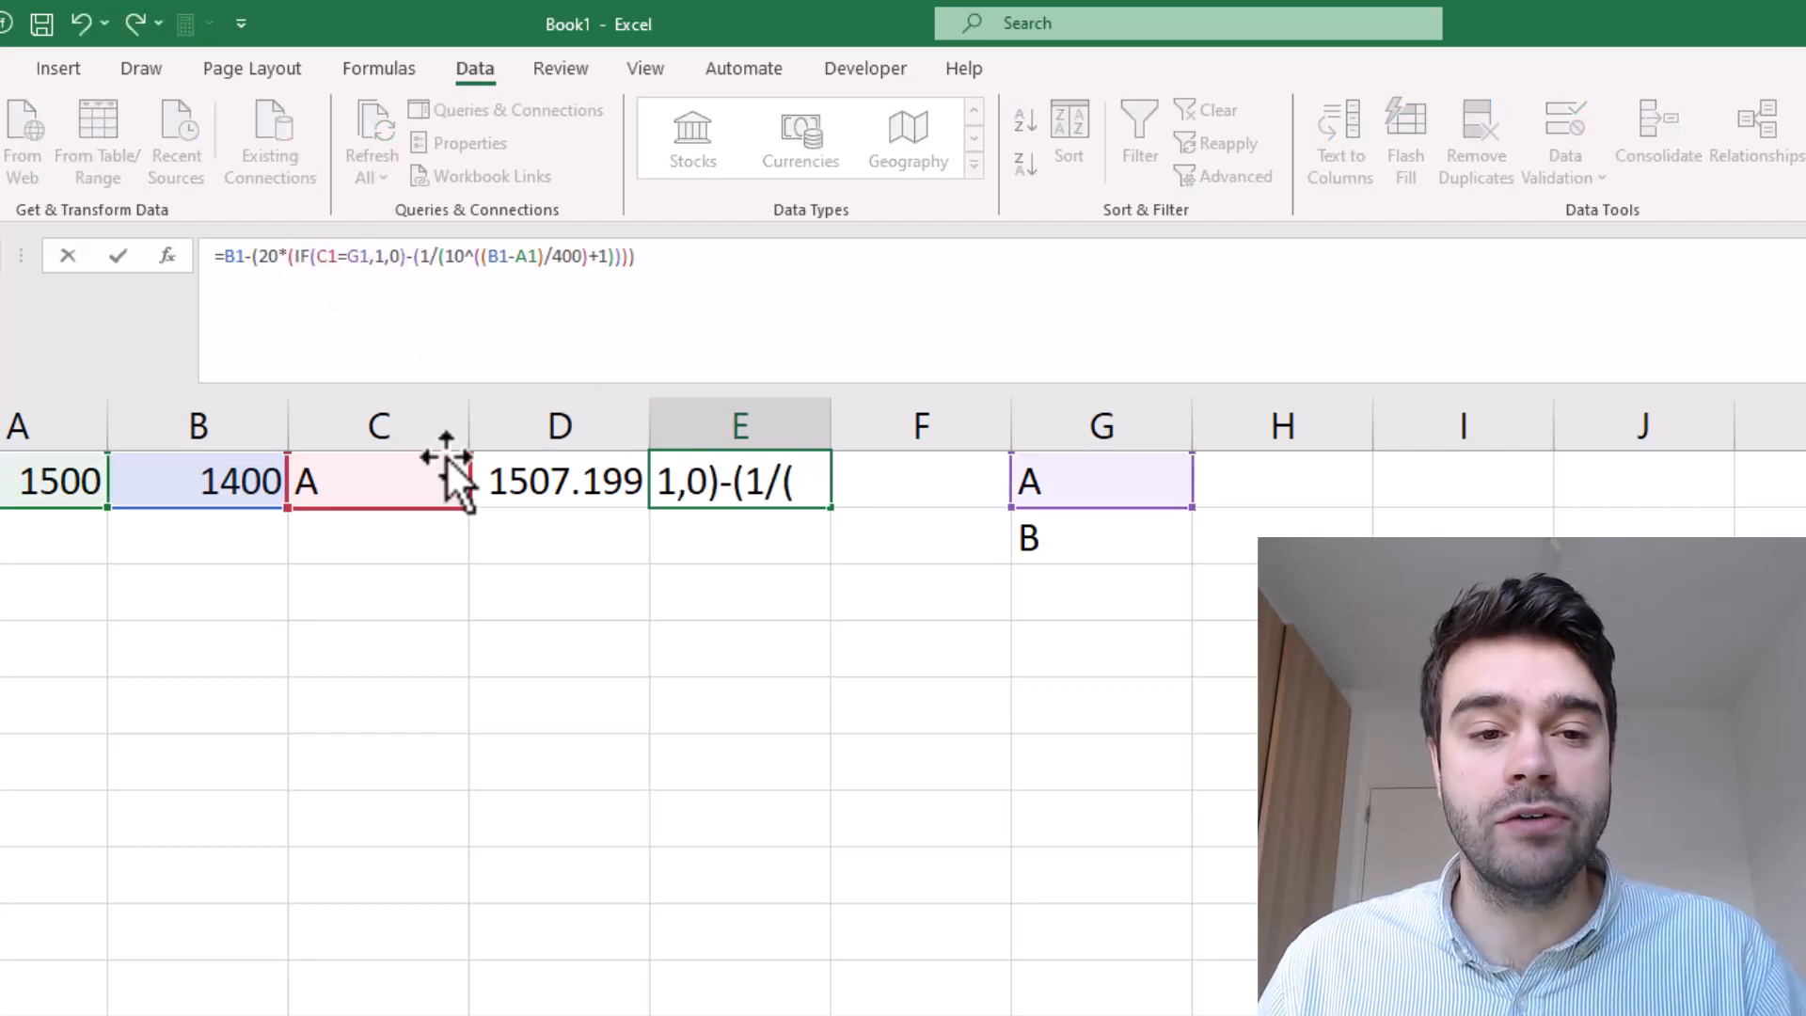
Step: Confirm the matching E1 formula and pick B as winner, giving 1487.199 and 1412.801
{"action": "key", "text": "Enter"}
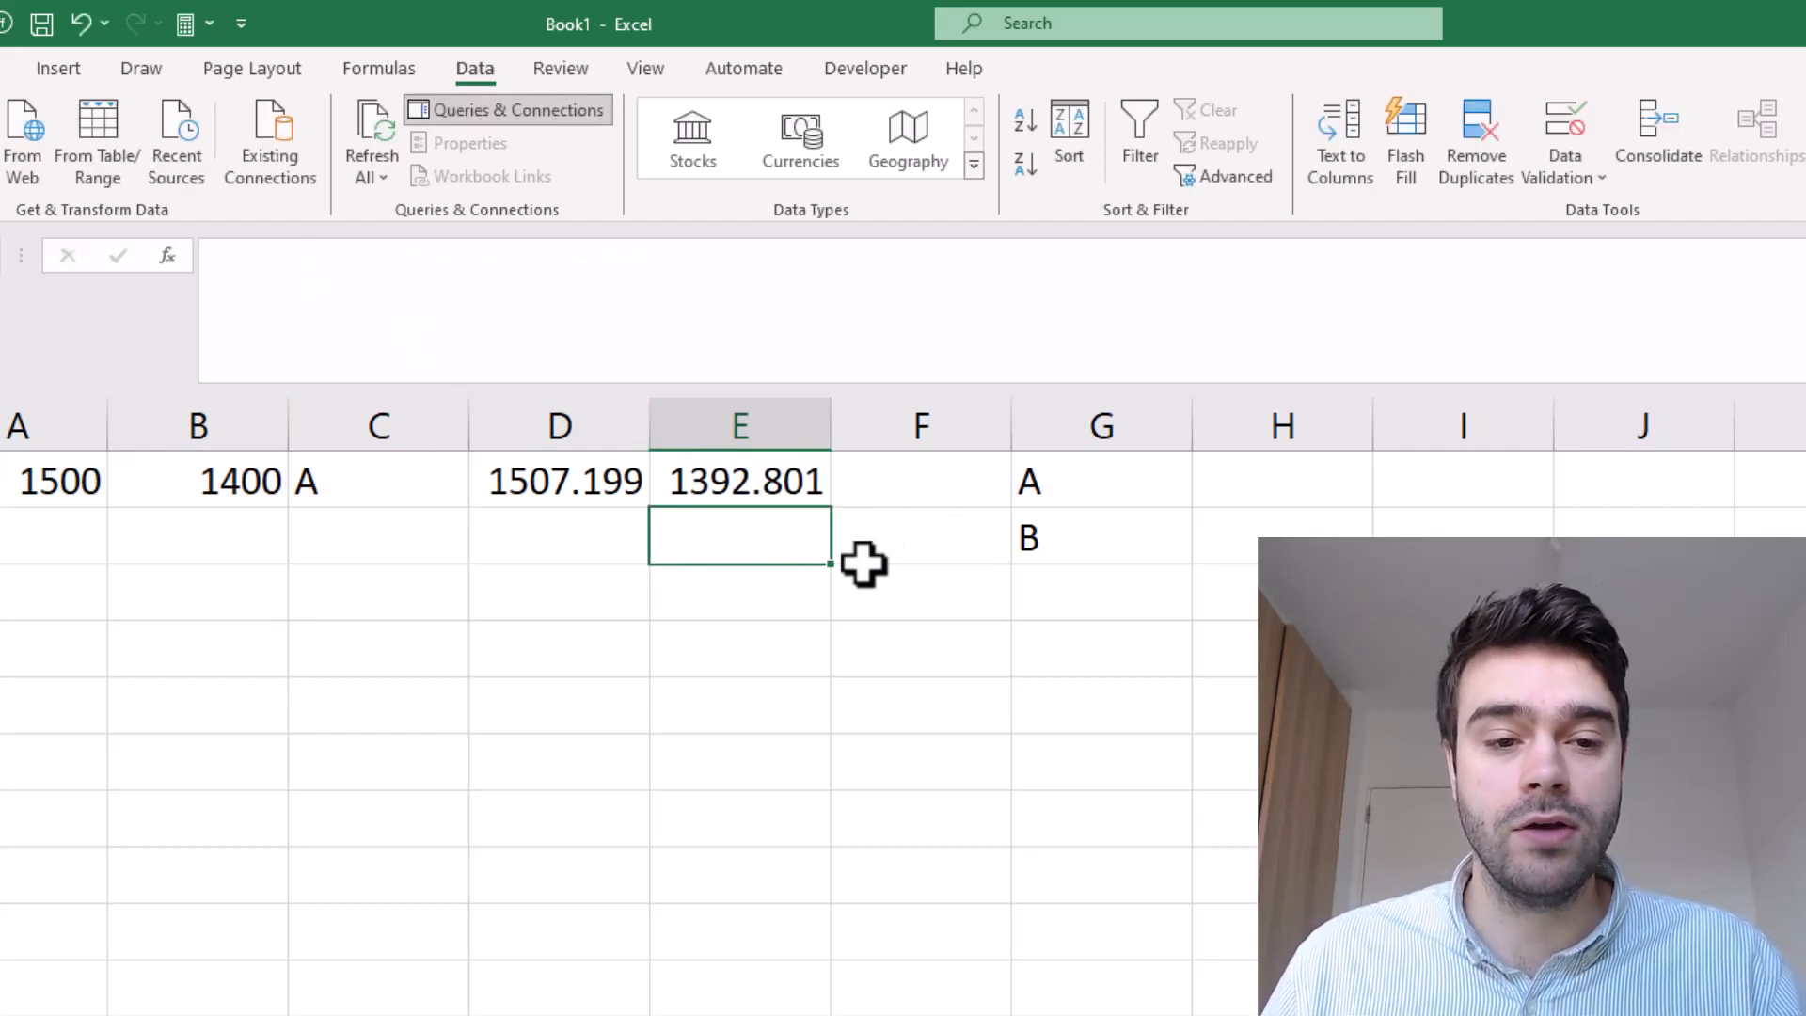
{"action": "left_click", "coordinate": [378, 481]}
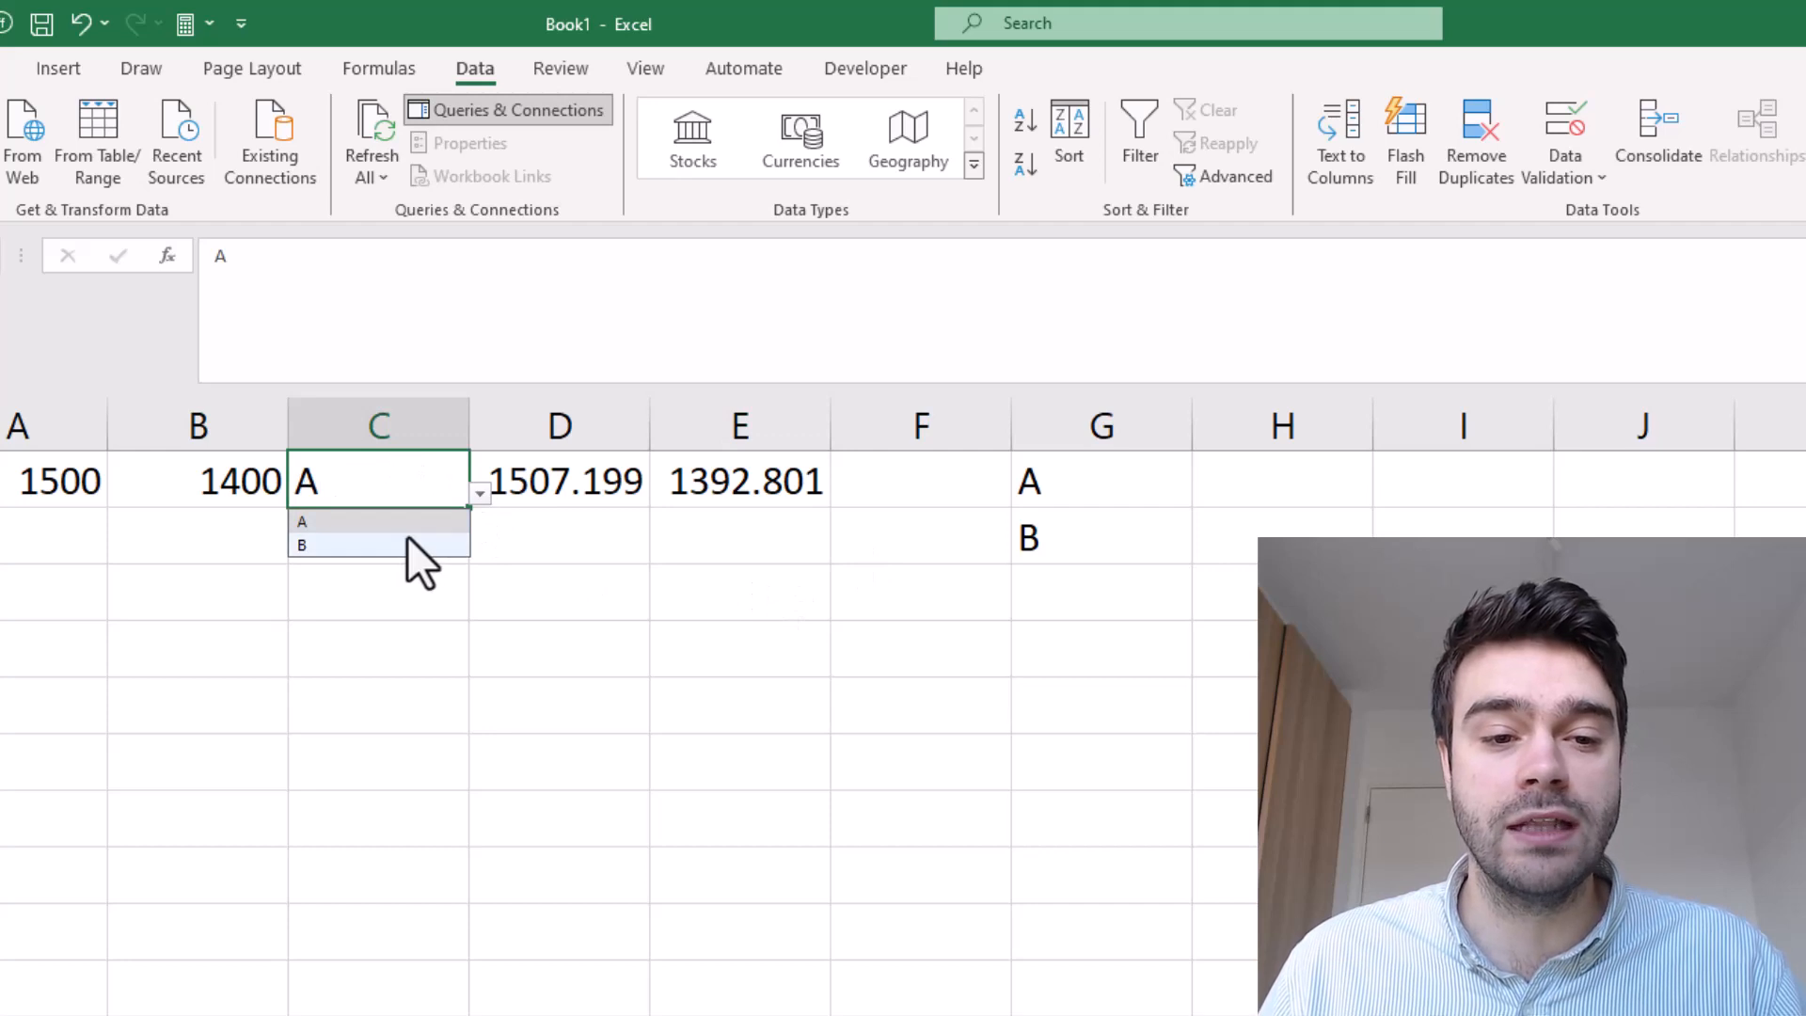
{"action": "left_click", "coordinate": [303, 545]}
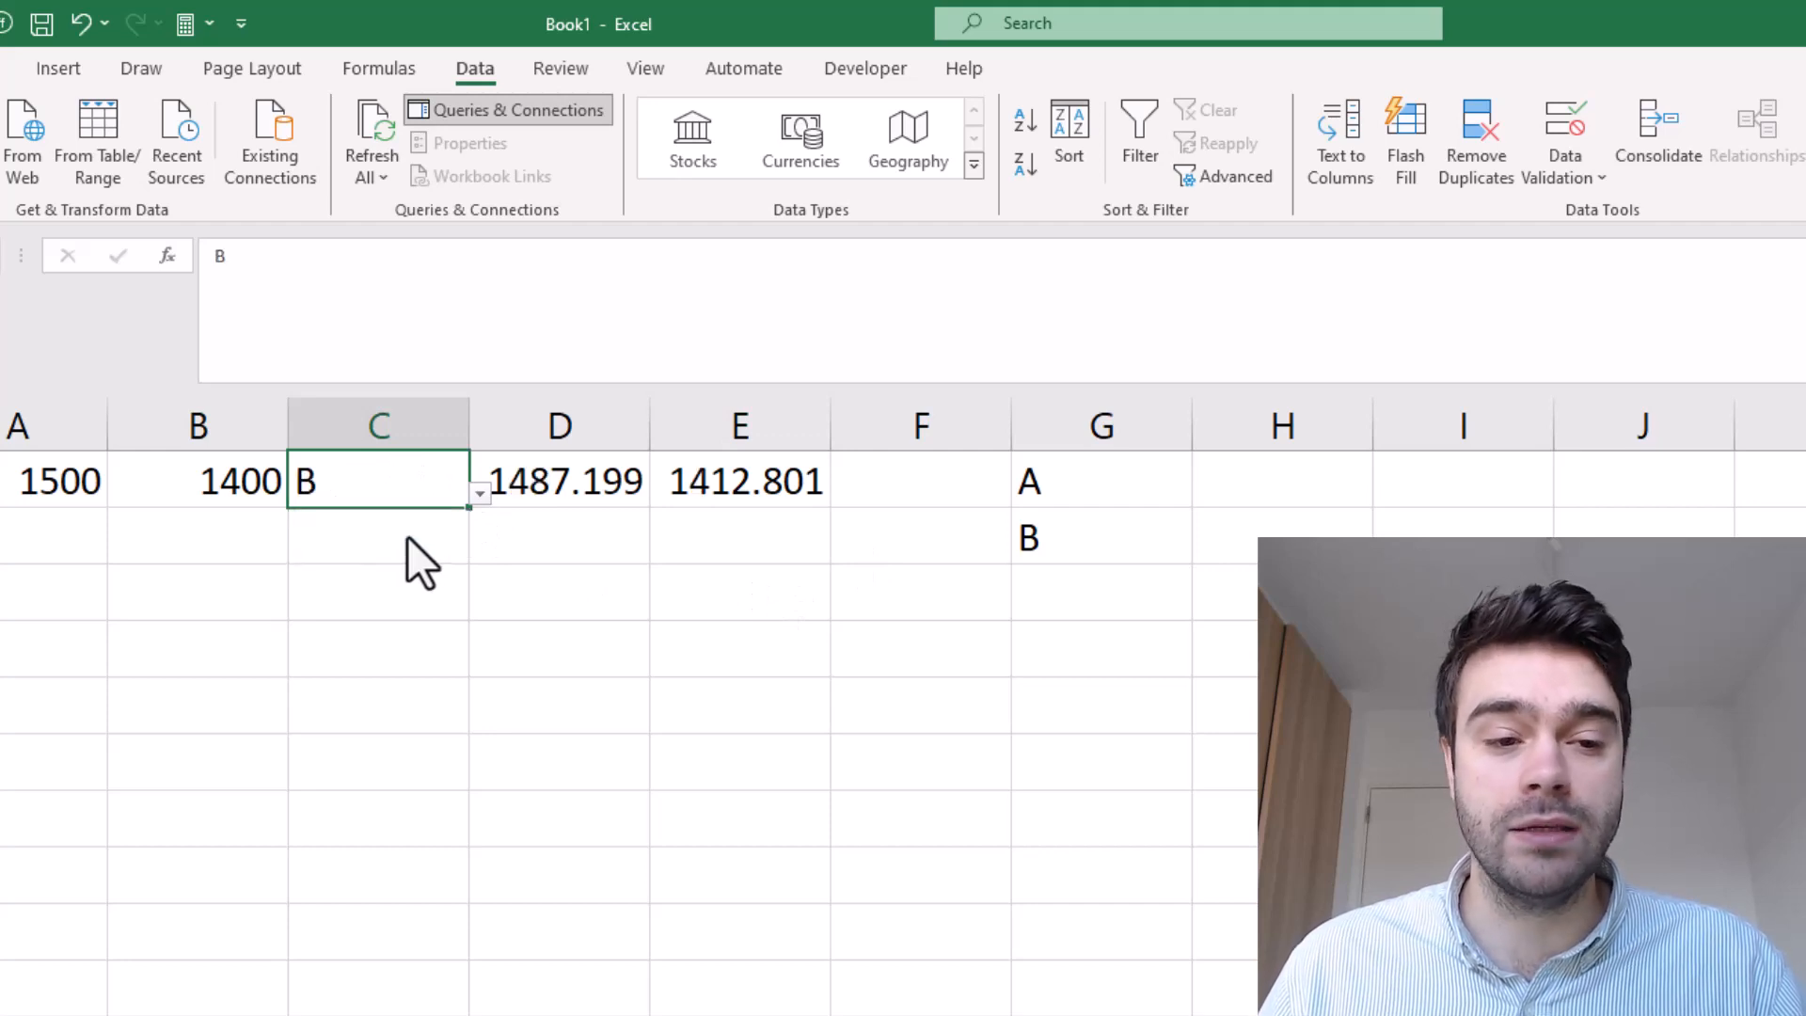